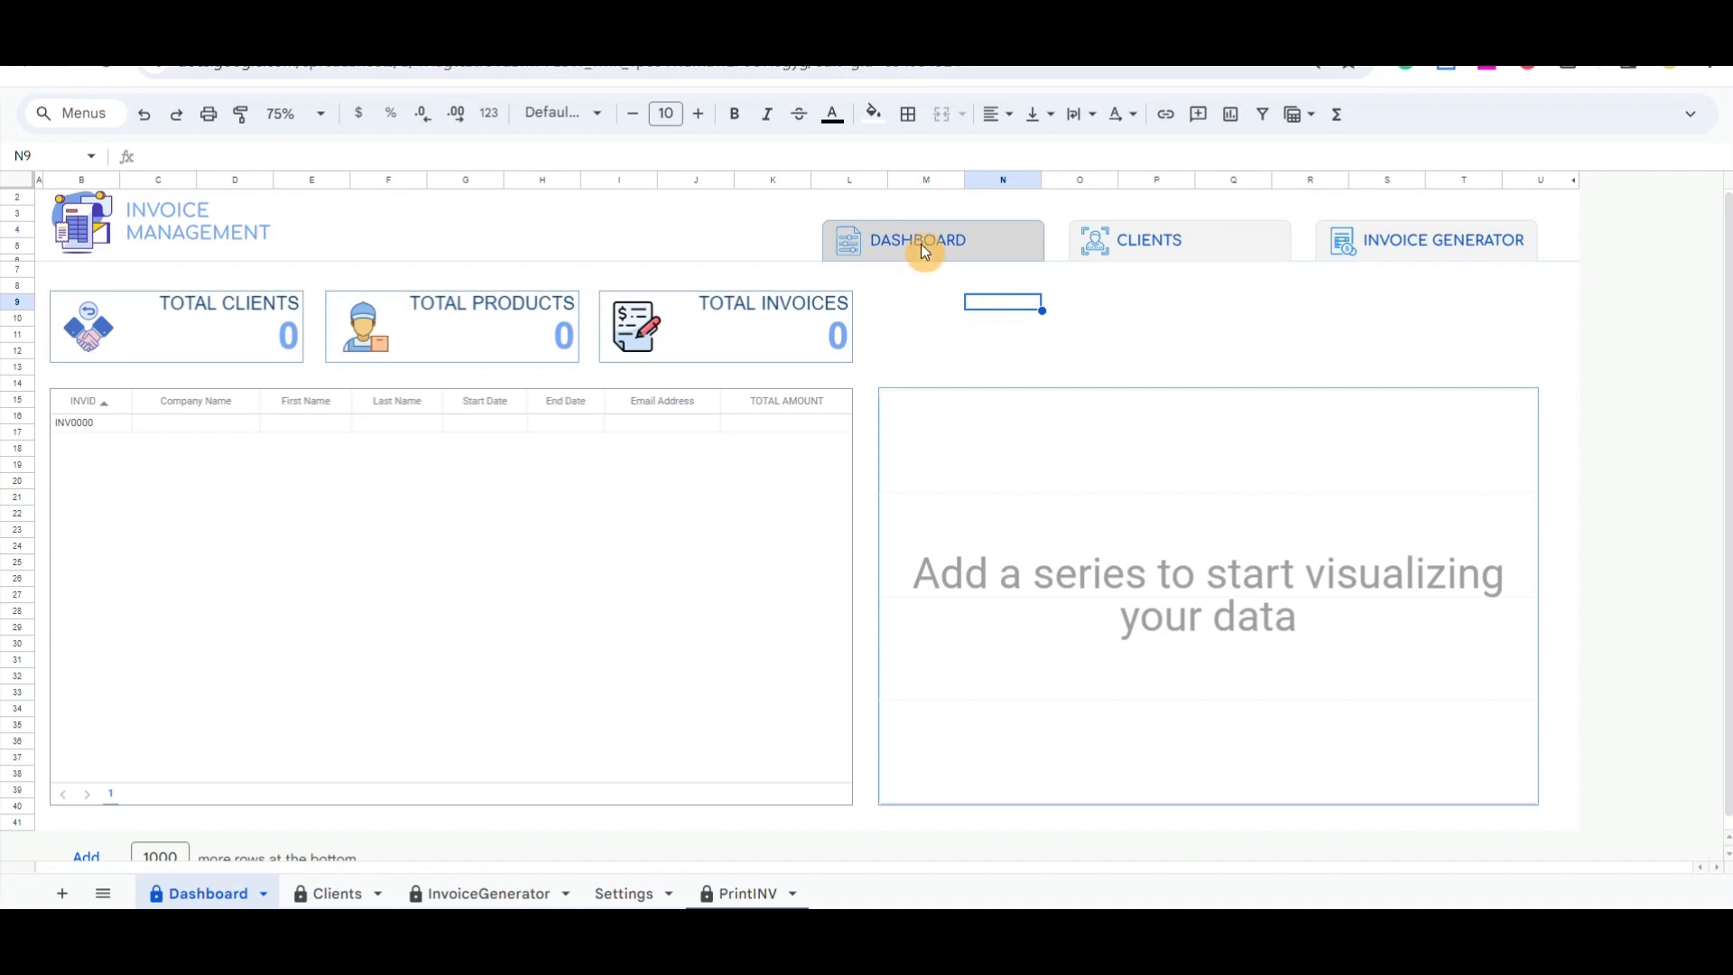
{"action": "mouse_move", "coordinate": [1078, 246]}
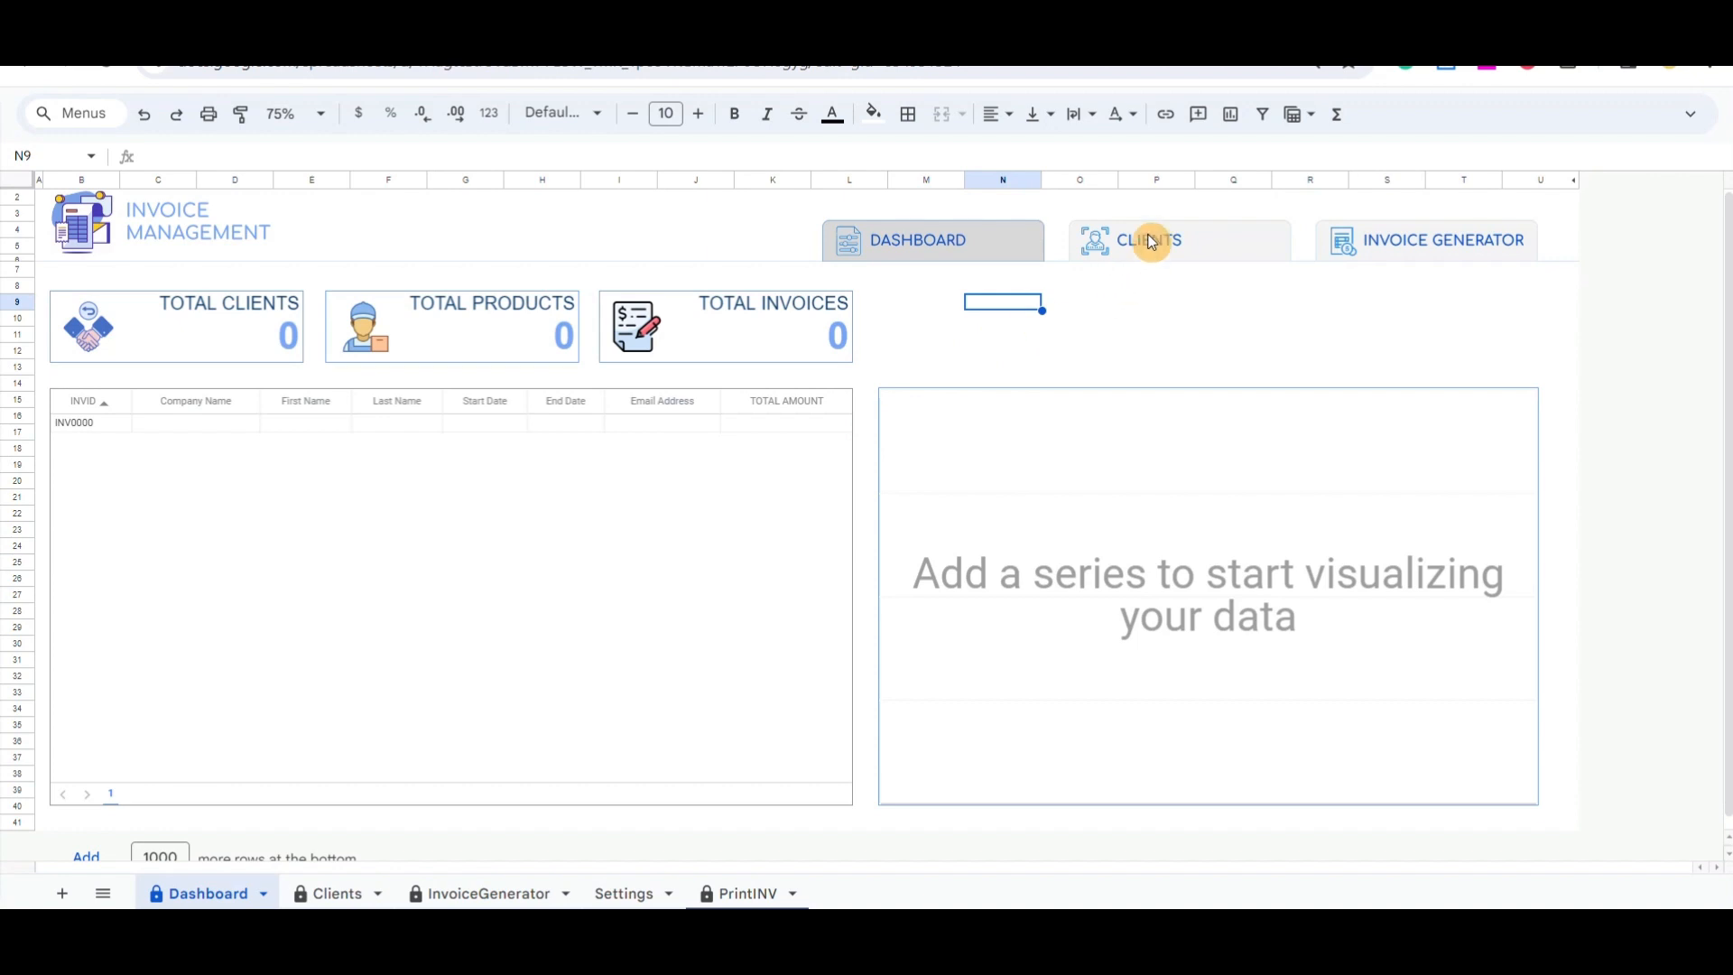
{"action": "mouse_move", "coordinate": [1166, 236]}
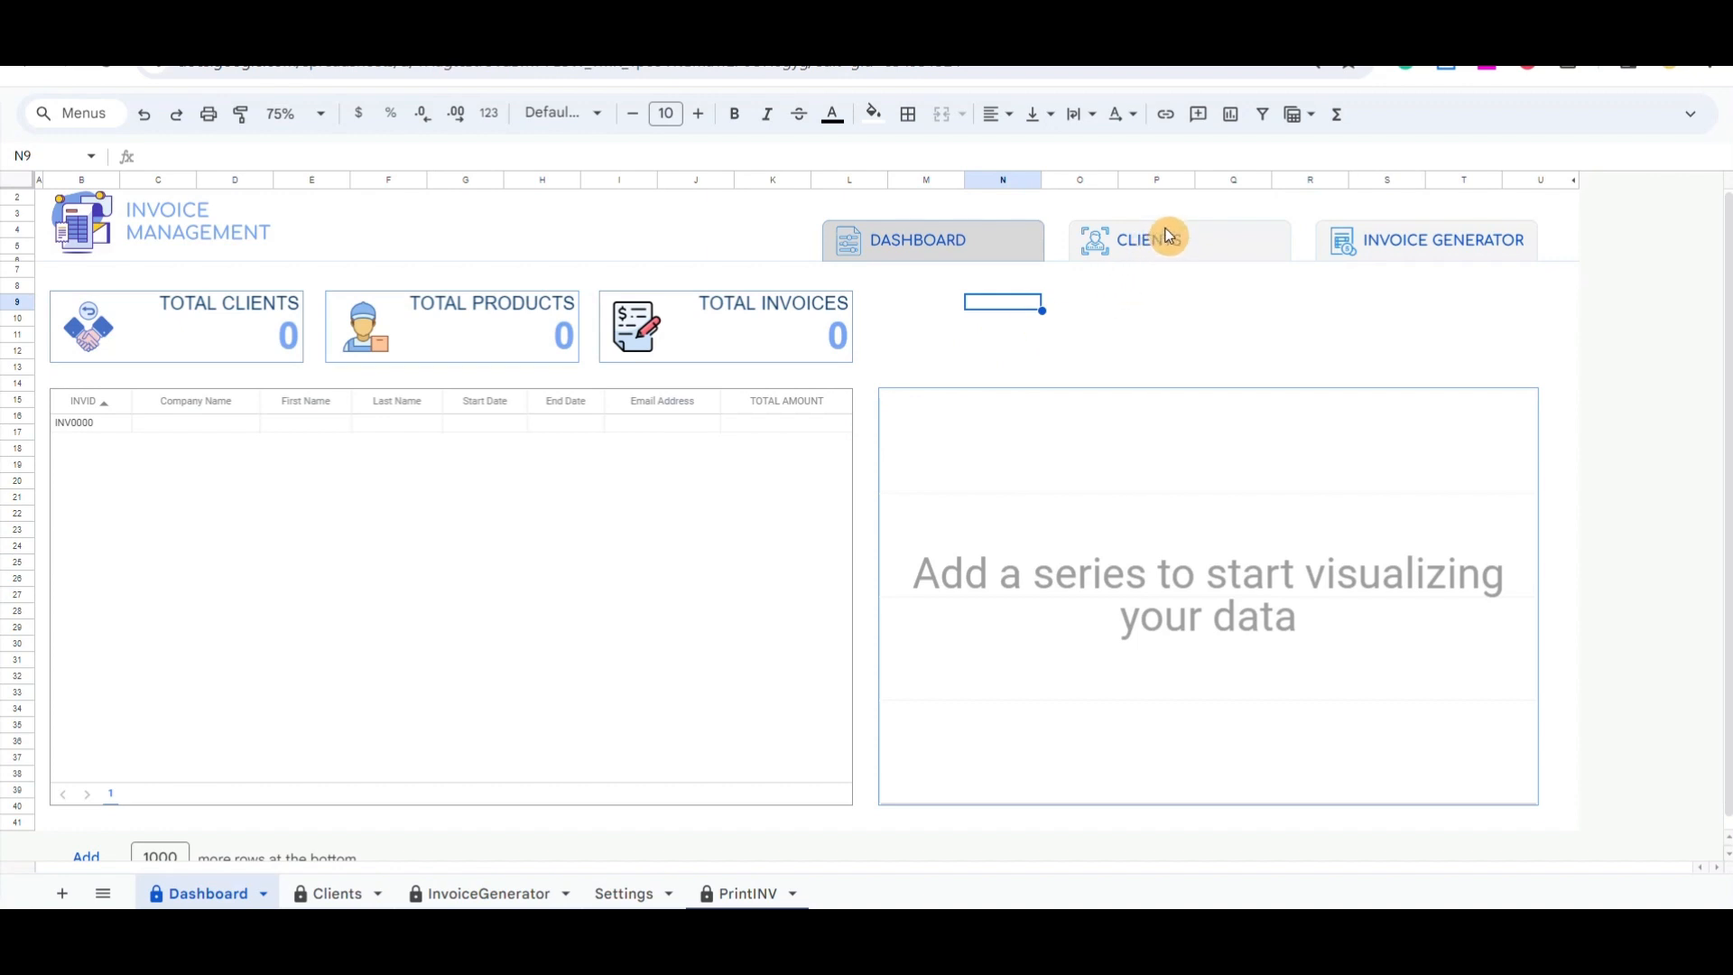
{"action": "mouse_move", "coordinate": [1426, 245]}
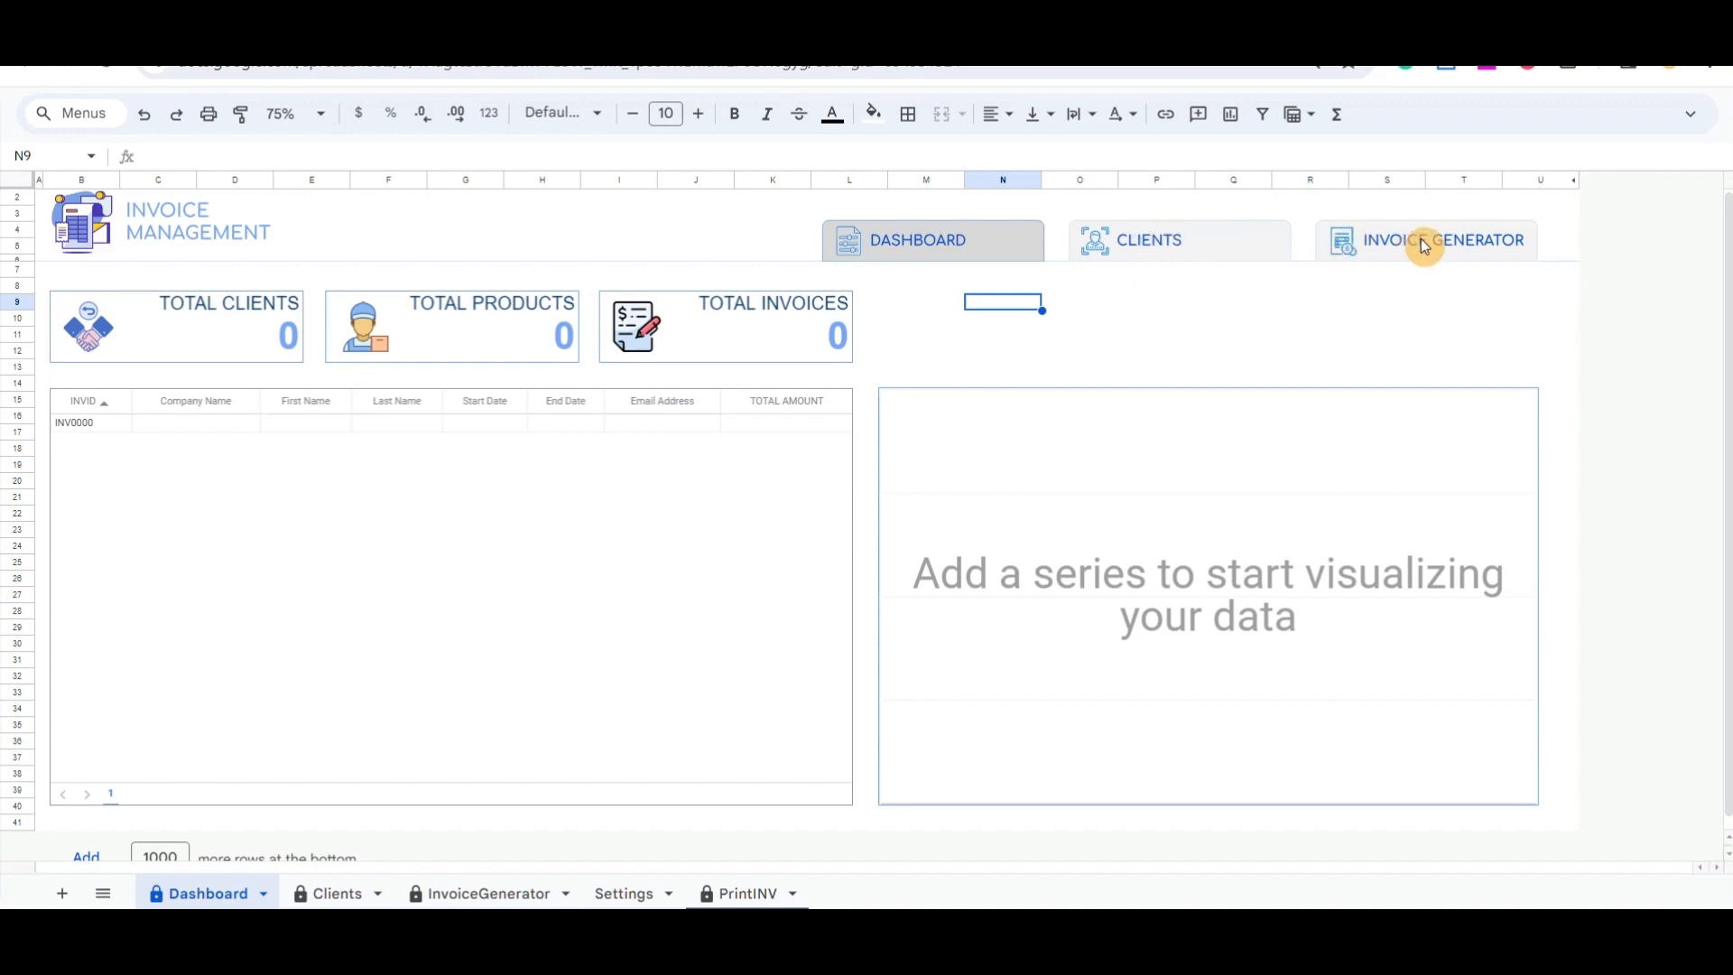
{"action": "mouse_move", "coordinate": [1429, 241]}
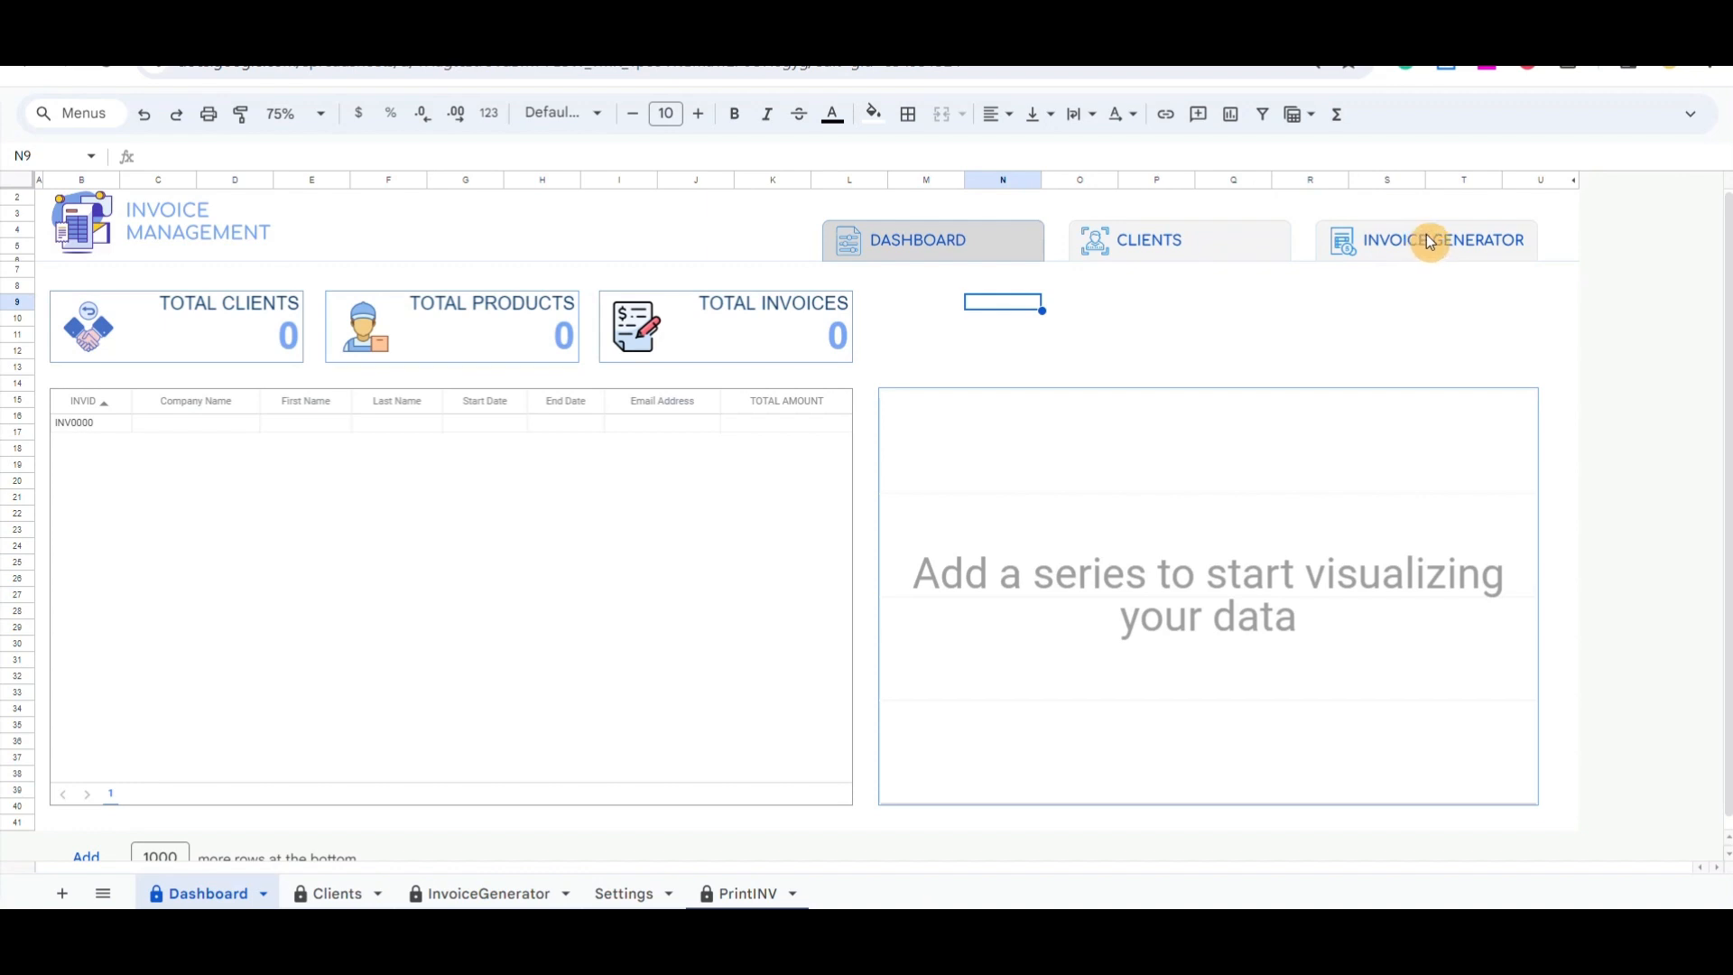
{"action": "mouse_move", "coordinate": [1326, 241]}
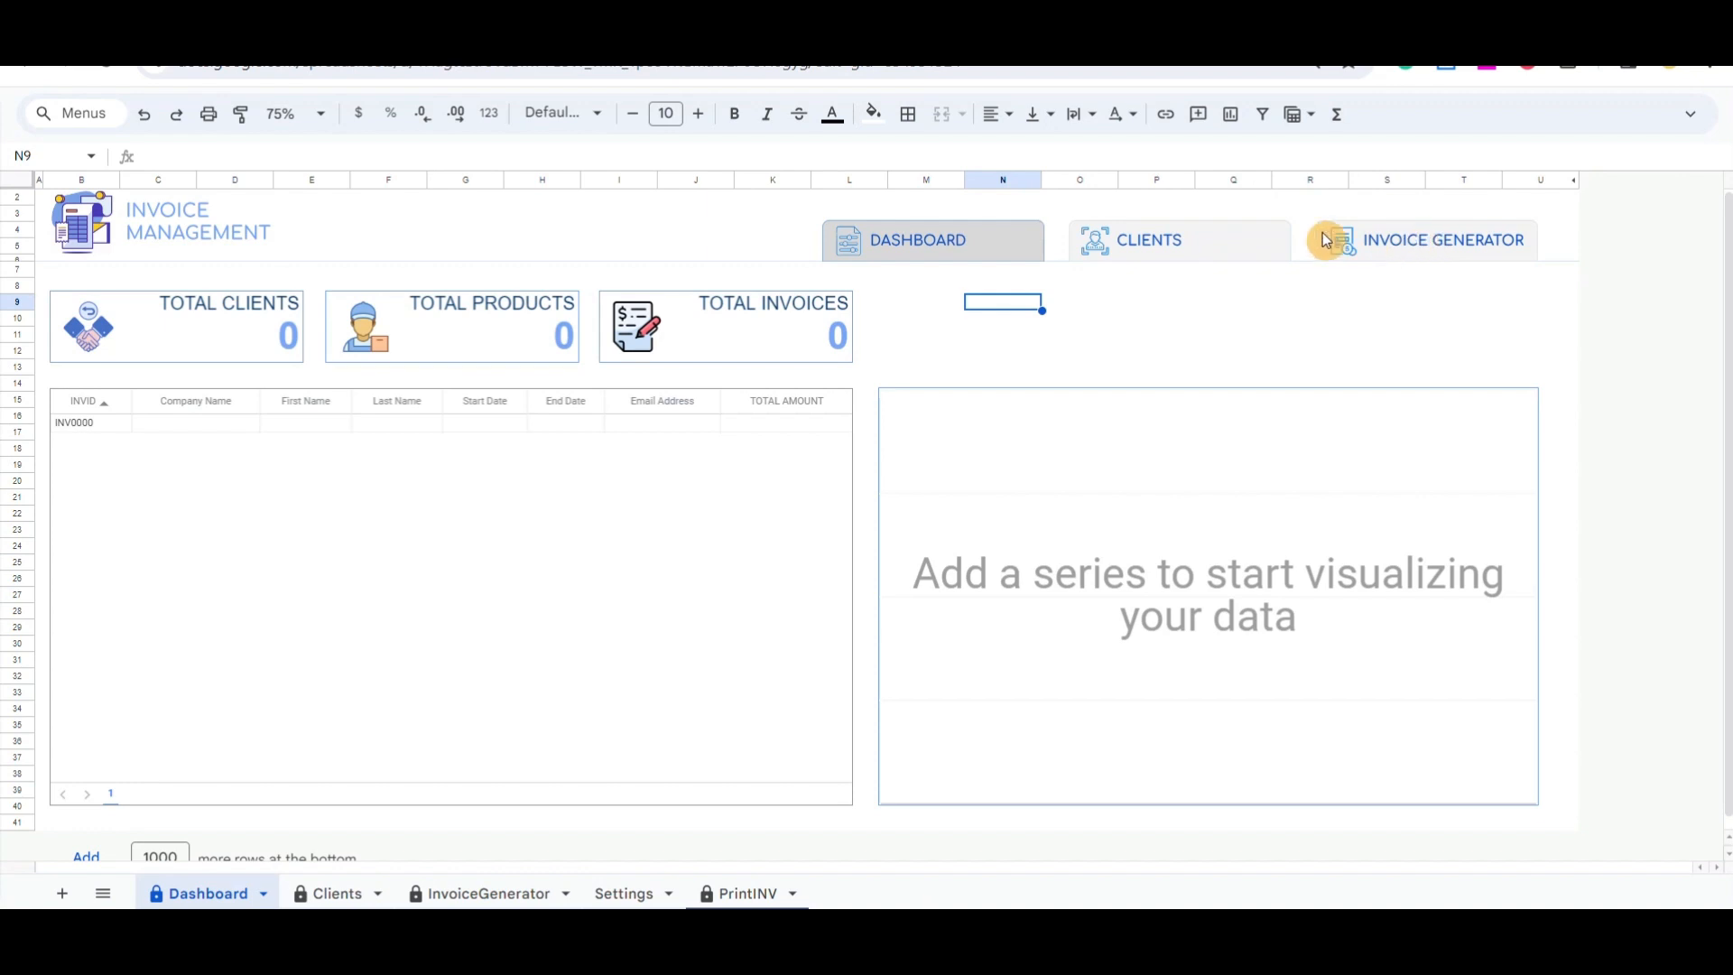
{"action": "mouse_move", "coordinate": [148, 325]}
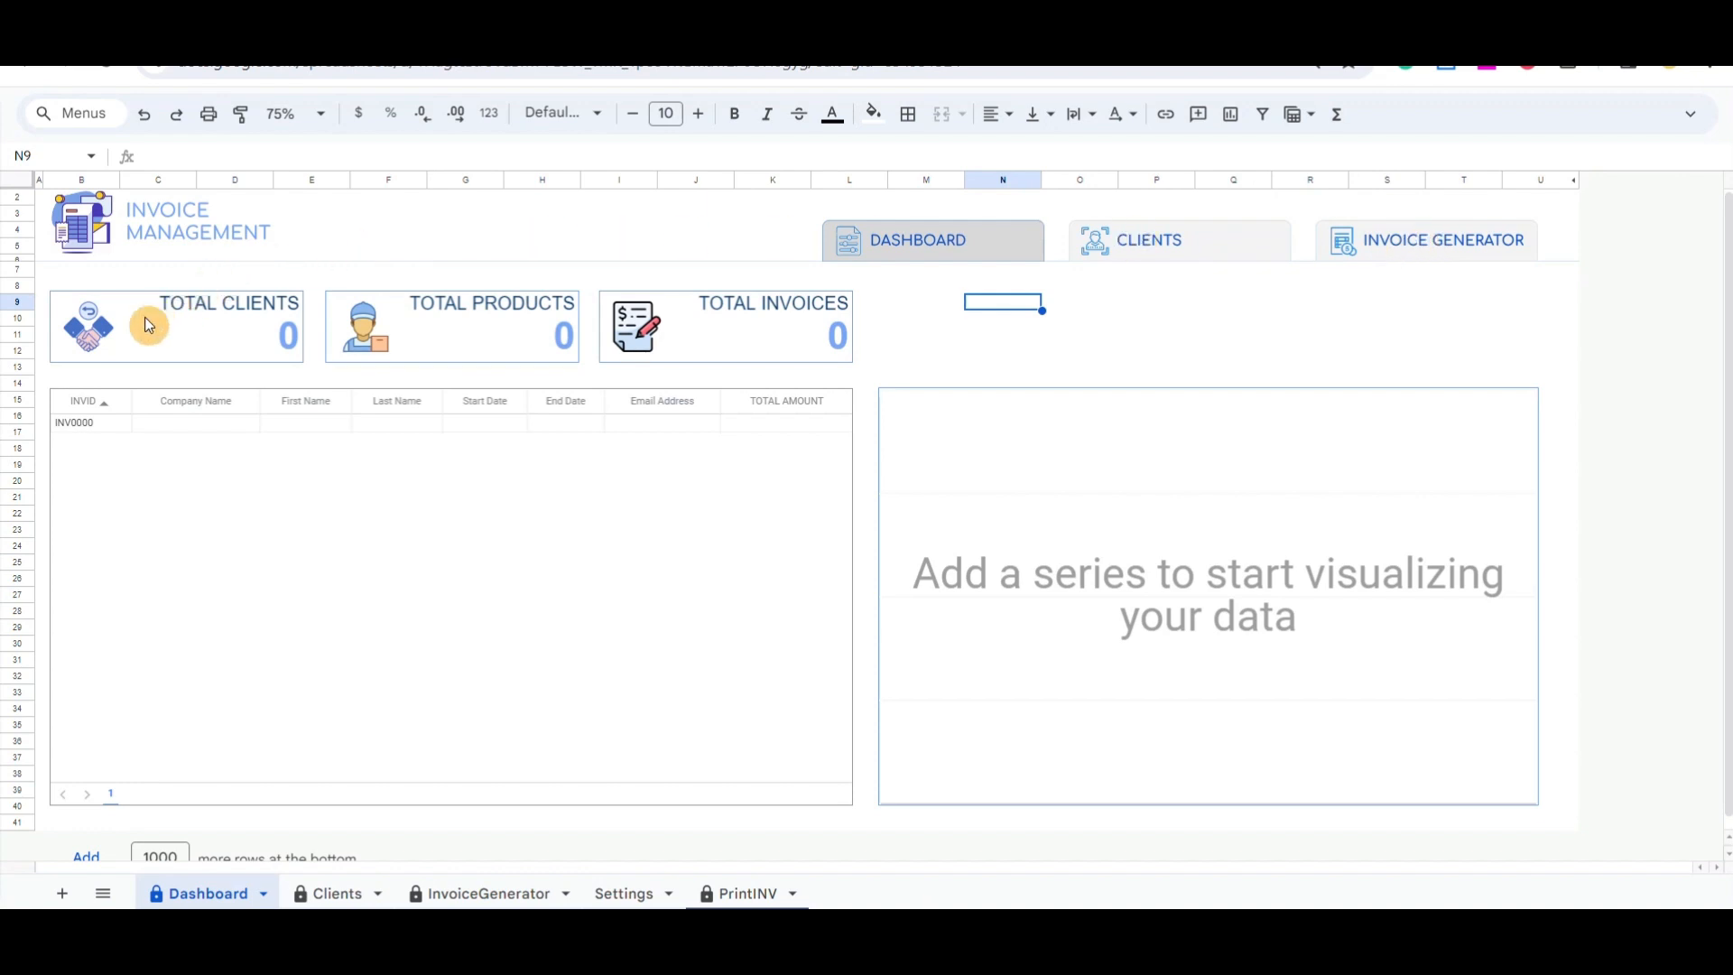
{"action": "mouse_move", "coordinate": [509, 321]}
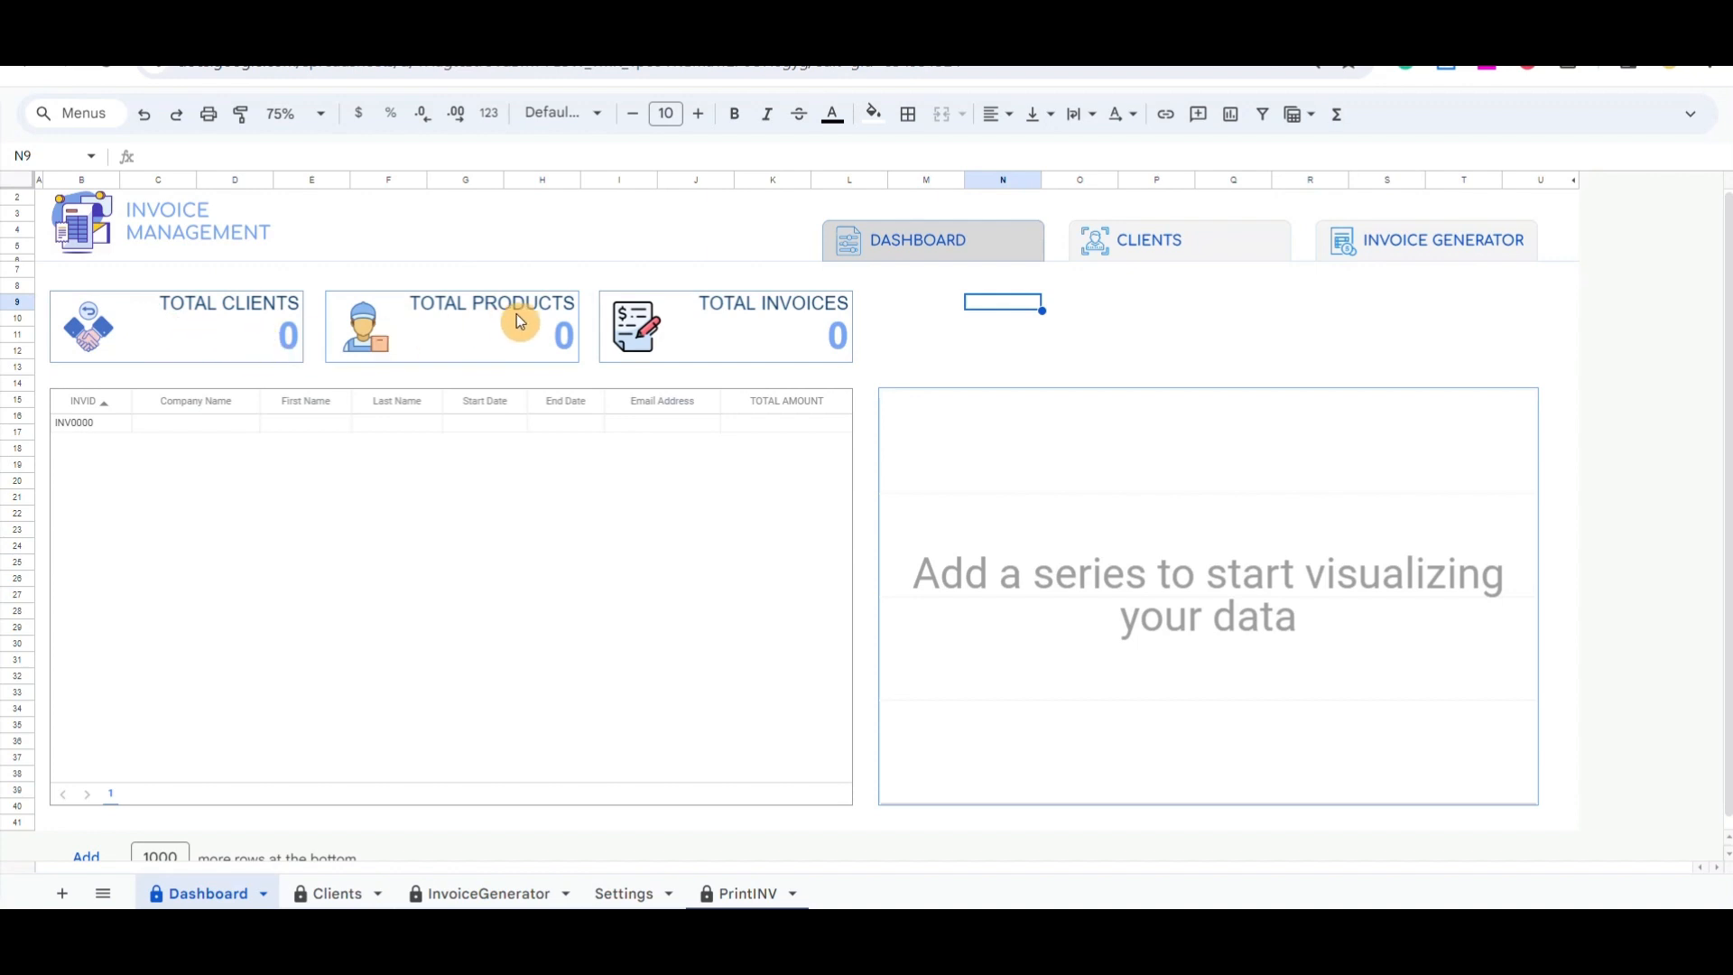
{"action": "mouse_move", "coordinate": [719, 326]}
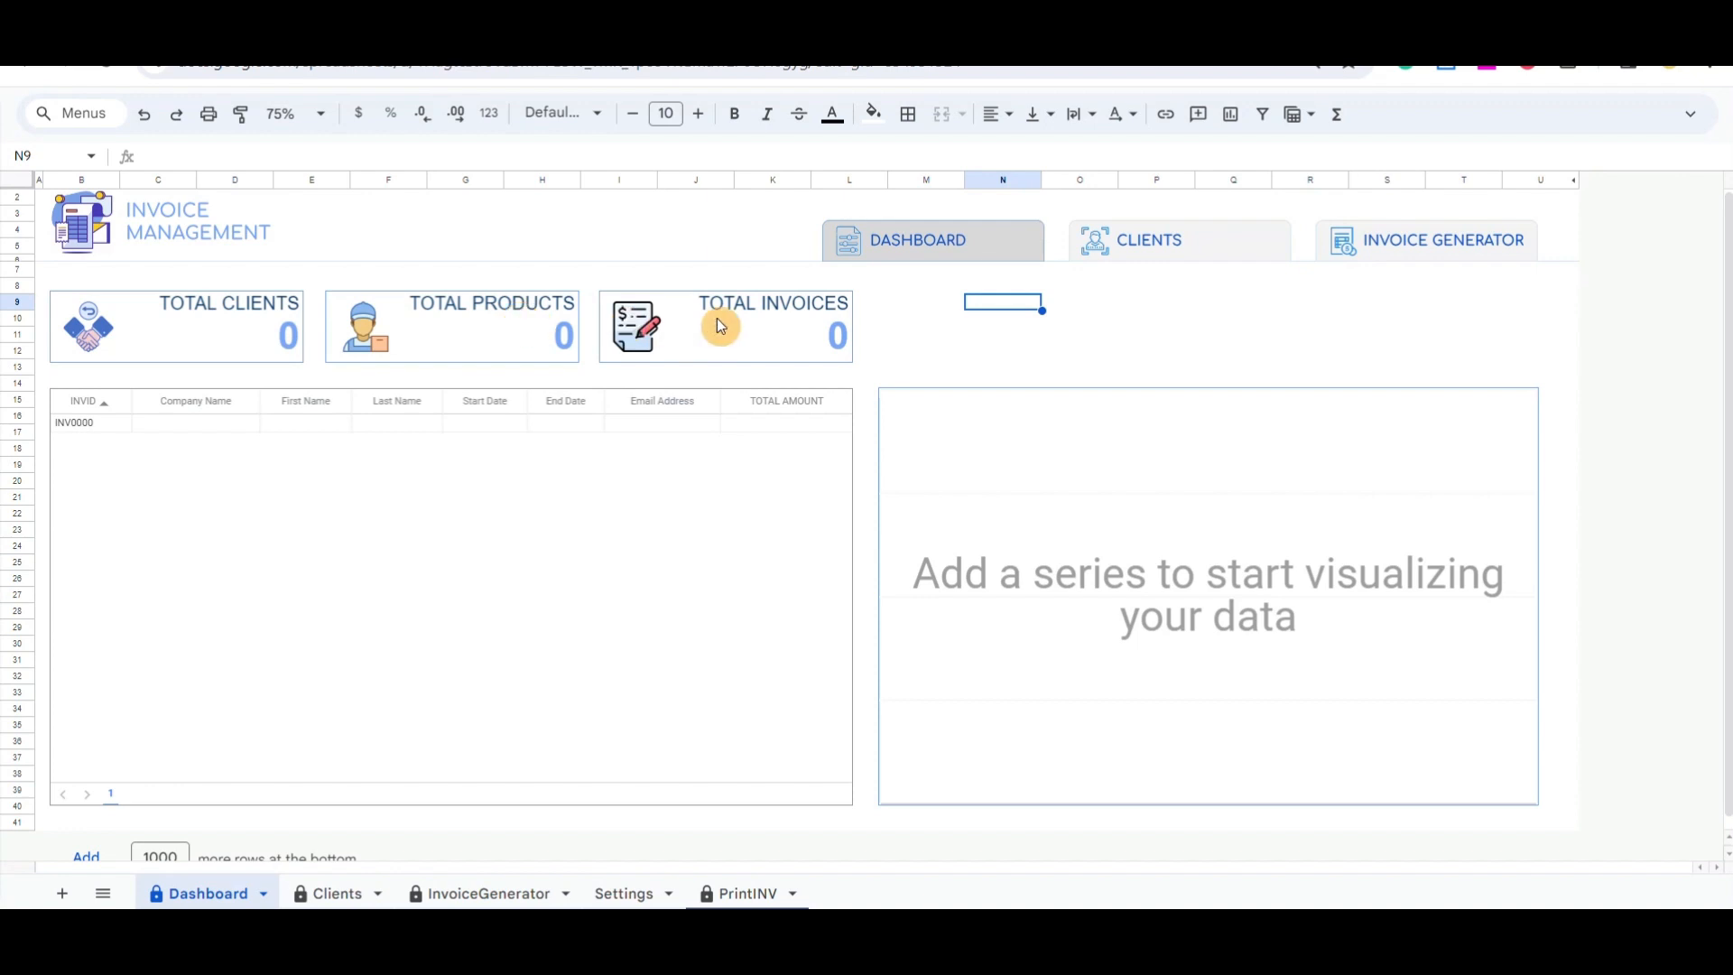
{"action": "mouse_move", "coordinate": [767, 326]}
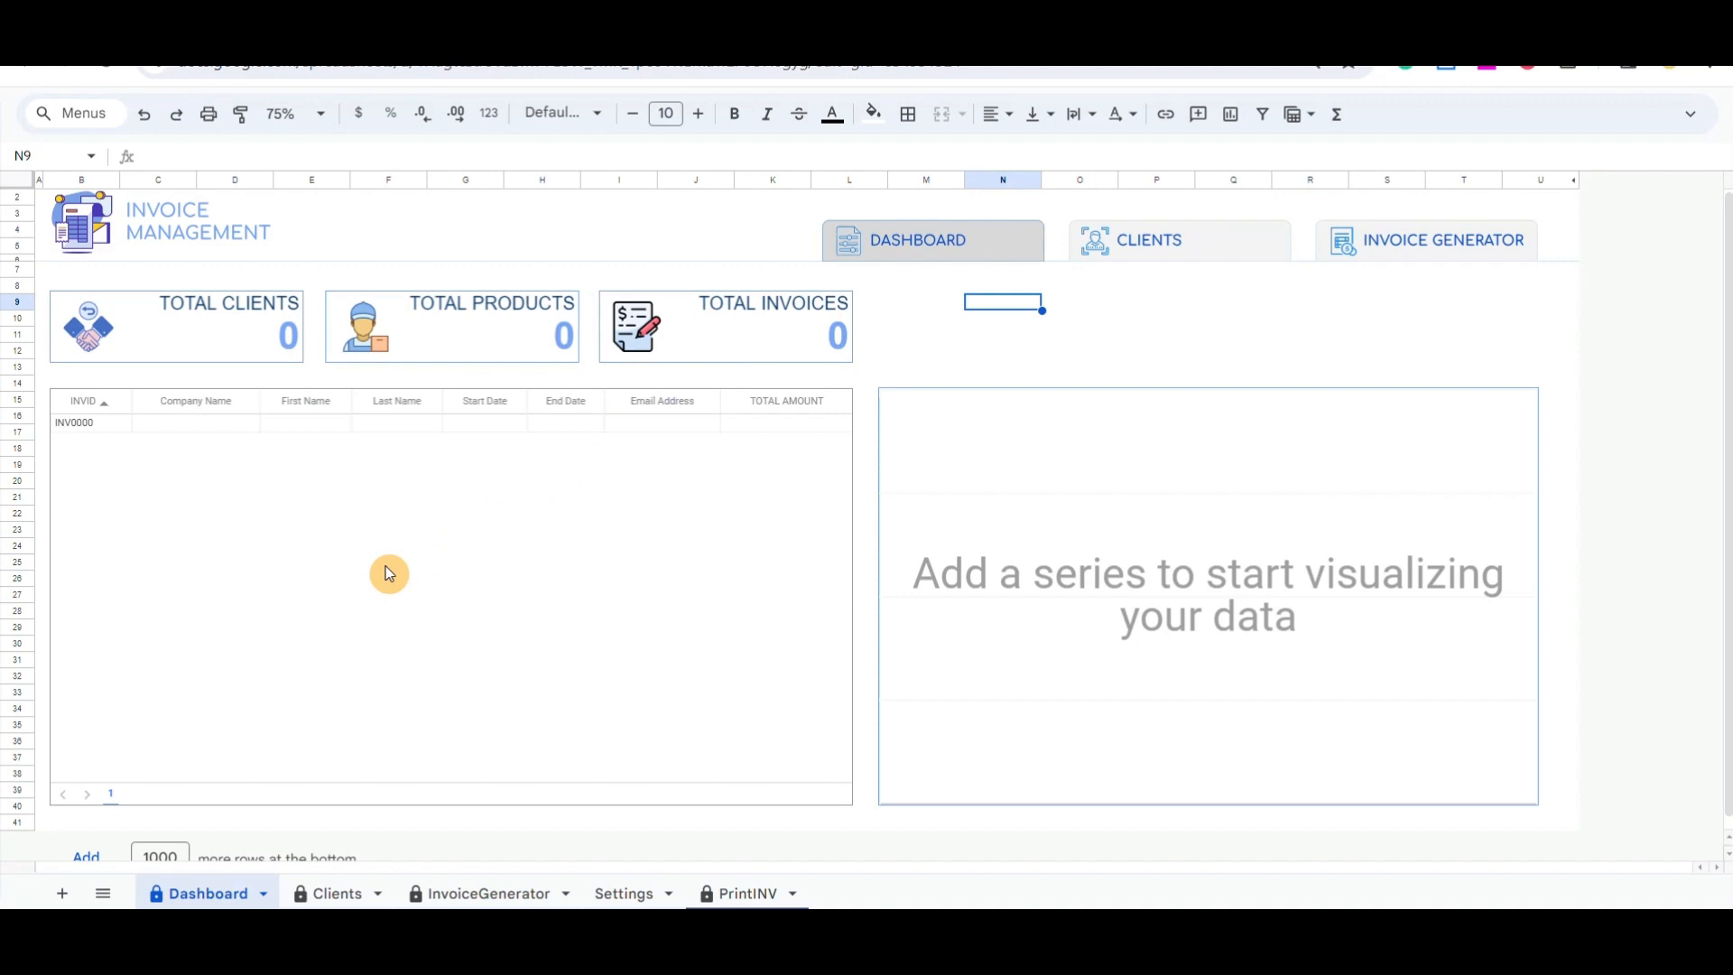
{"action": "mouse_move", "coordinate": [486, 551]}
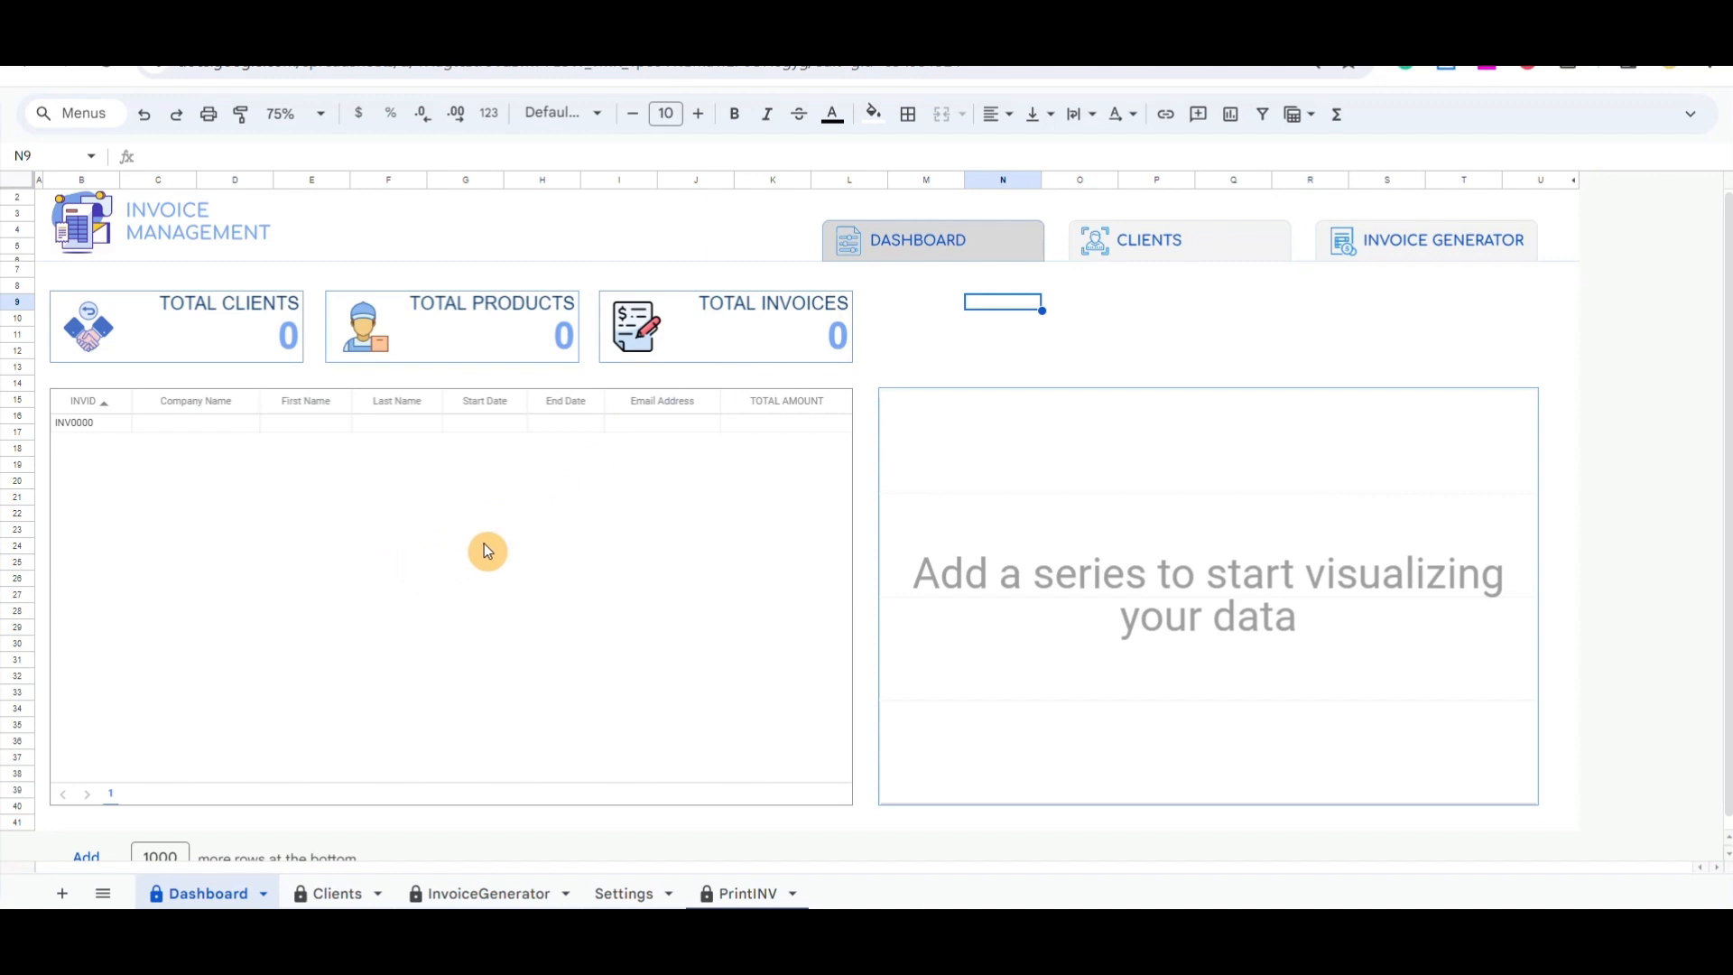
{"action": "mouse_move", "coordinate": [1055, 431]}
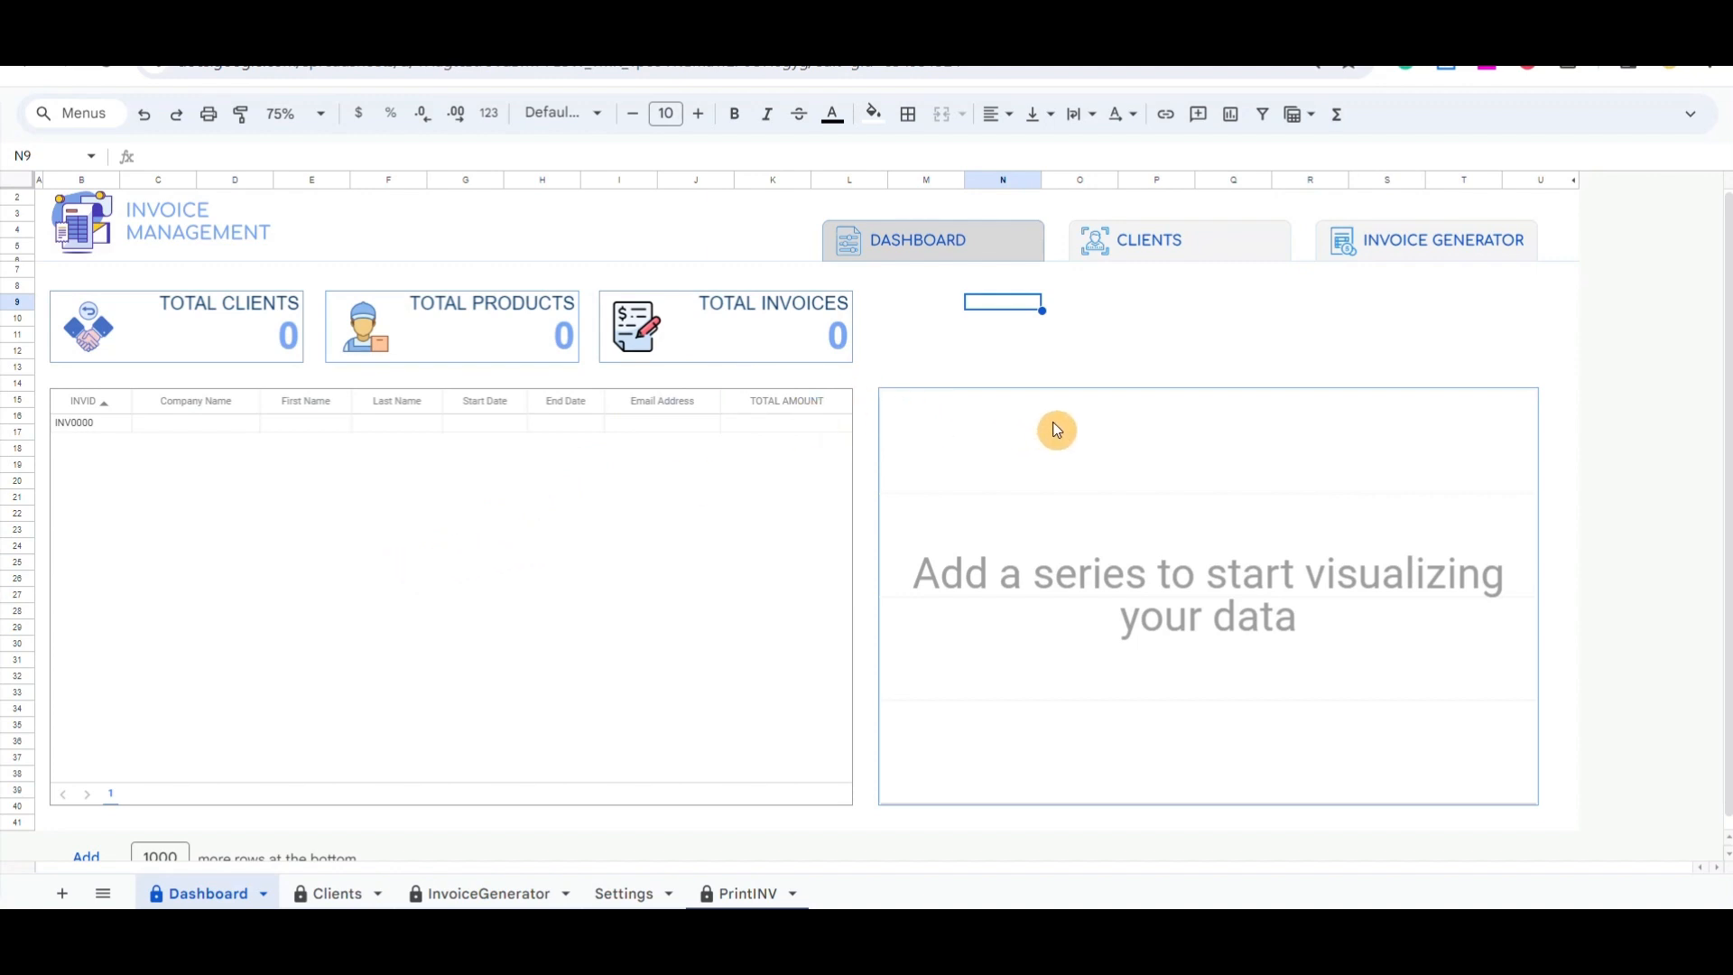
{"action": "mouse_move", "coordinate": [1061, 442]}
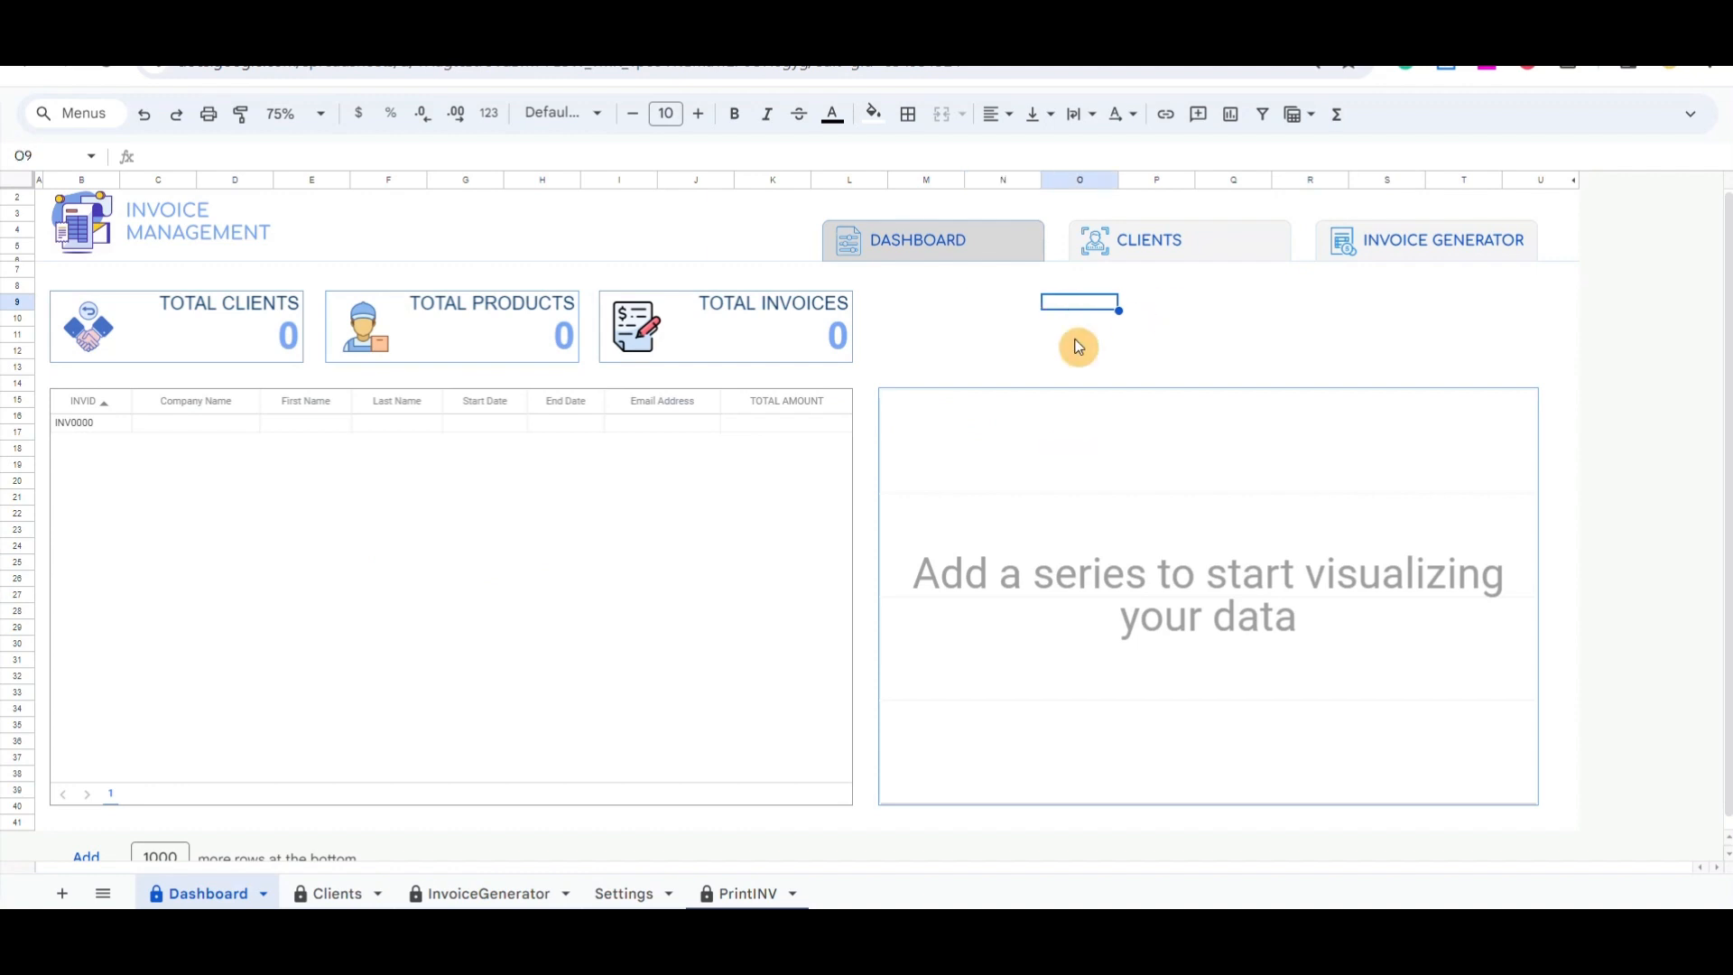
Trigger the CLIENTS sign-in prompt and authorize the template script with the Google account
{"action": "left_click", "coordinate": [1149, 240]}
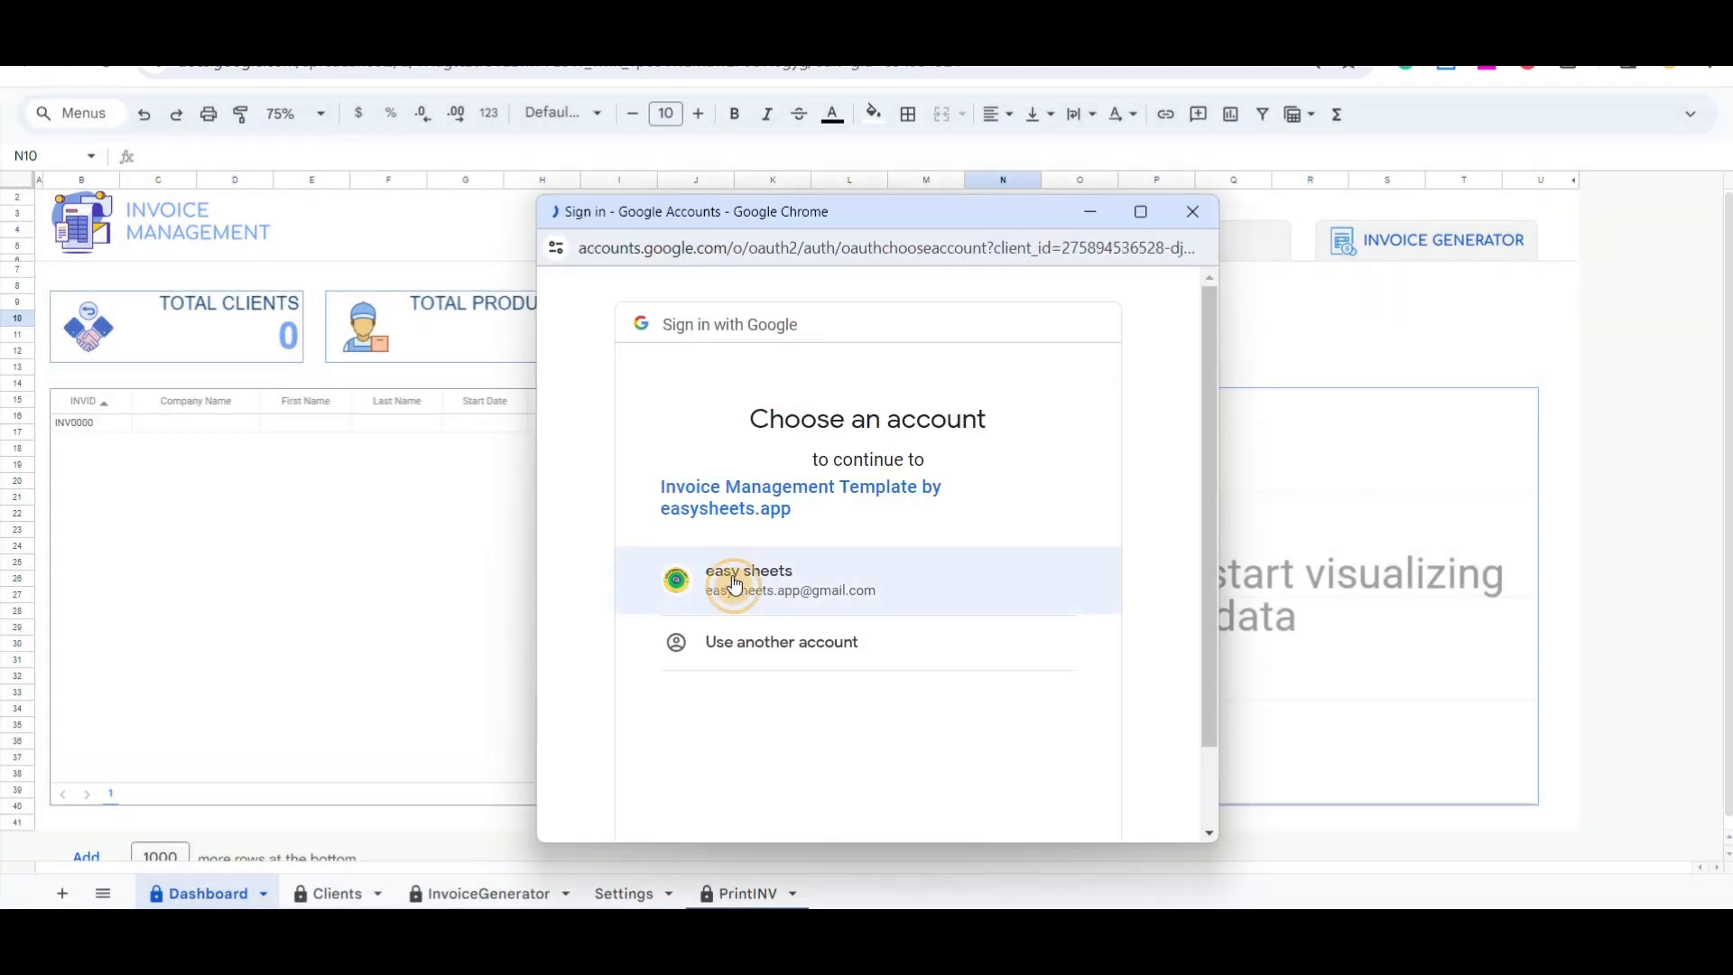
{"action": "left_click", "coordinate": [747, 580]}
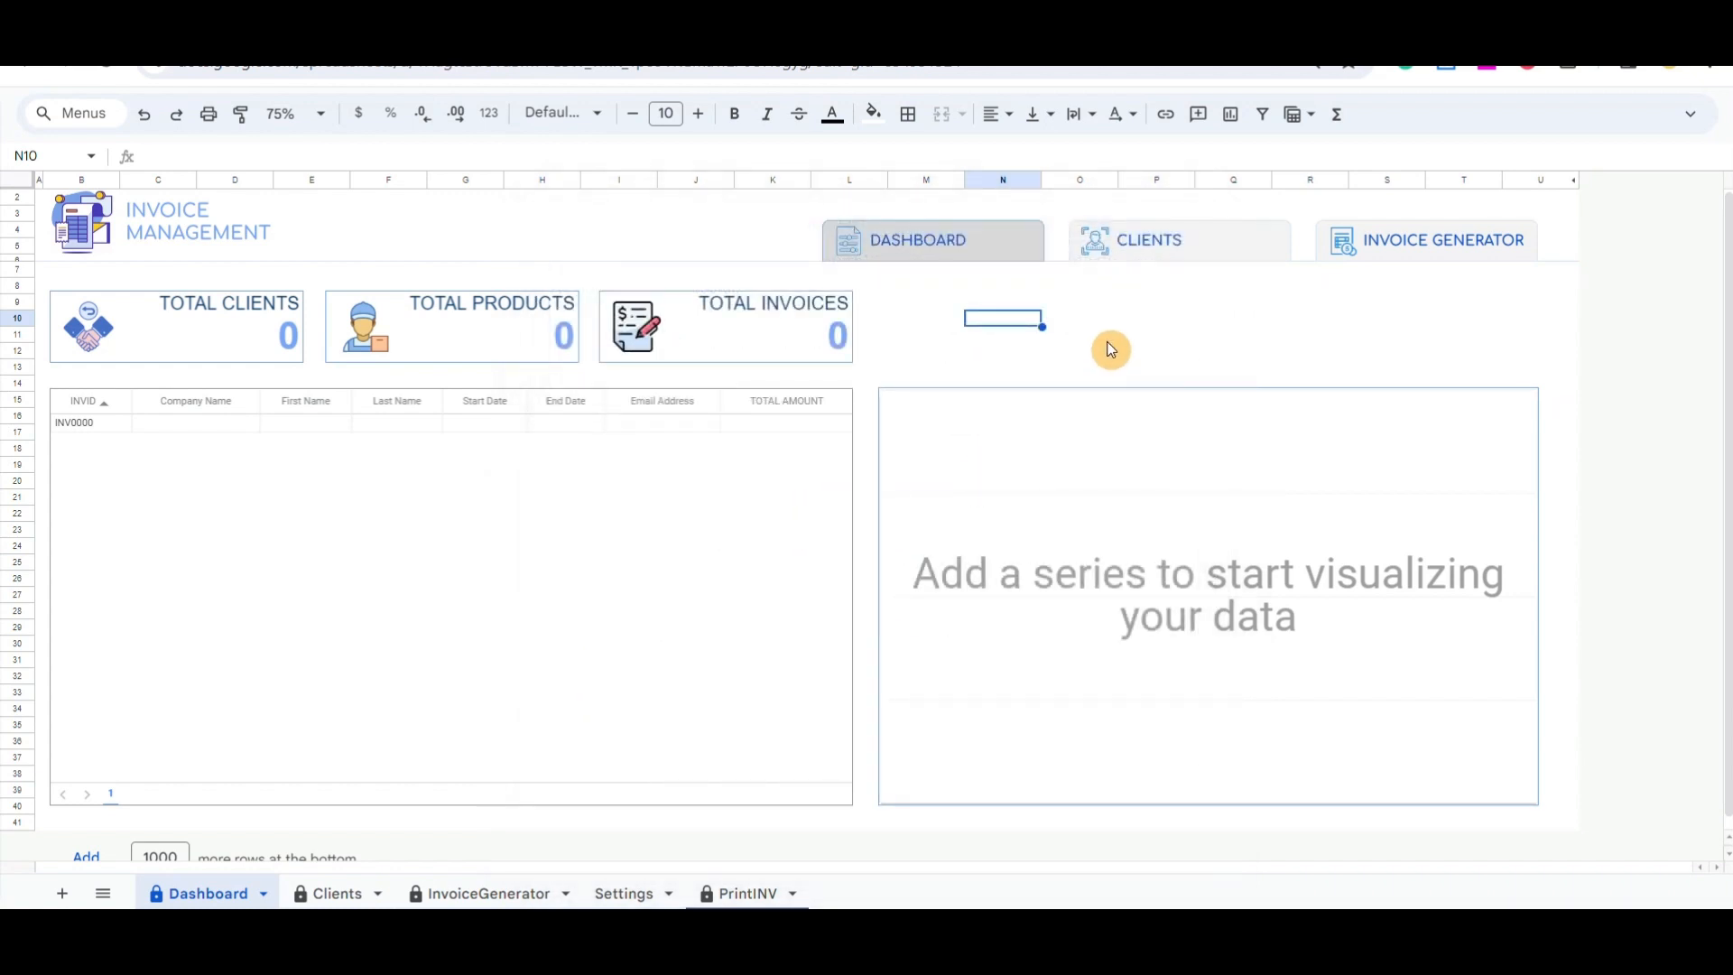
Use the CLIENTS navigation button to switch to the empty Clients sheet
{"action": "left_click", "coordinate": [1147, 240]}
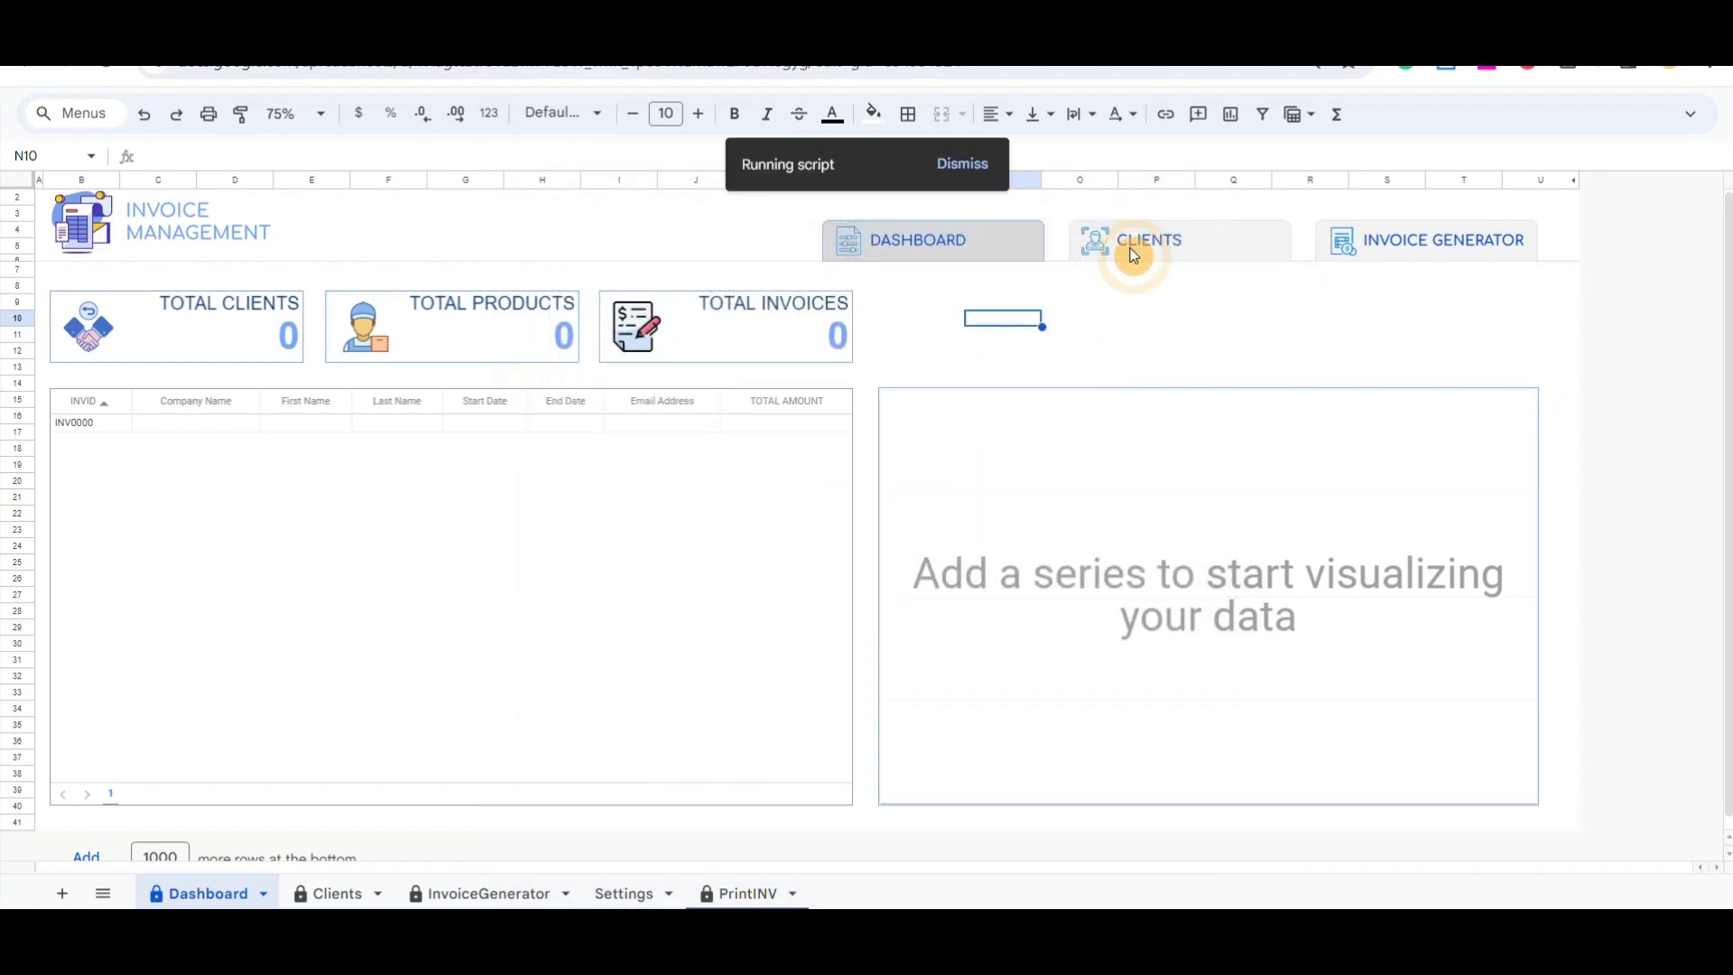
{"action": "left_click", "coordinate": [1148, 241]}
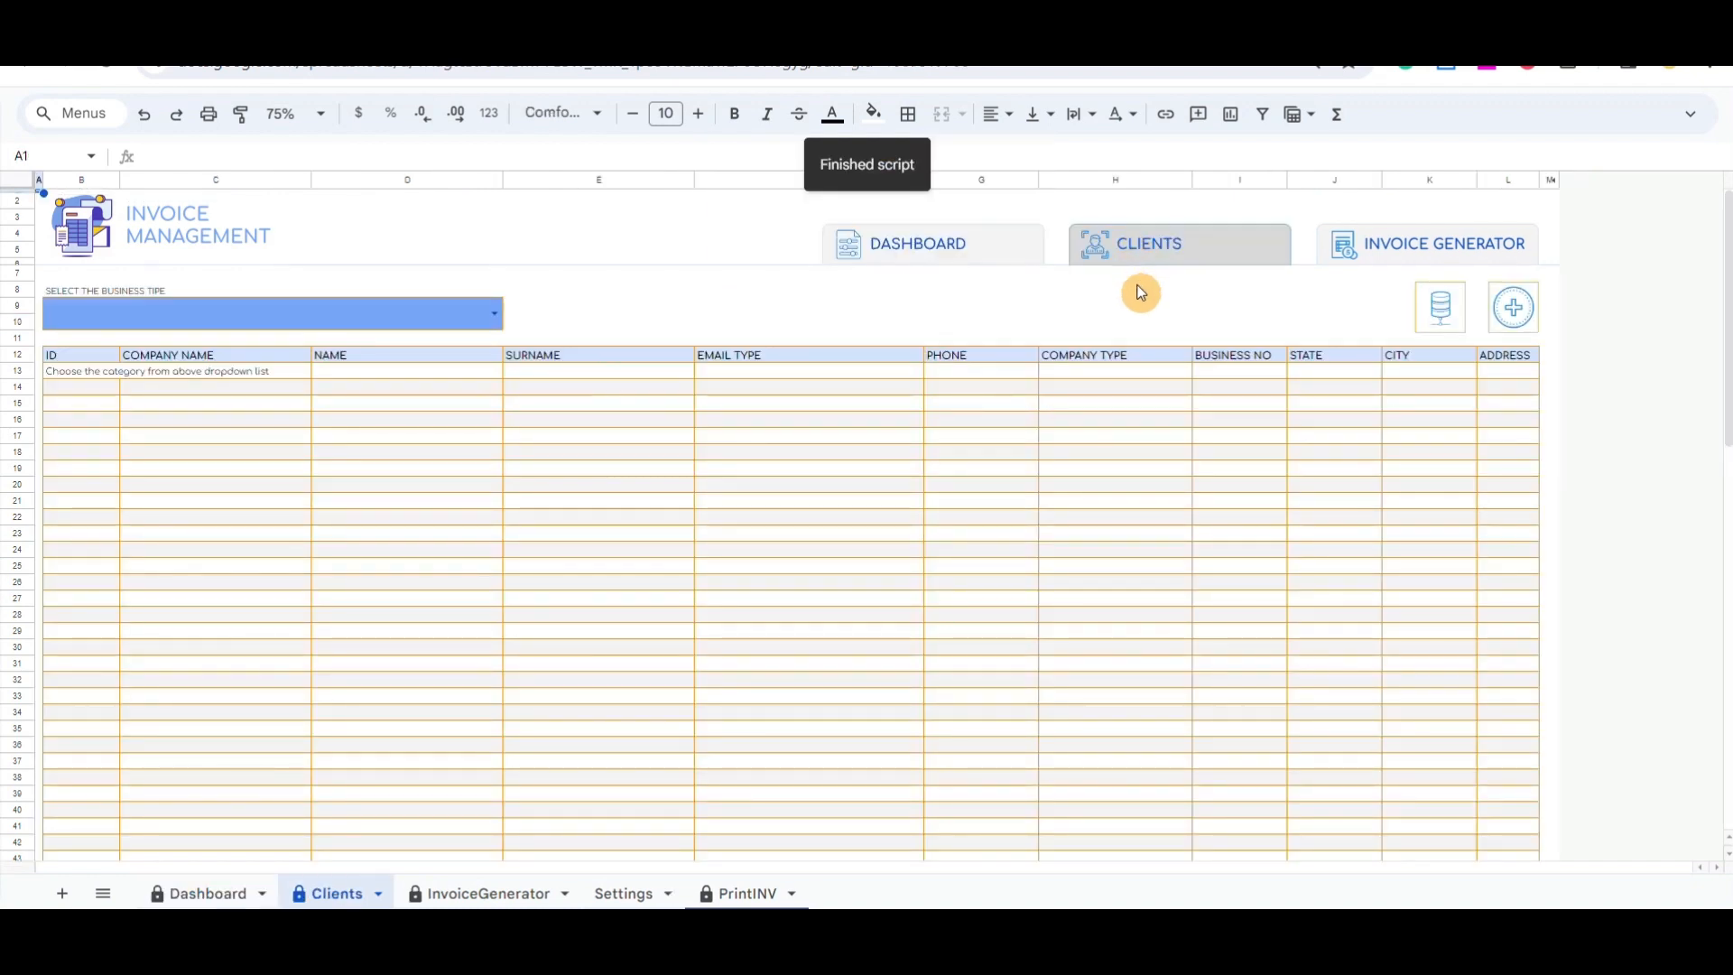
{"action": "left_click", "coordinate": [809, 305]}
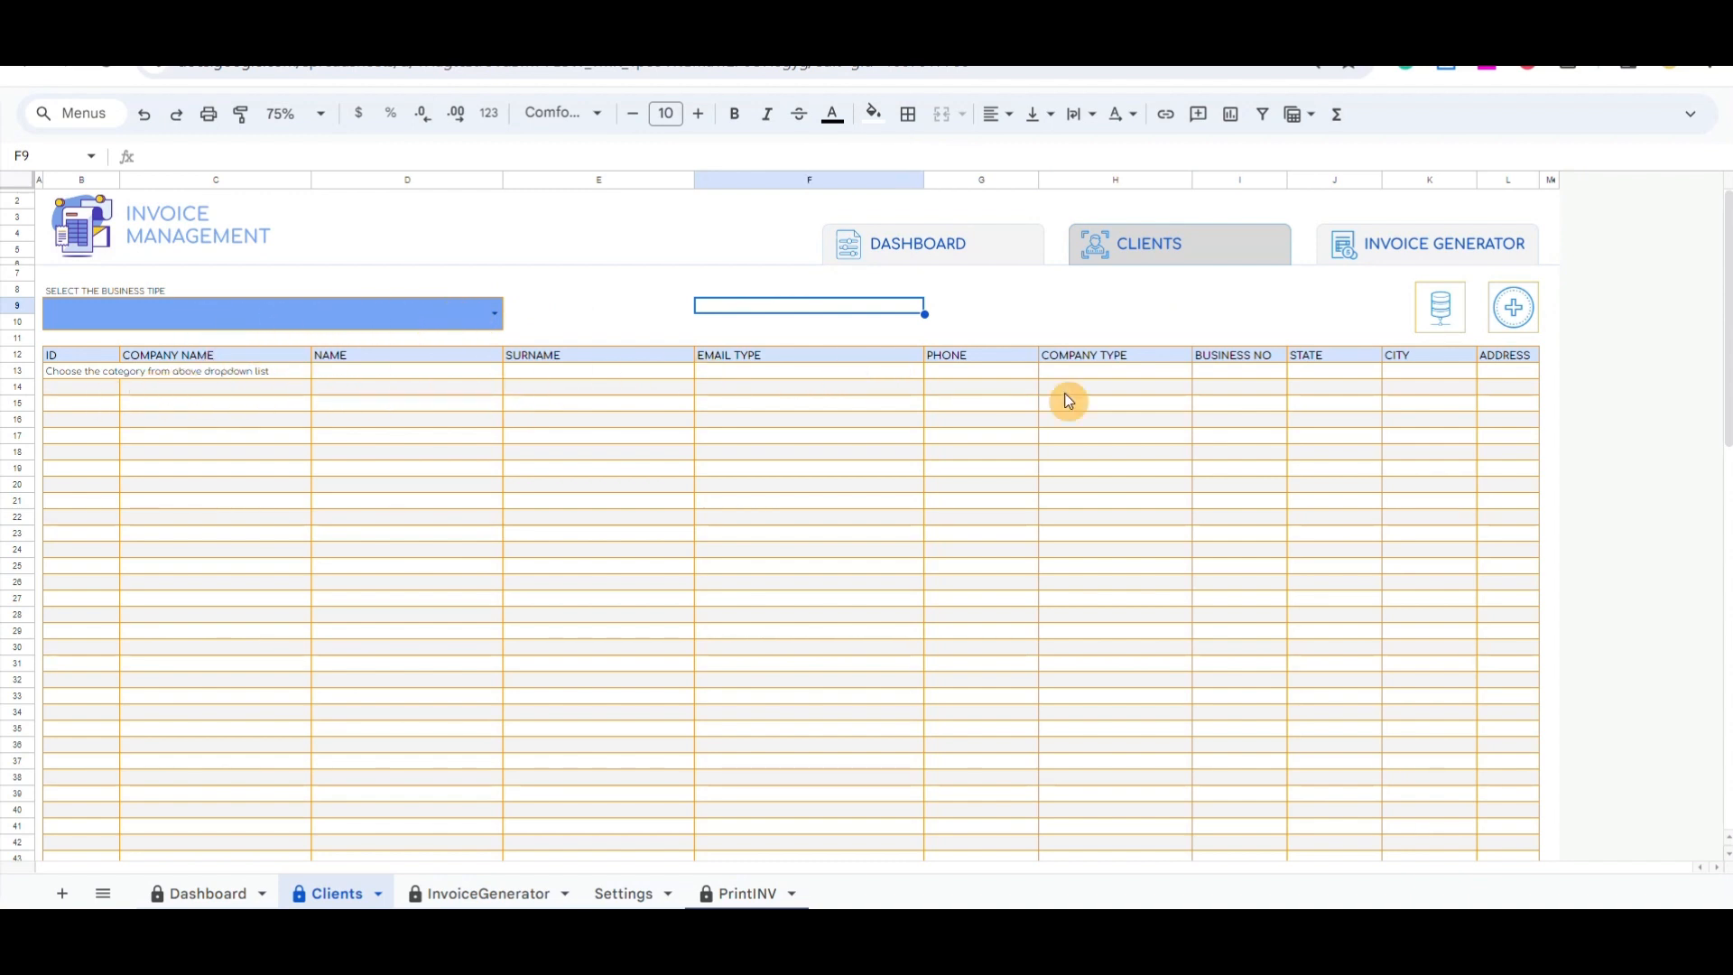
{"action": "mouse_move", "coordinate": [1512, 307]}
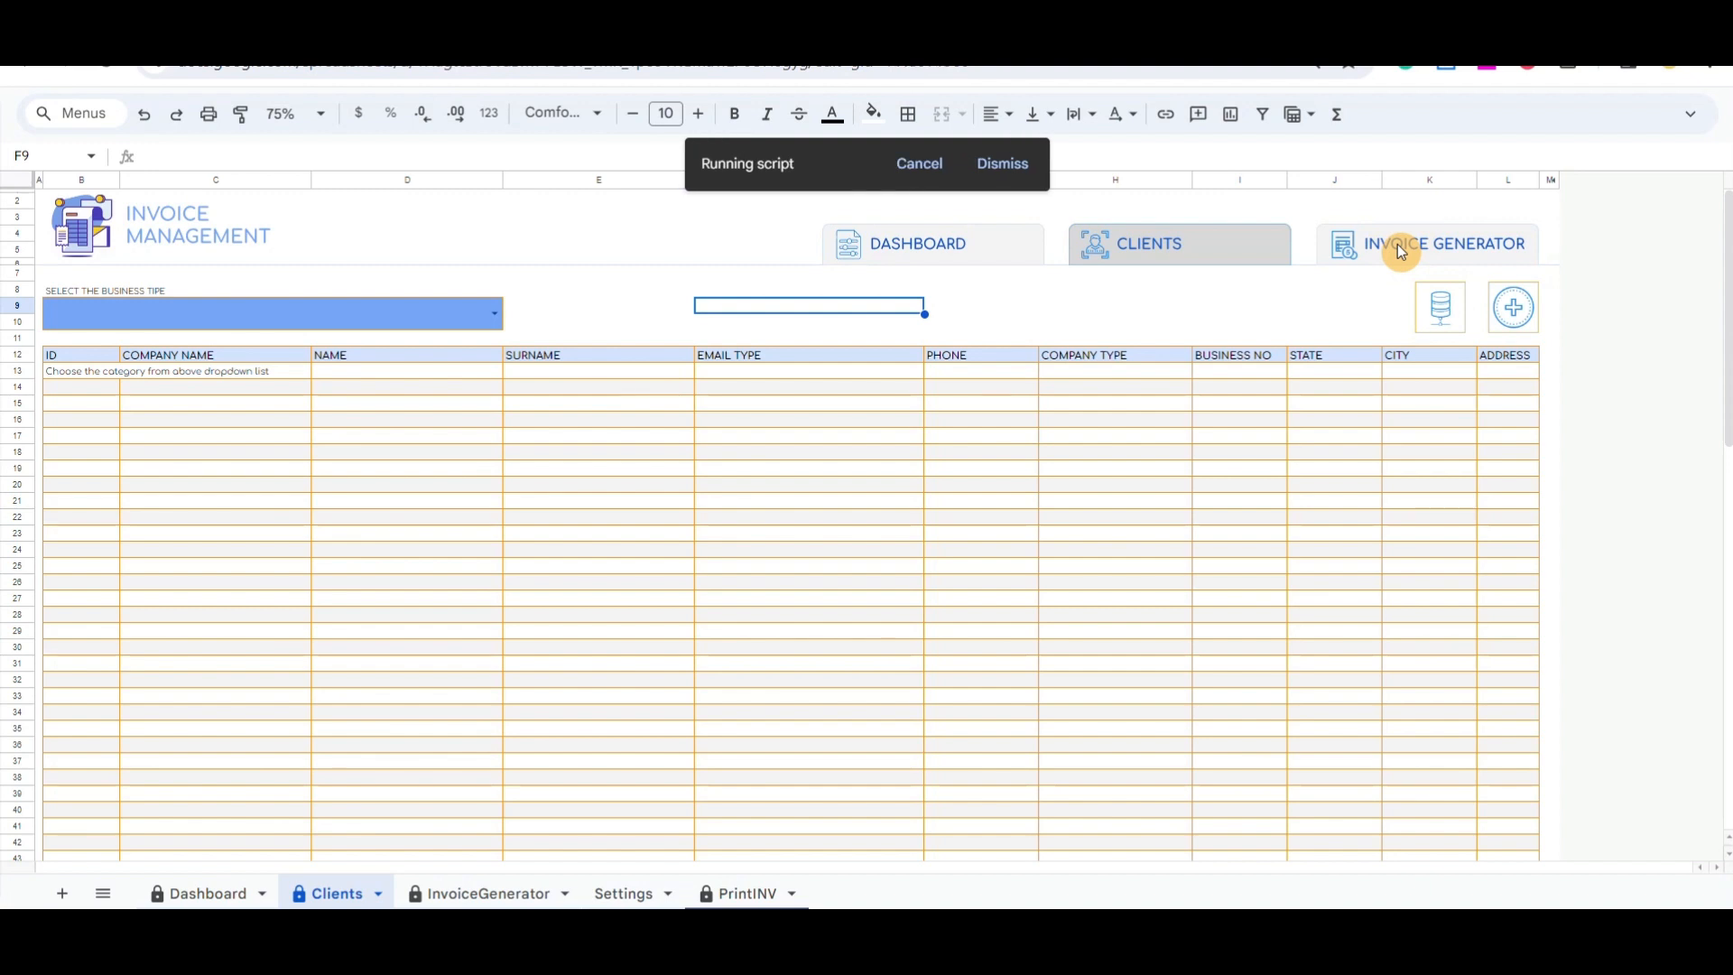
{"action": "left_click", "coordinate": [1427, 243]}
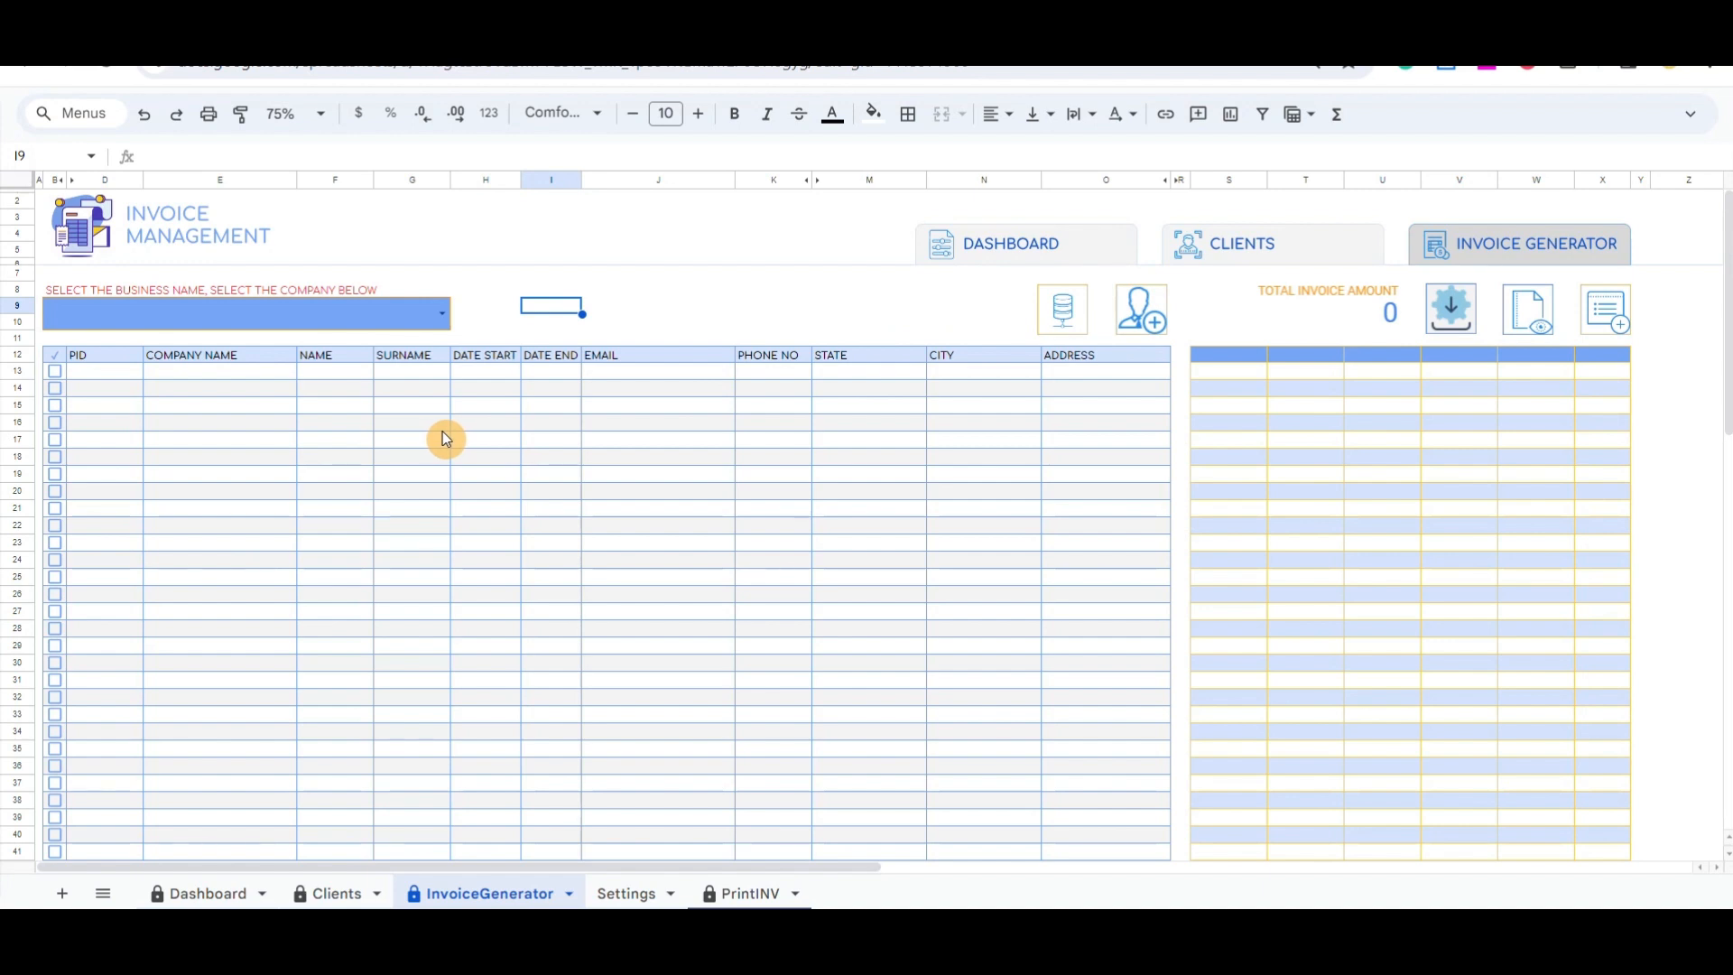
{"action": "mouse_move", "coordinate": [141, 370]}
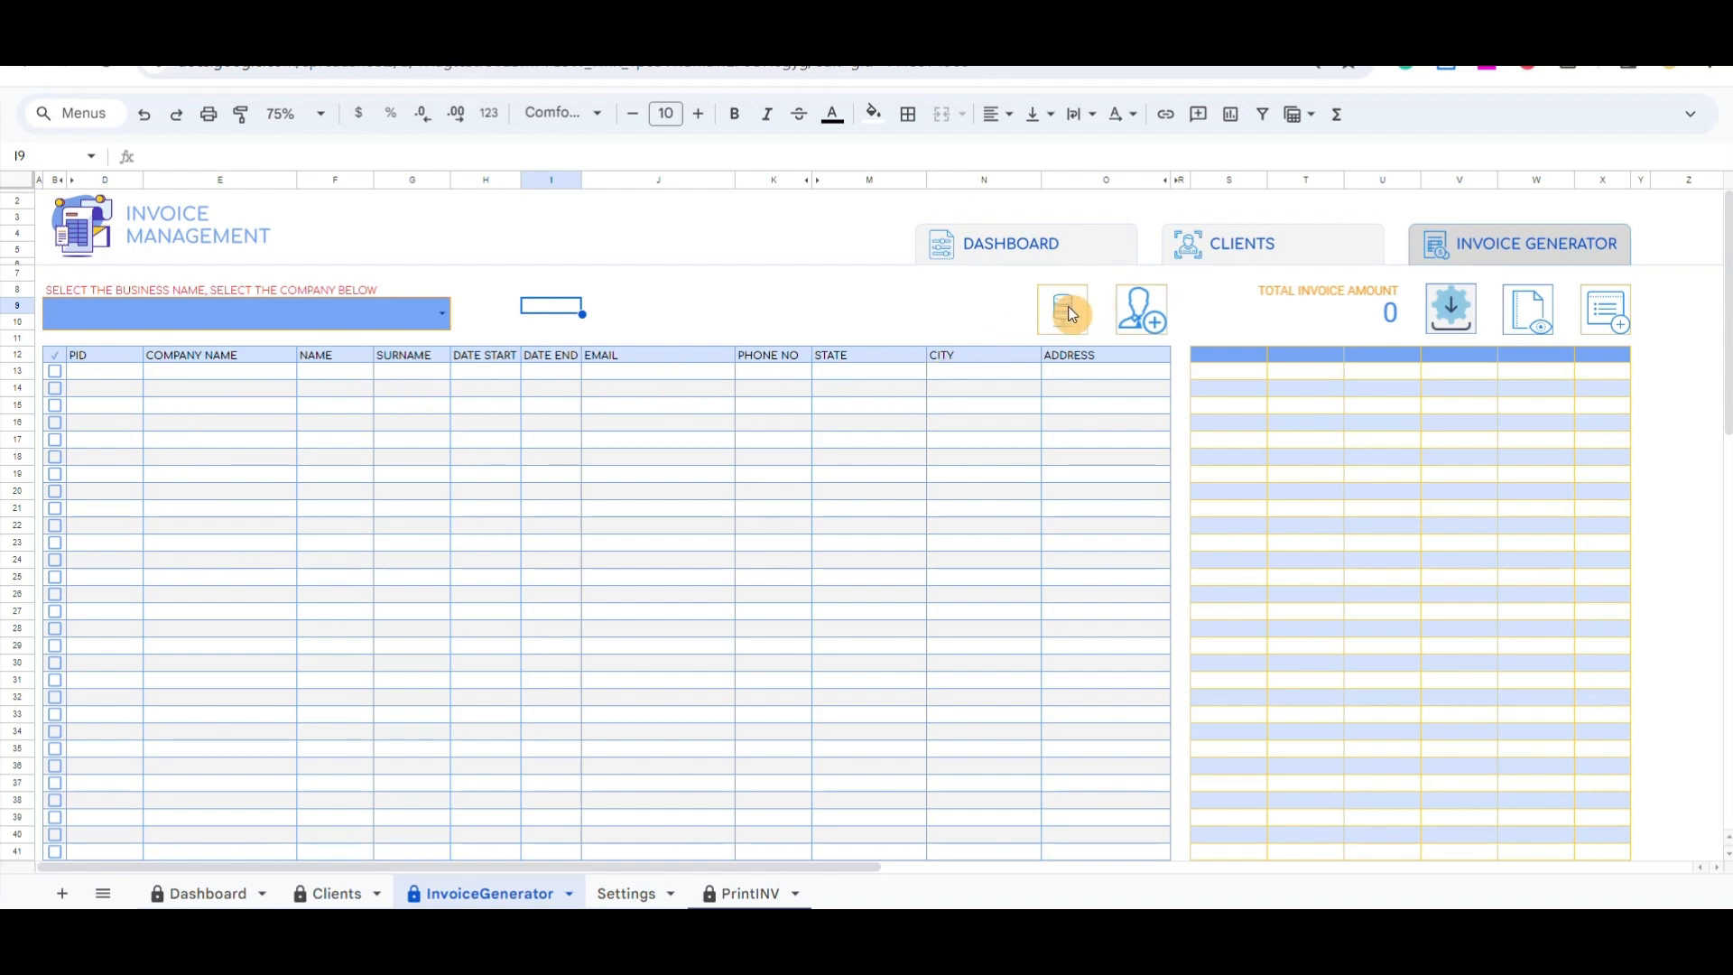
{"action": "left_click", "coordinate": [1062, 309]}
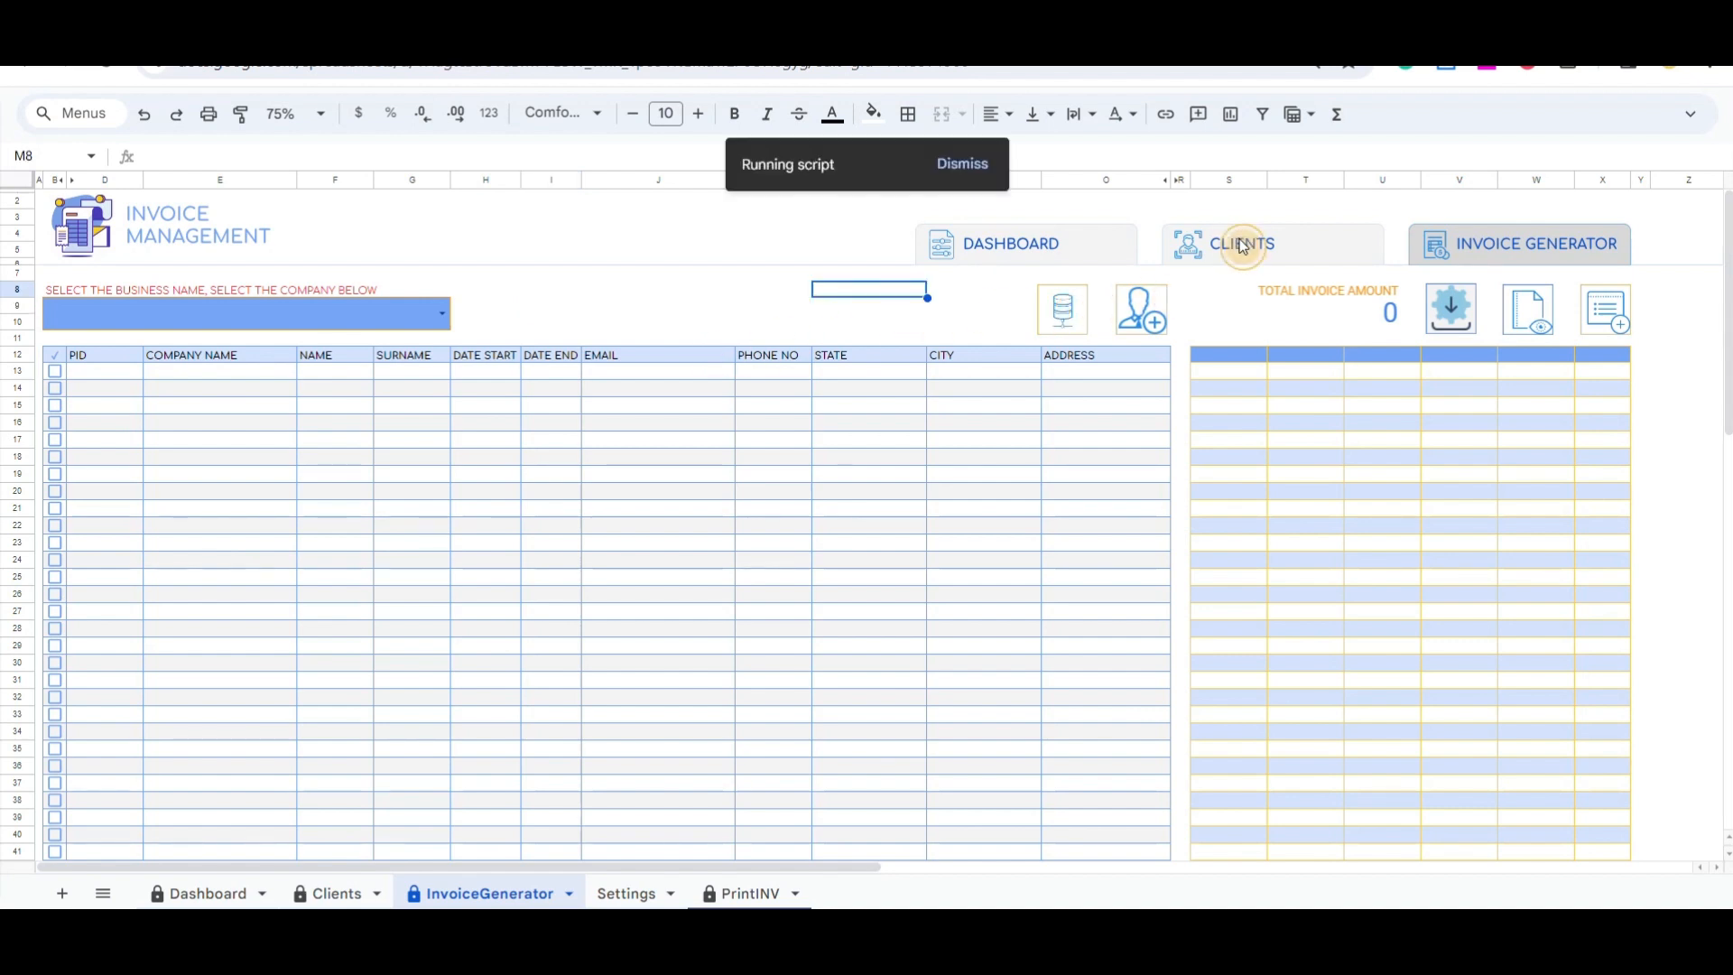
{"action": "left_click", "coordinate": [1240, 245]}
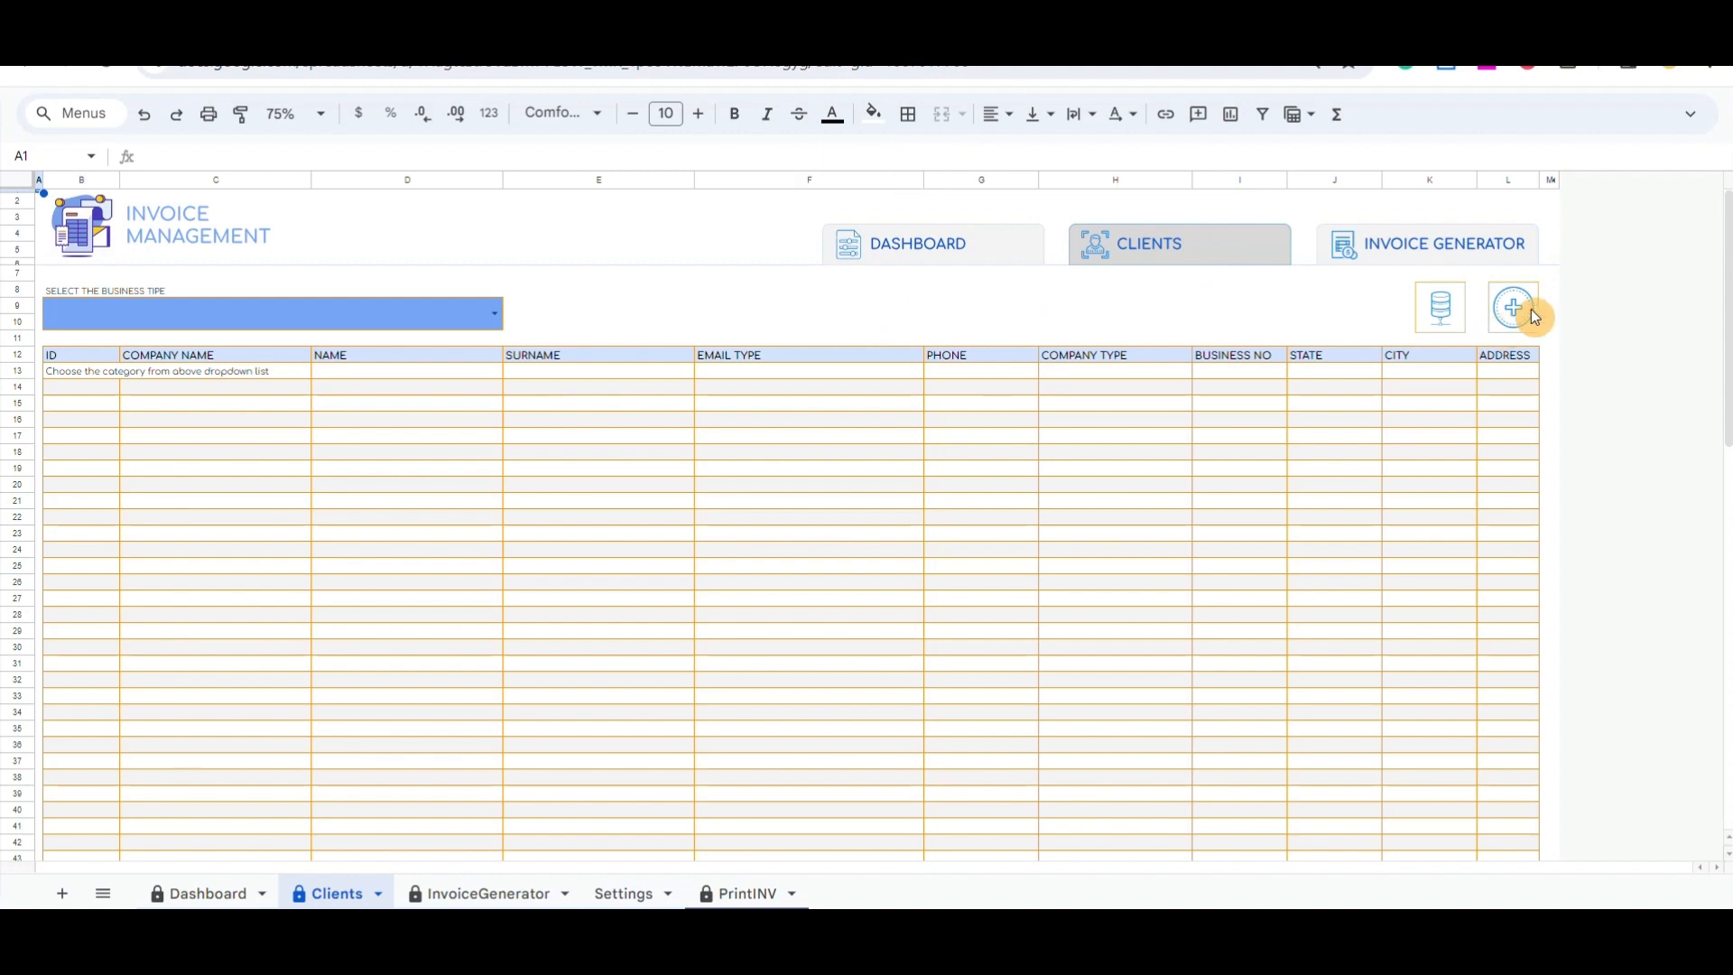
Add client Company ACME XYZ LLC in Milano with numbers 129312 and 456, and submit it
{"action": "left_click", "coordinate": [1511, 306]}
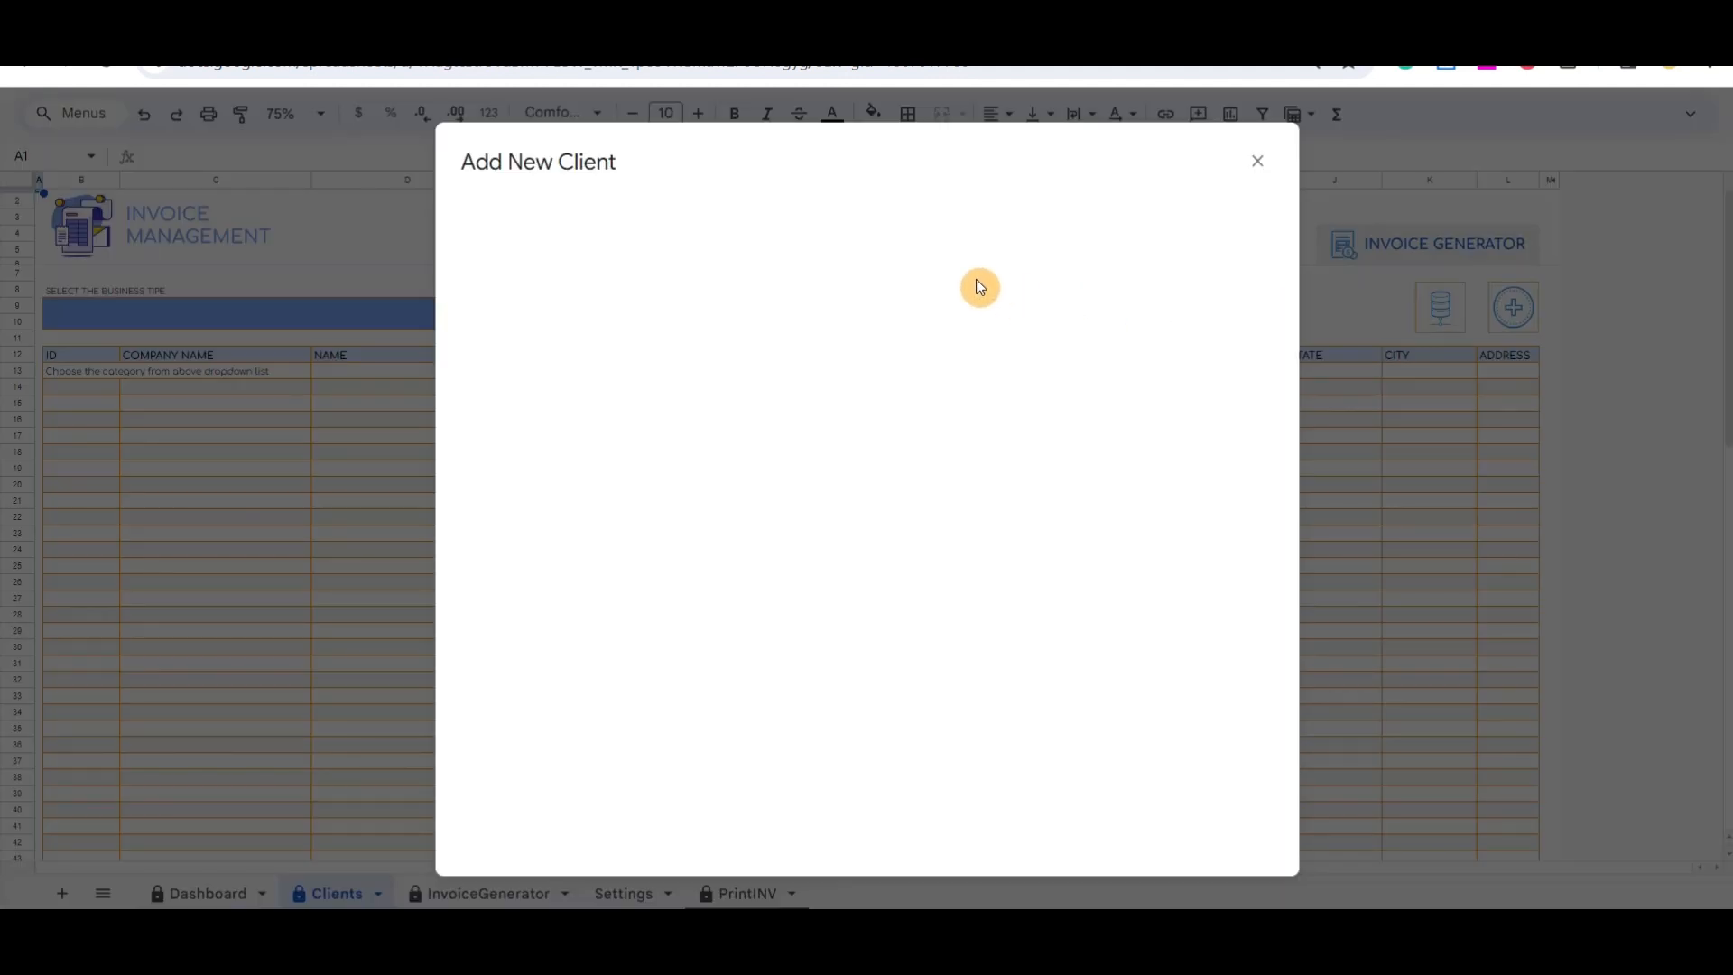
{"action": "type", "text": "Company ACME XYZ LL"}
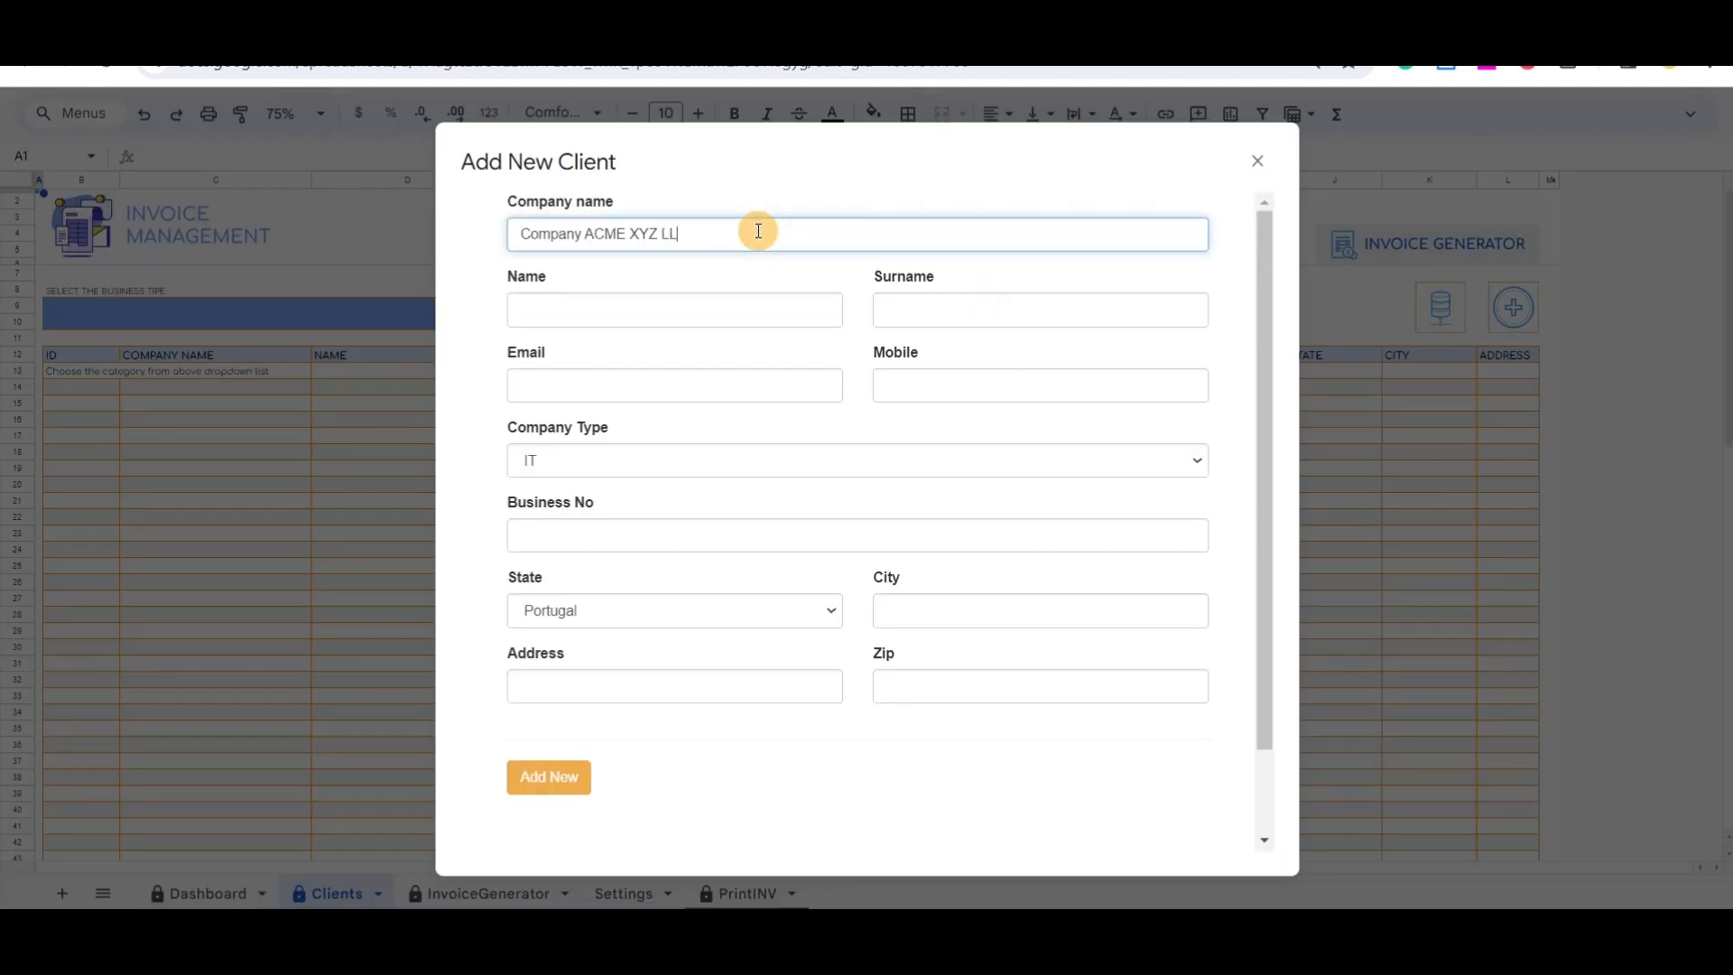
{"action": "type", "text": "129312"}
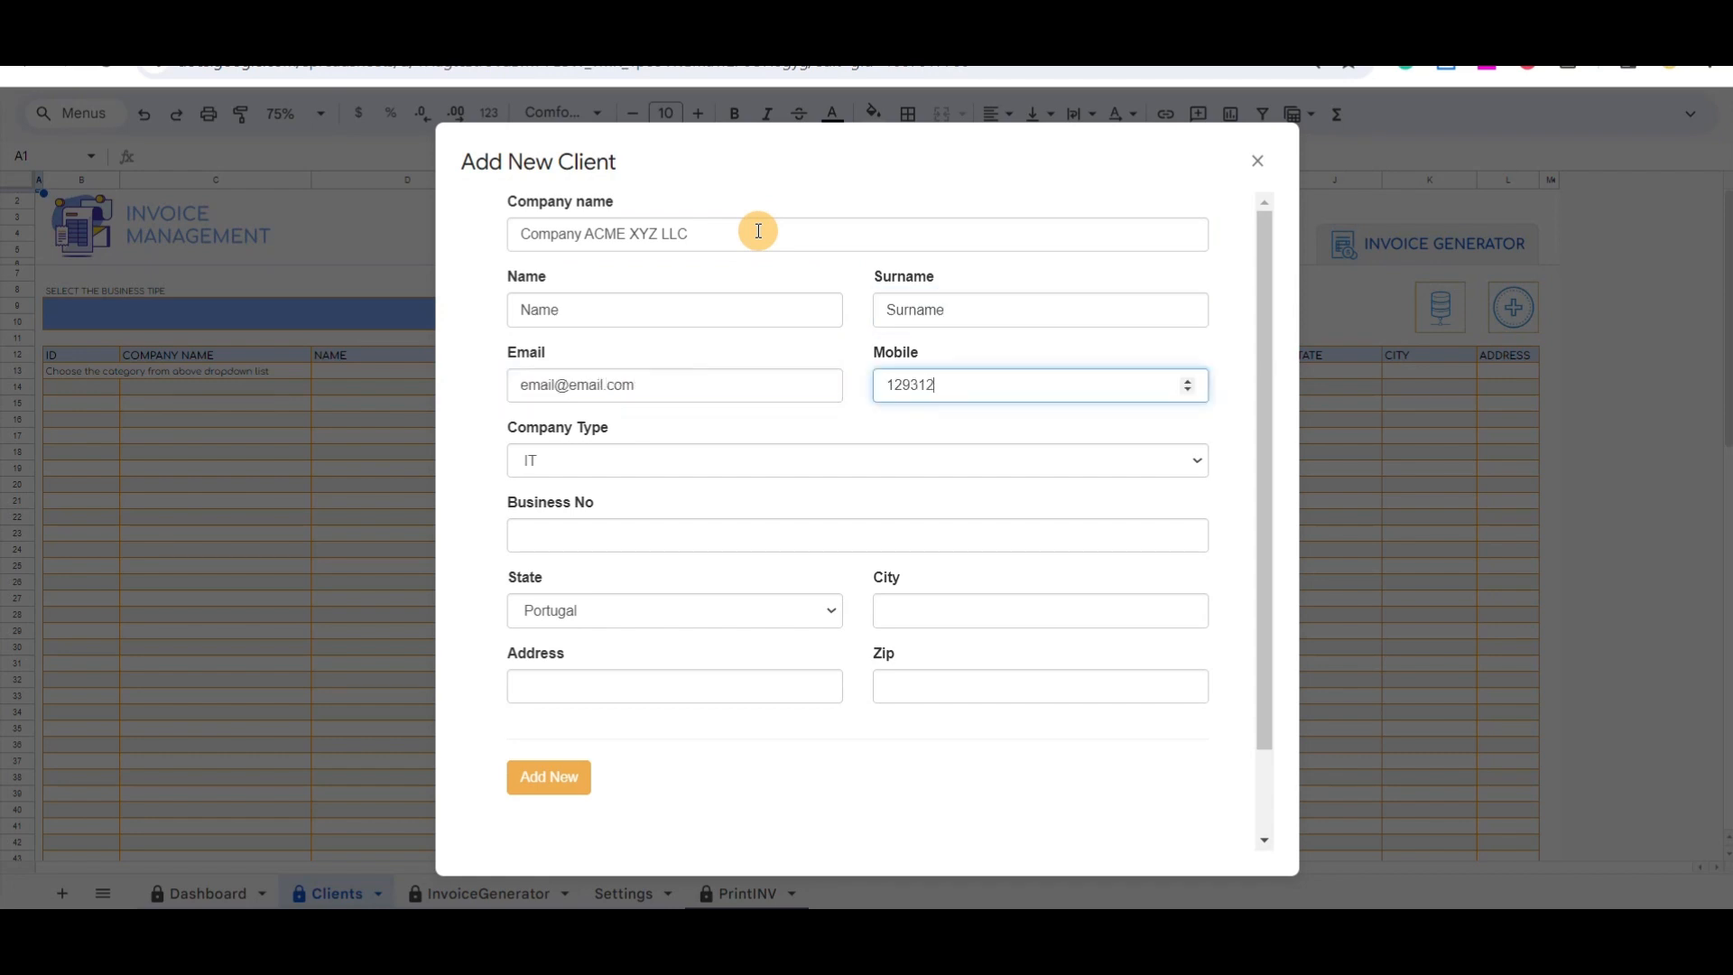
{"action": "type", "text": "456"}
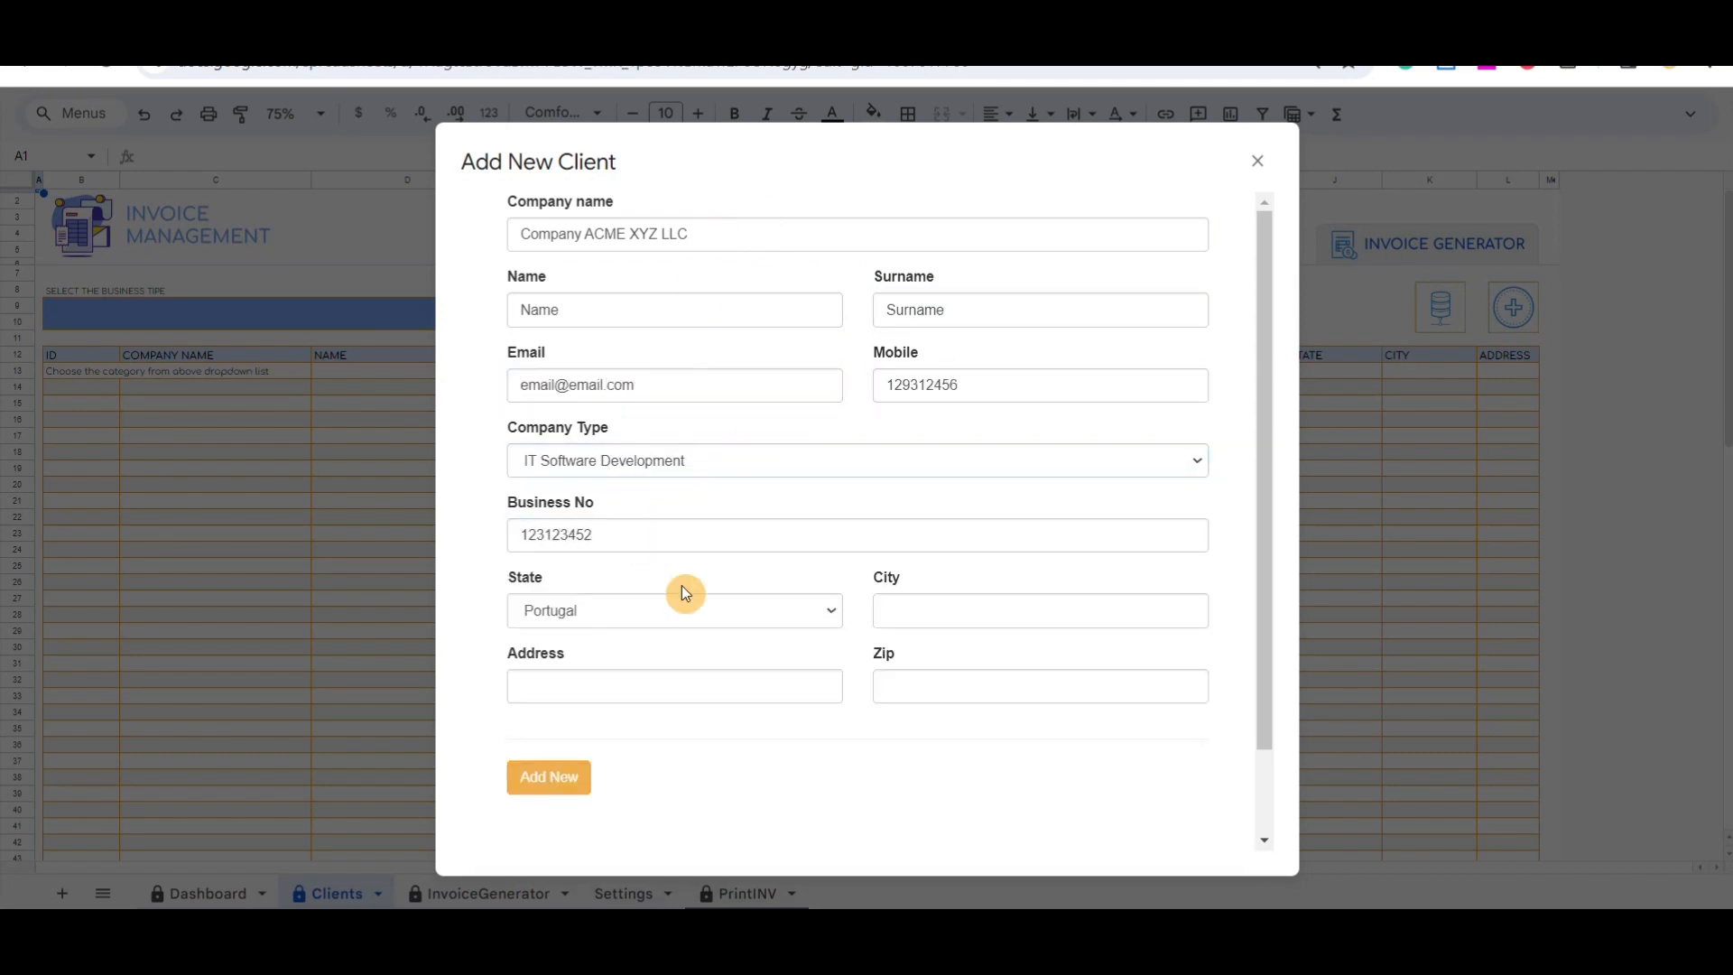
{"action": "type", "text": "Milano"}
{"action": "type", "text": "Address 123"}
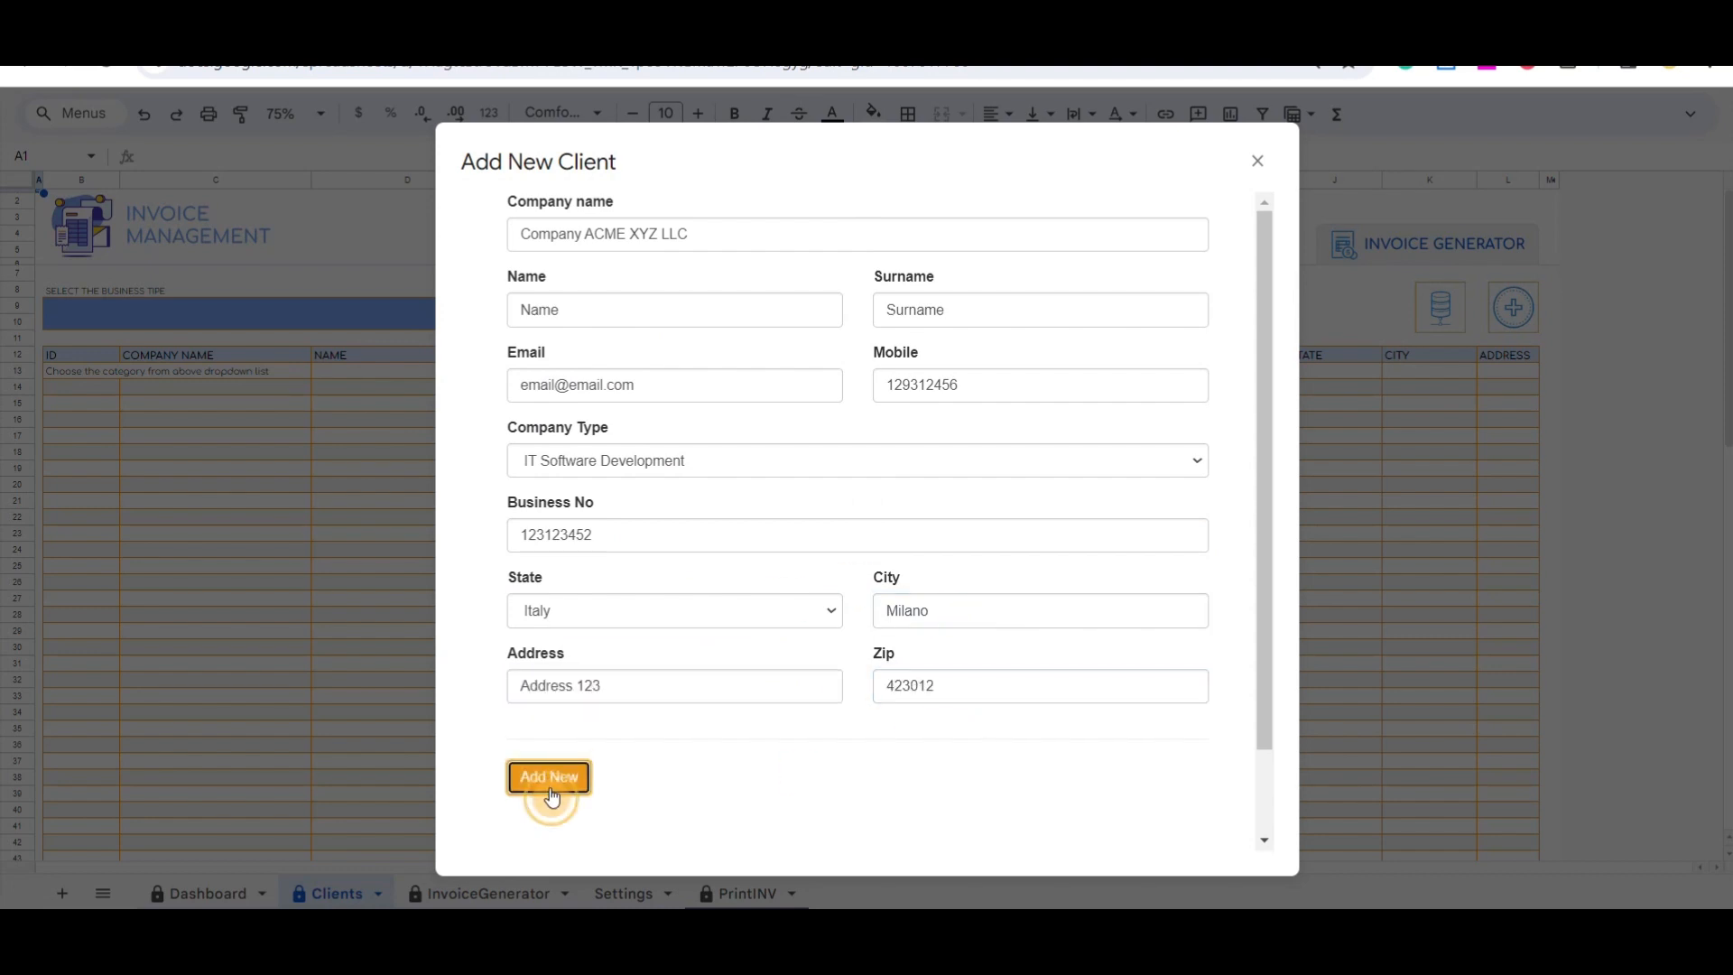
{"action": "left_click", "coordinate": [548, 776]}
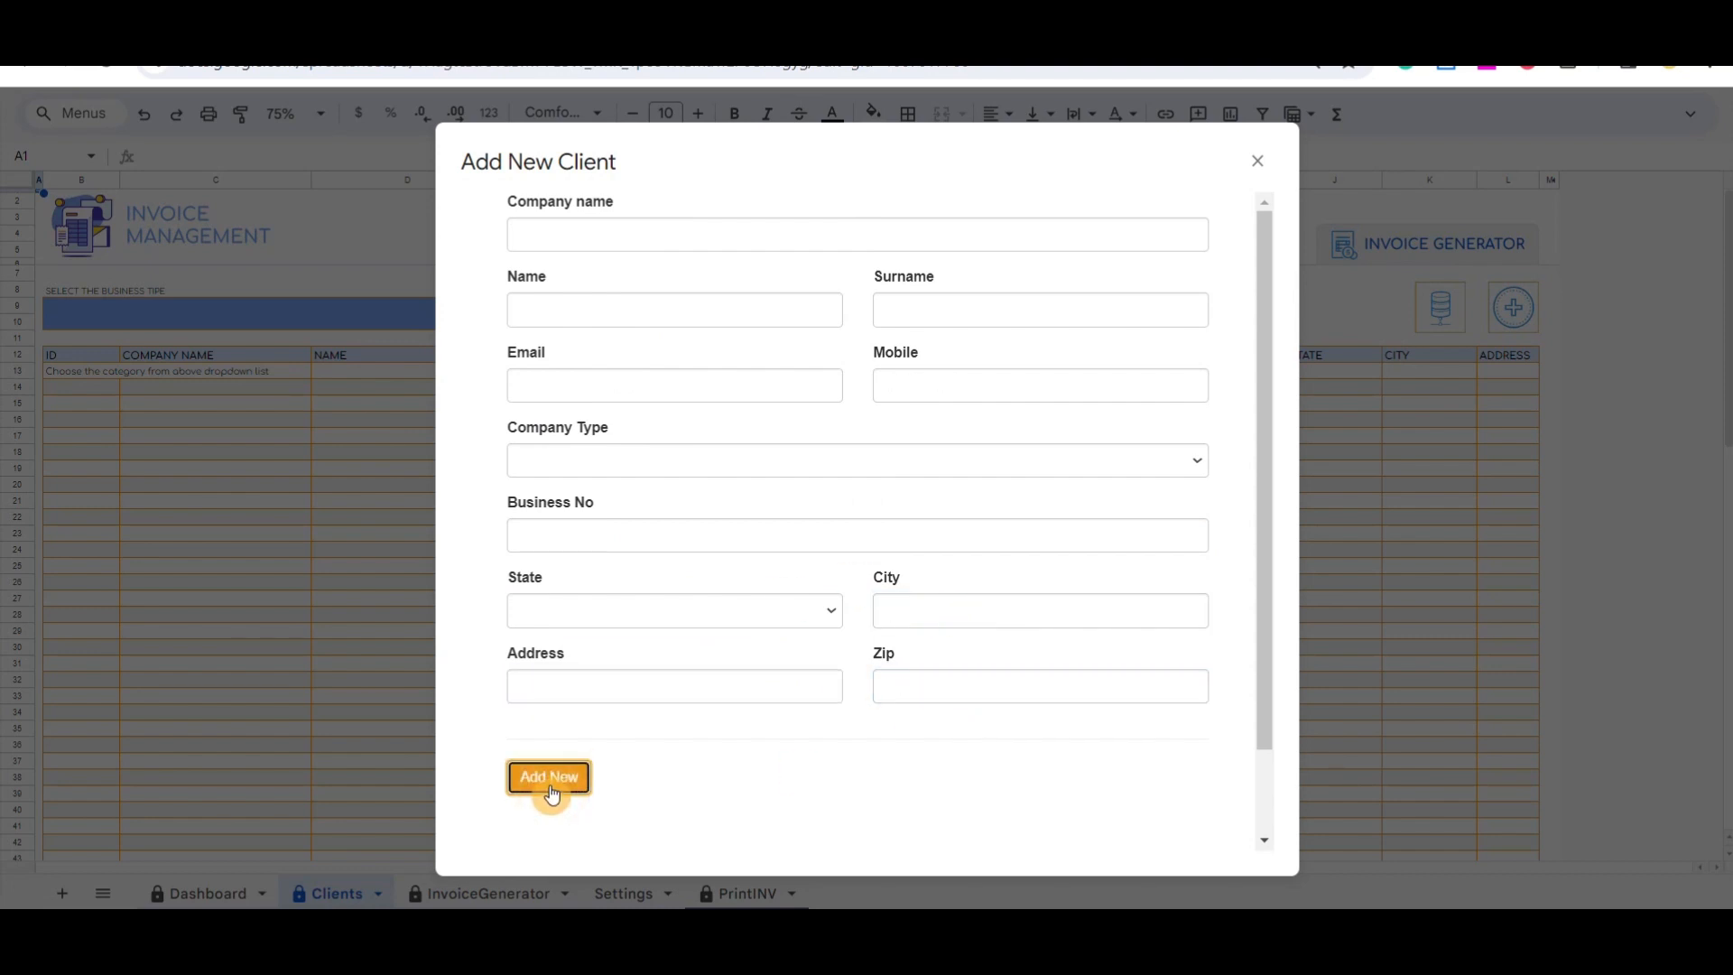
{"action": "left_click", "coordinate": [549, 776]}
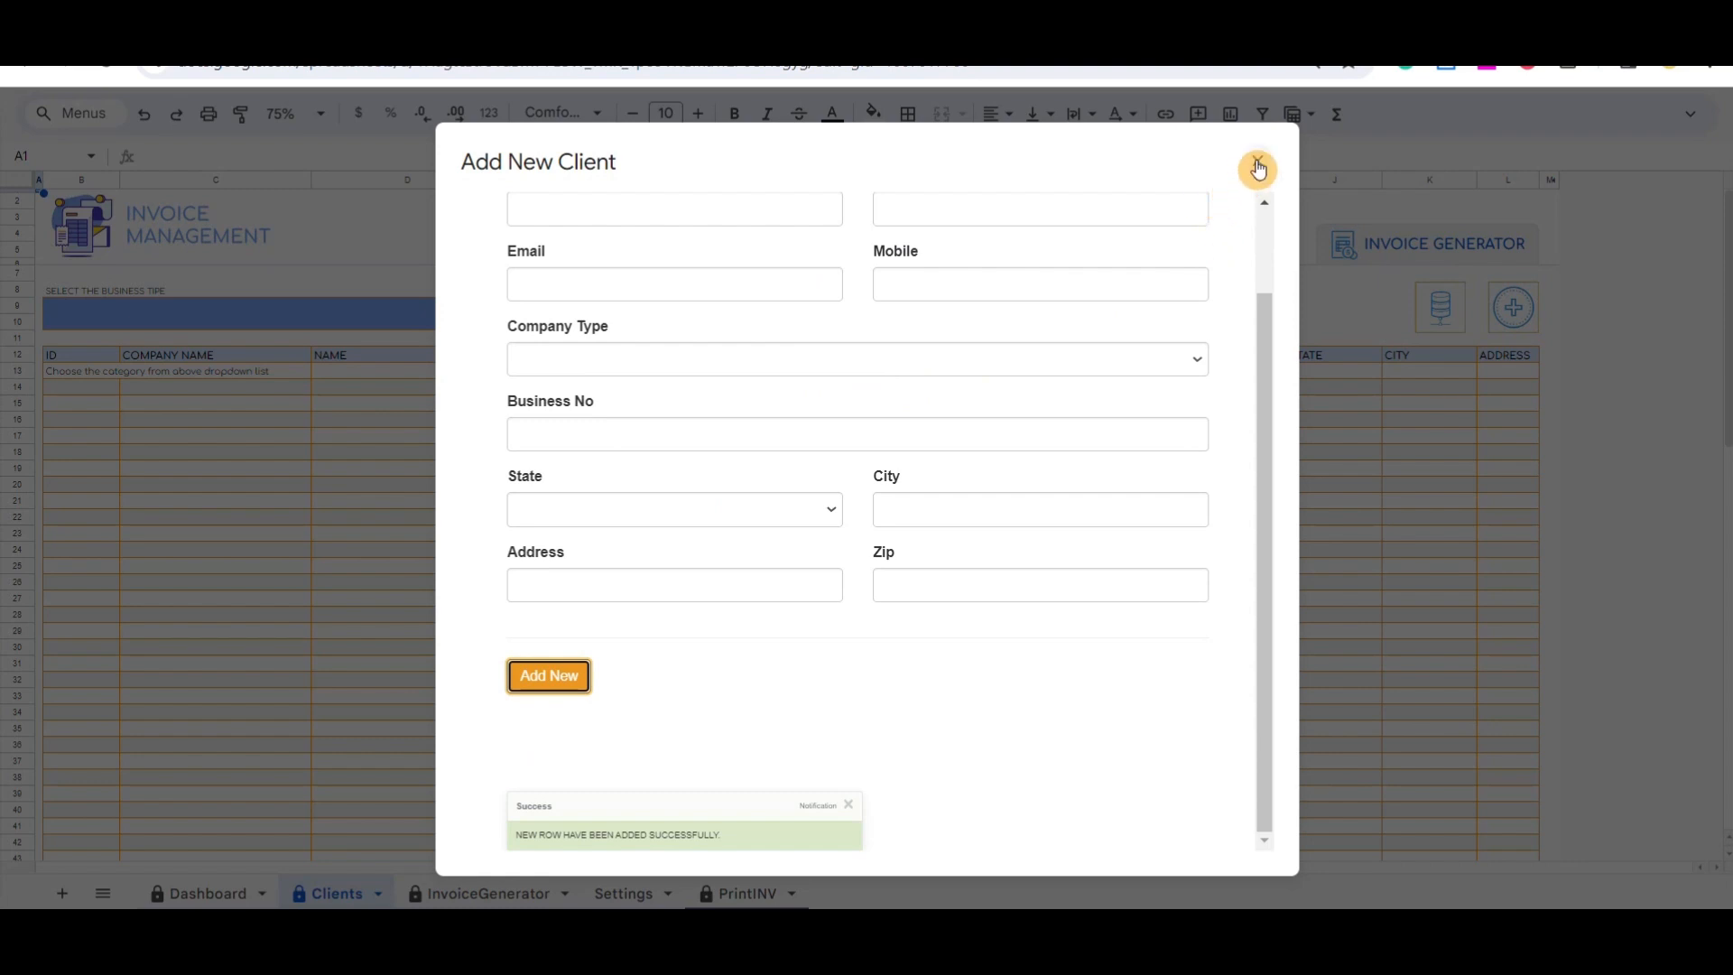
Filter clients by IT-Software-Development so row C0001 for ACME appears
{"action": "left_click", "coordinate": [1256, 168]}
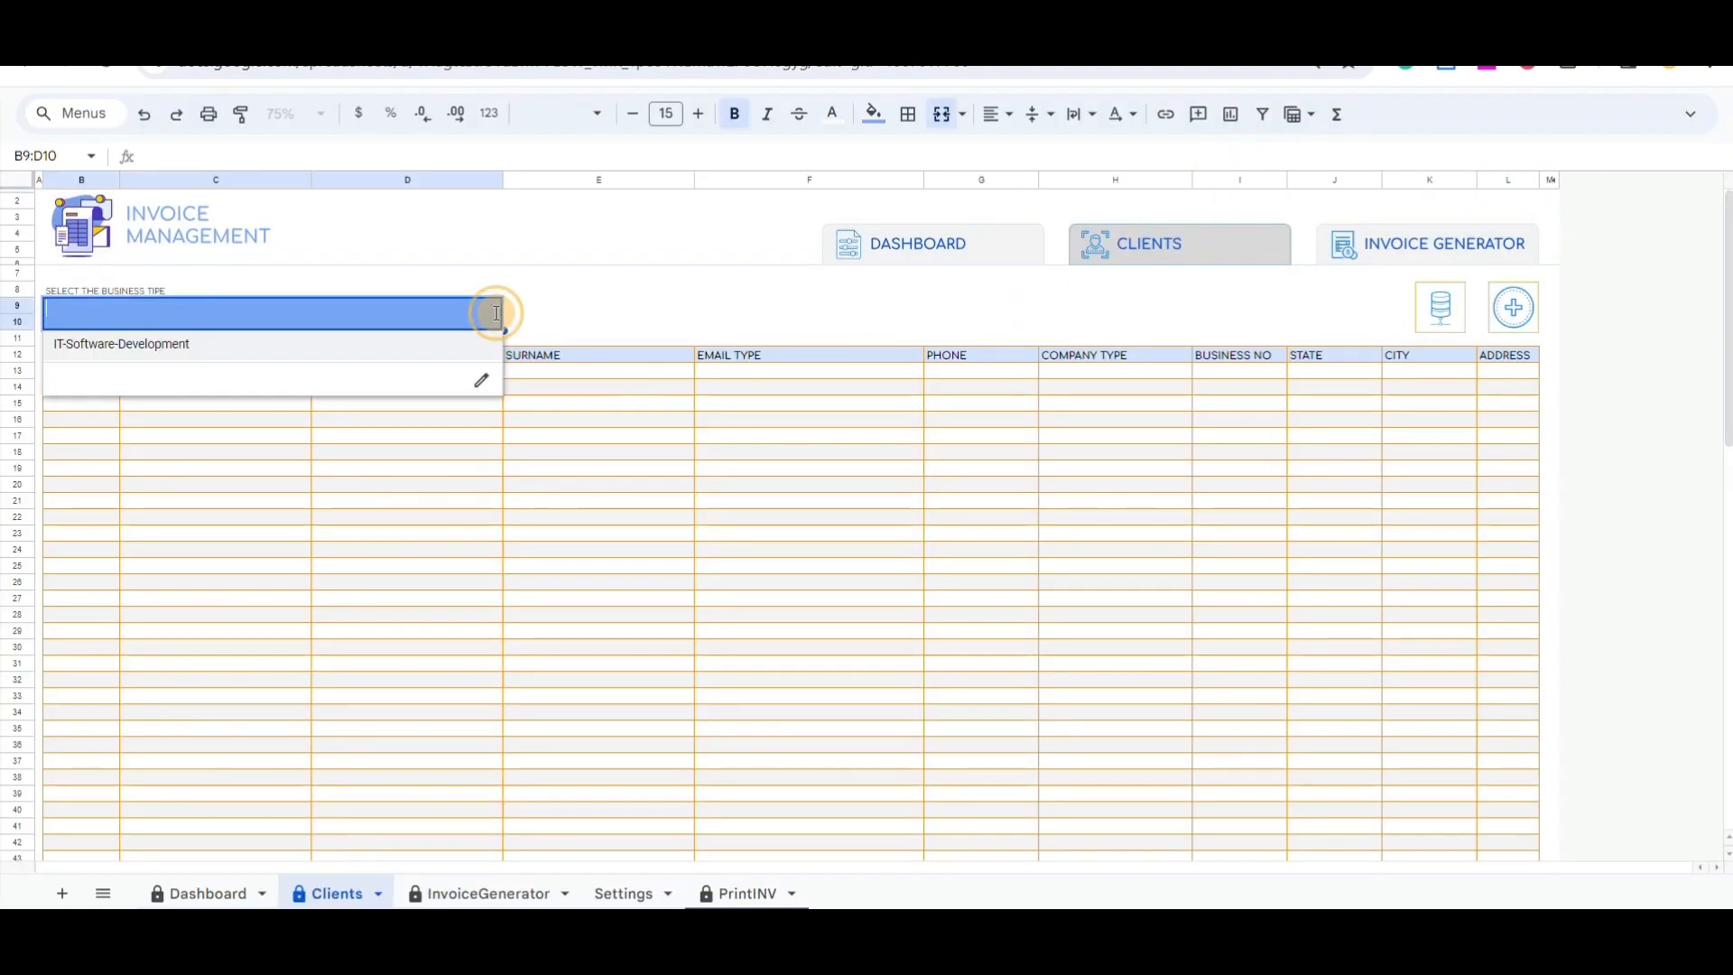
{"action": "left_click", "coordinate": [120, 343]}
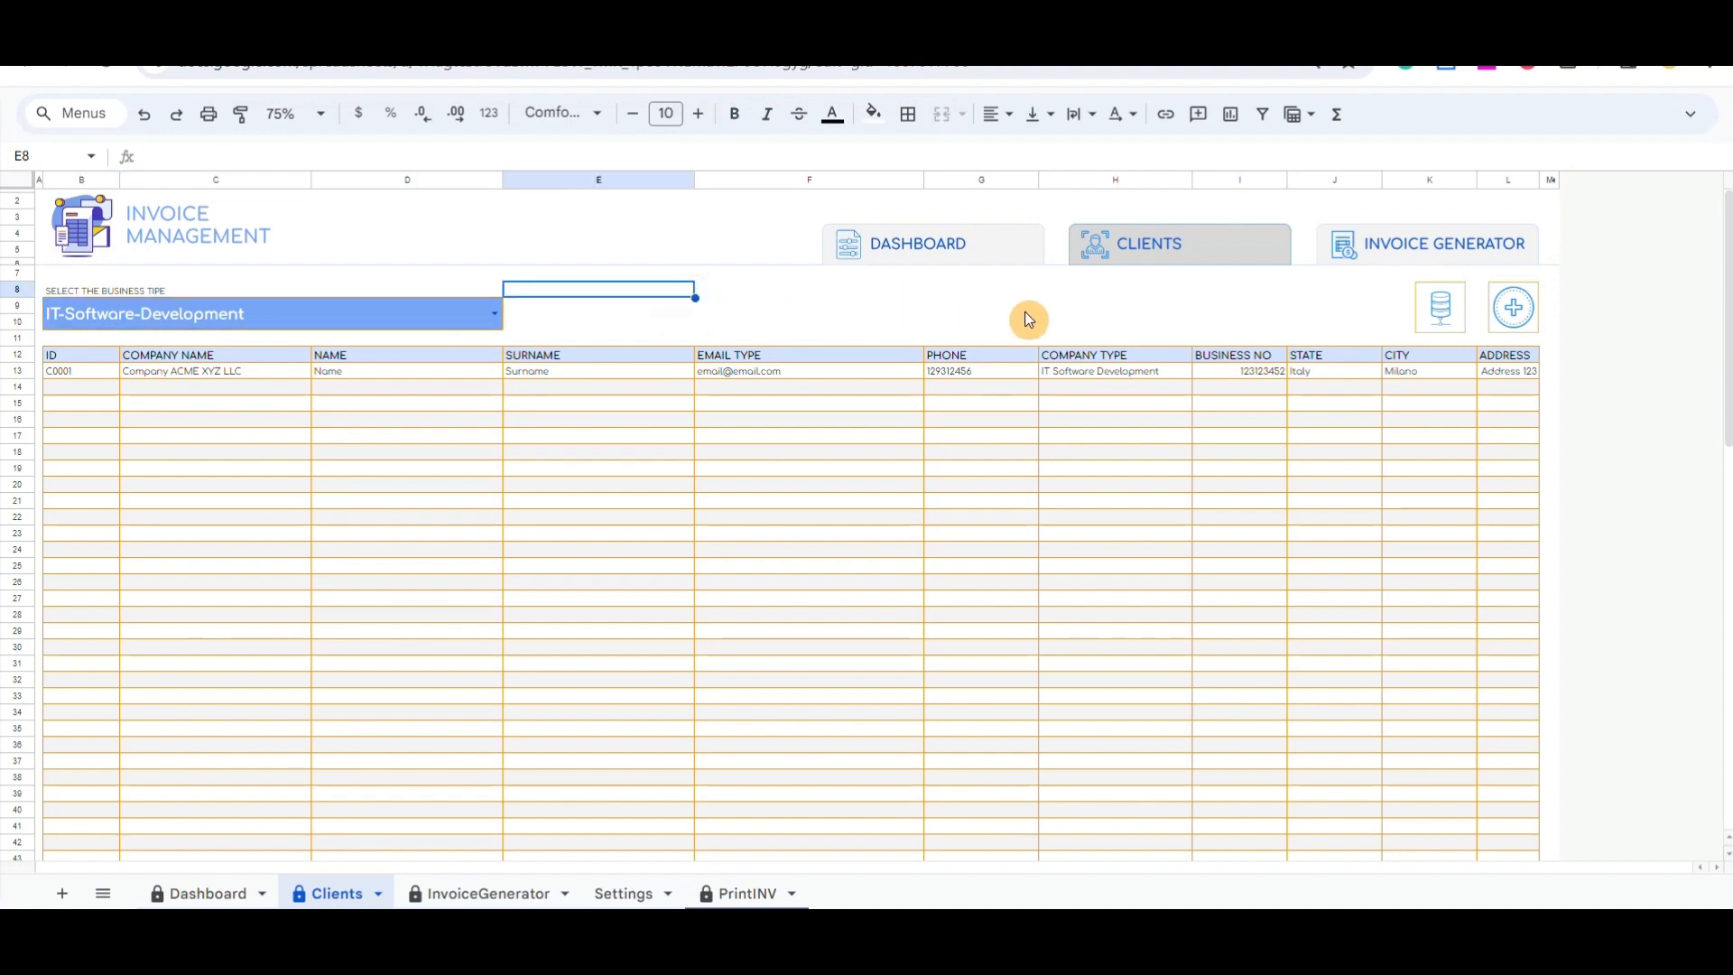
{"action": "left_click", "coordinate": [1442, 243]}
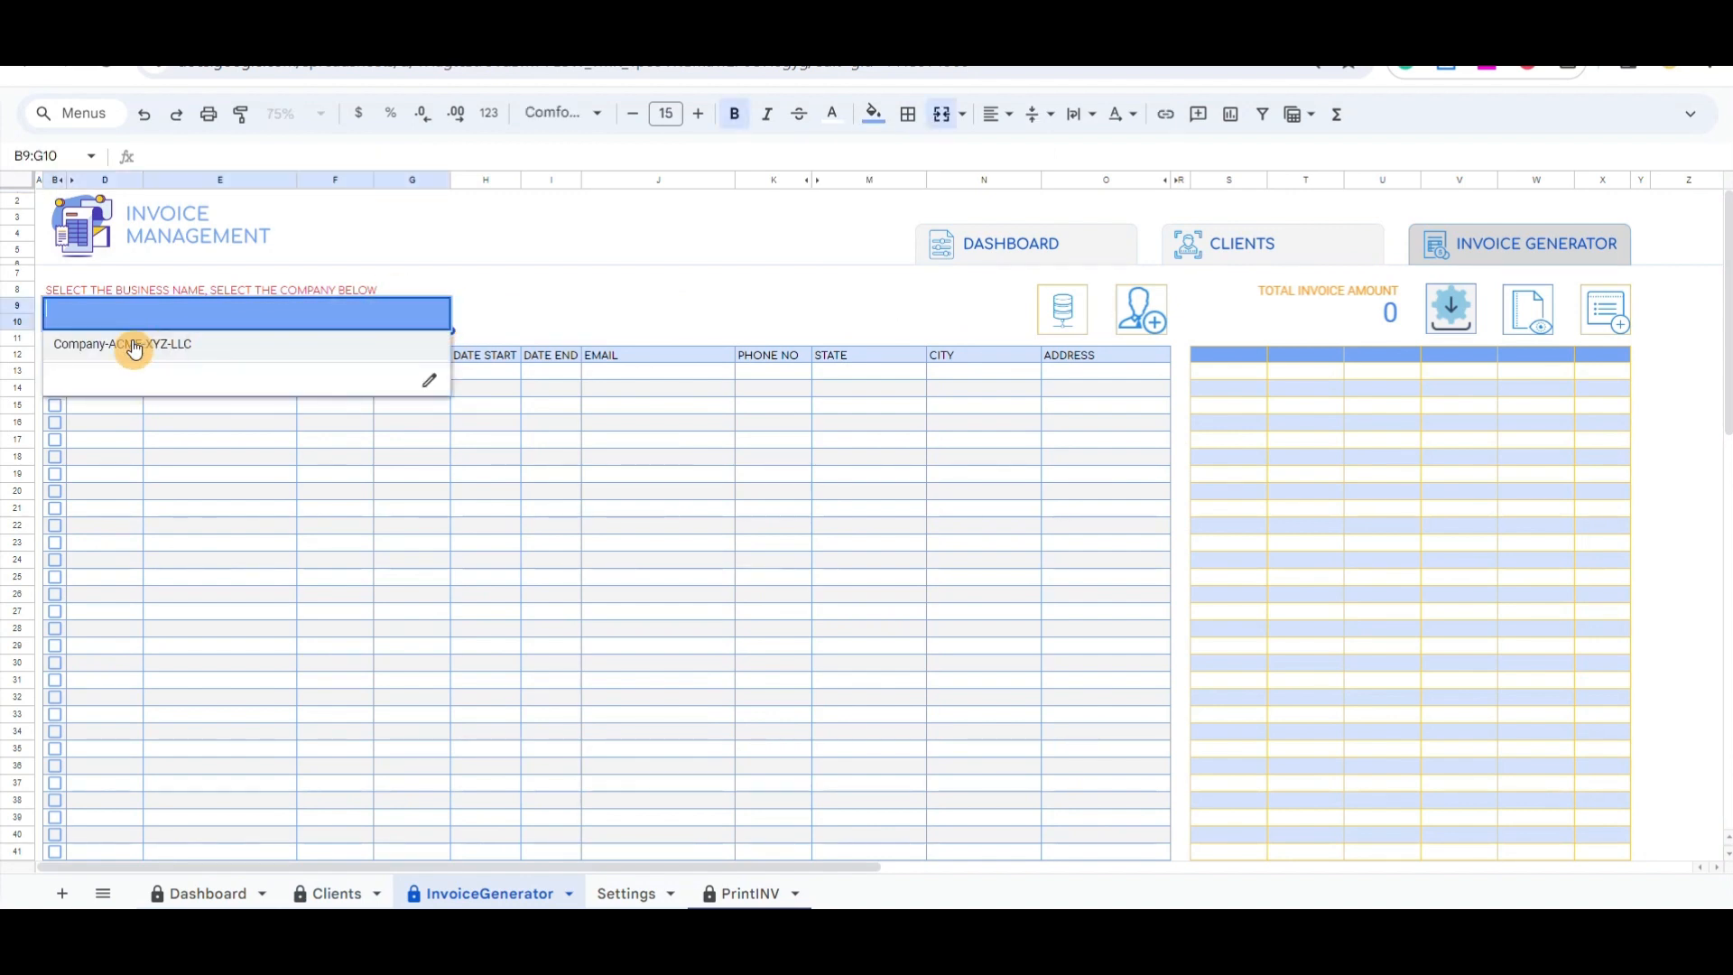
Create invoice INV0001 for Company-ACME-XYZ-LLC dated 2023-12-18 to 2024-01-10
{"action": "left_click", "coordinate": [121, 343]}
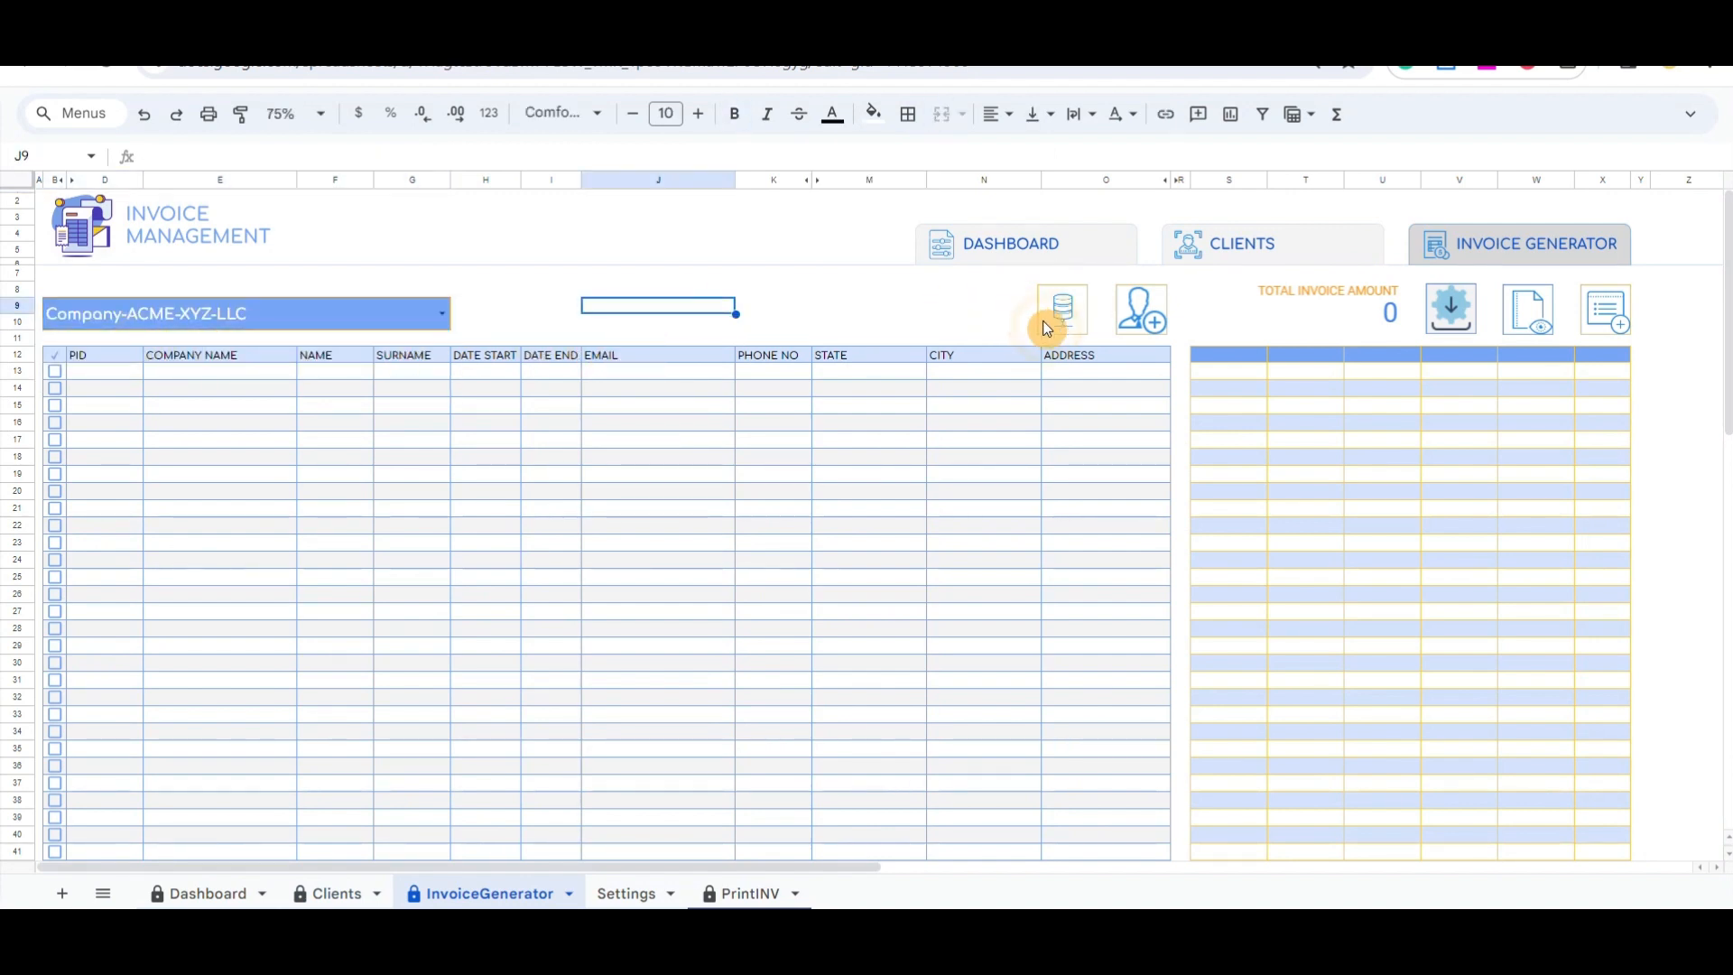
{"action": "mouse_move", "coordinate": [1141, 310]}
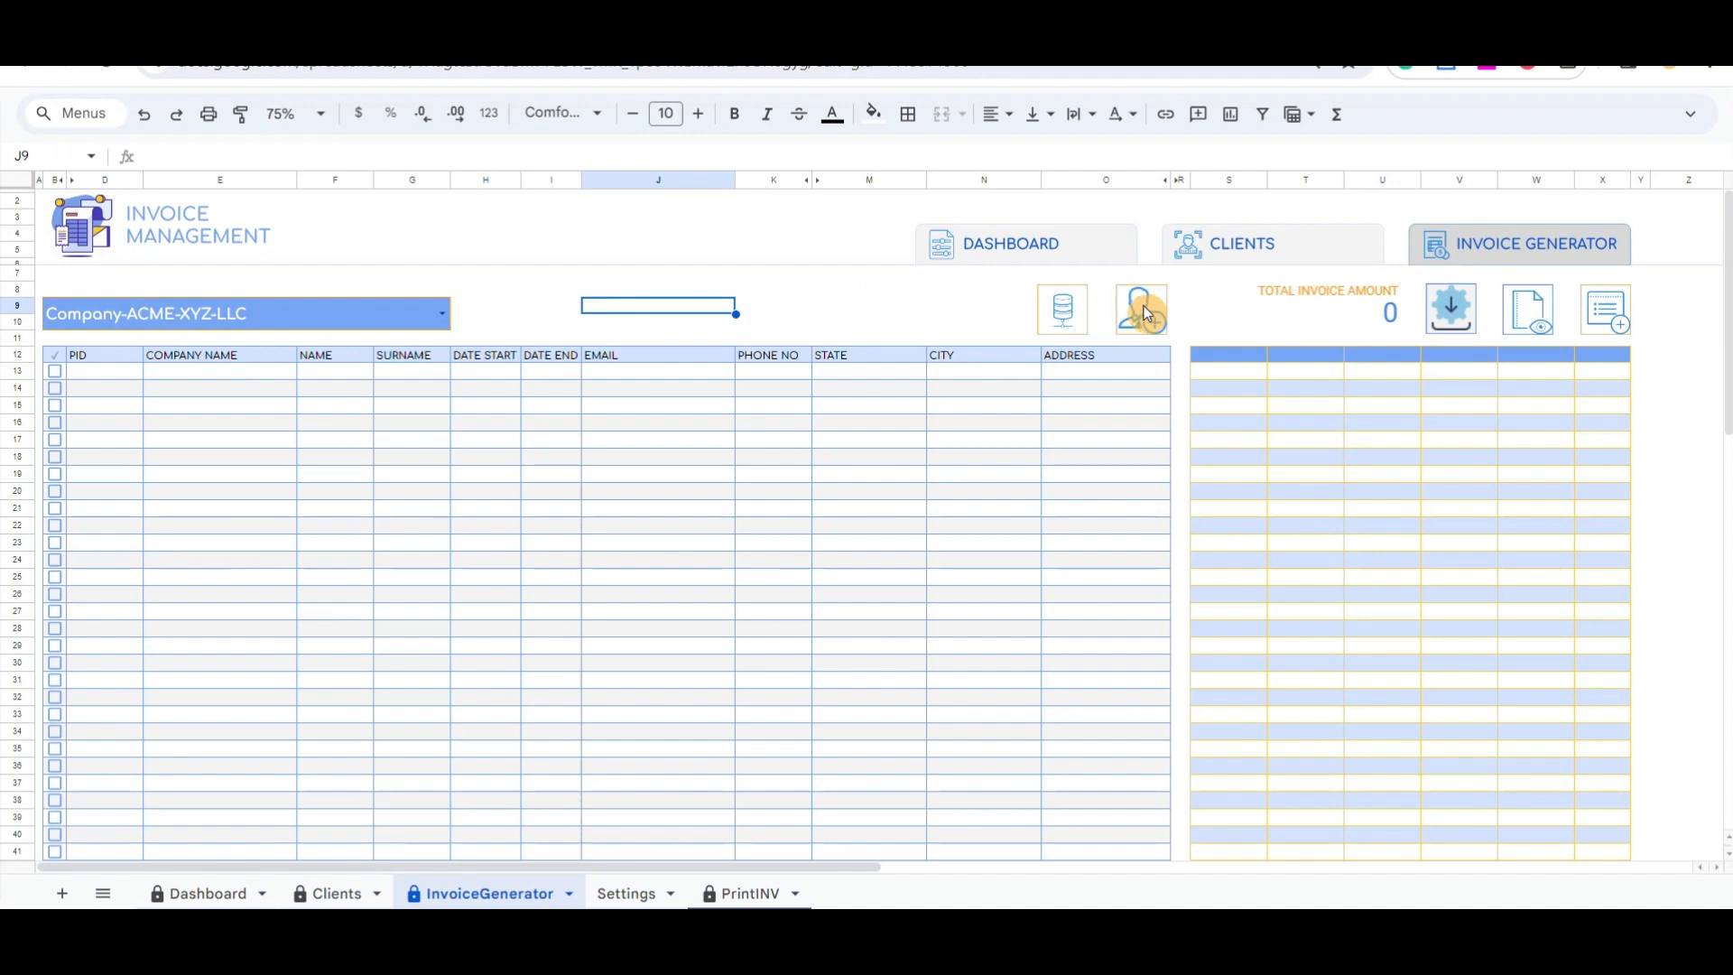
{"action": "left_click", "coordinate": [1137, 310]}
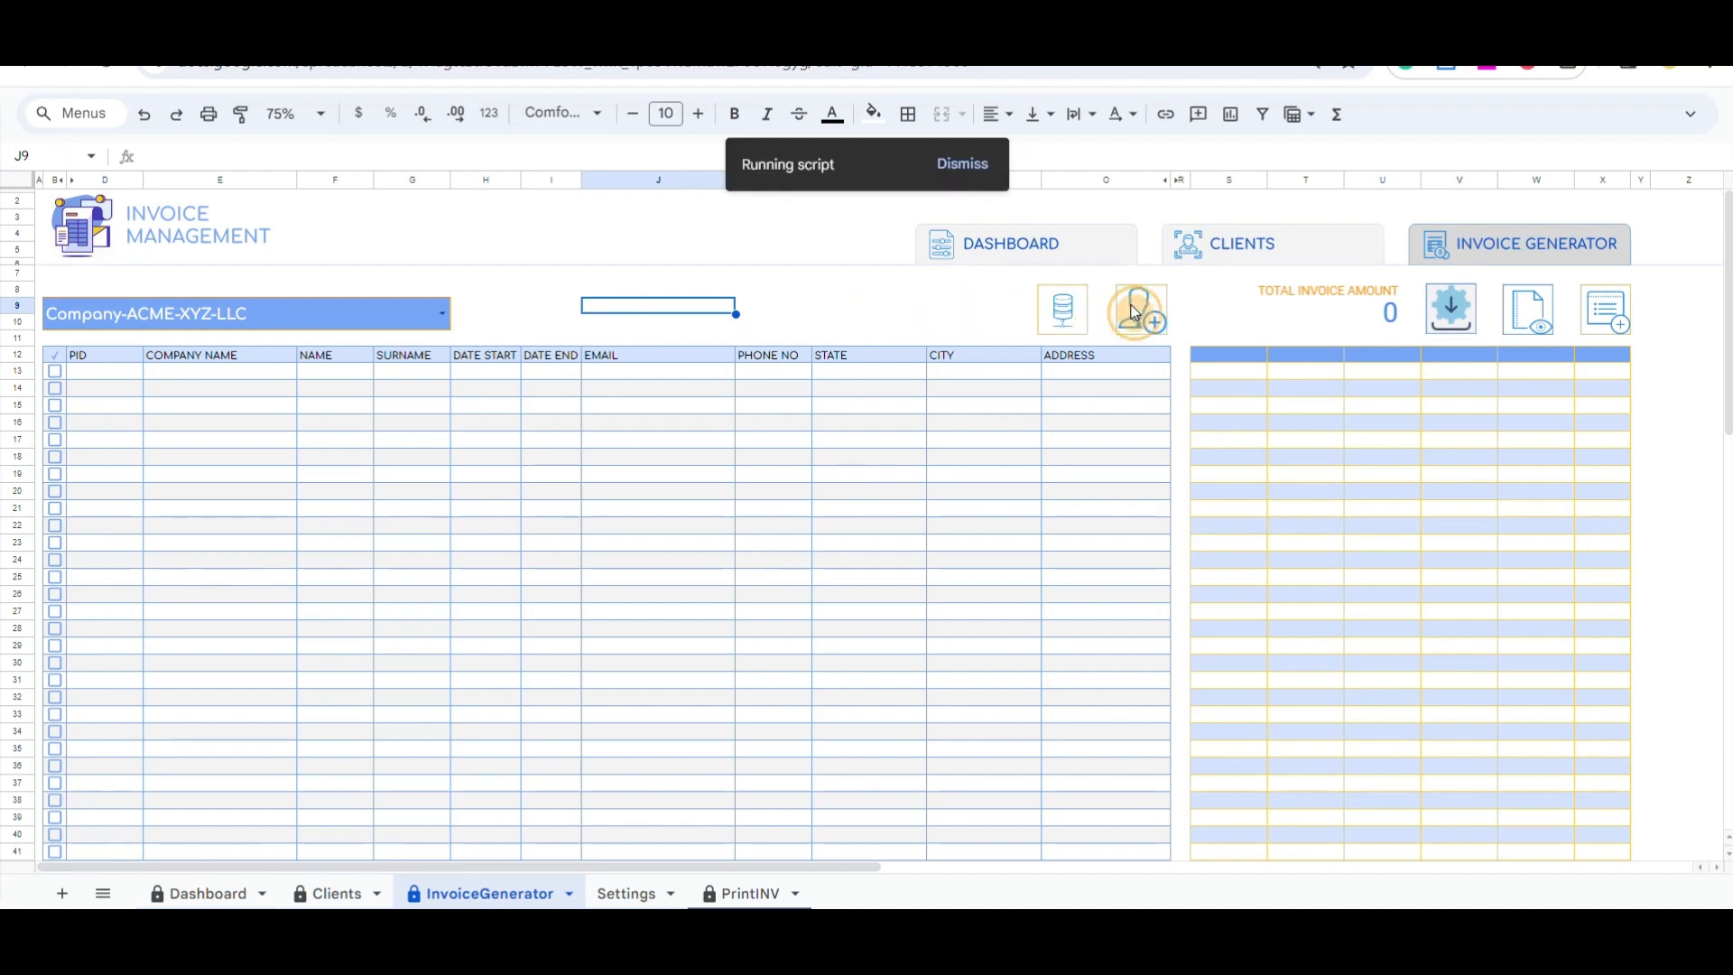
{"action": "left_click", "coordinate": [1136, 309]}
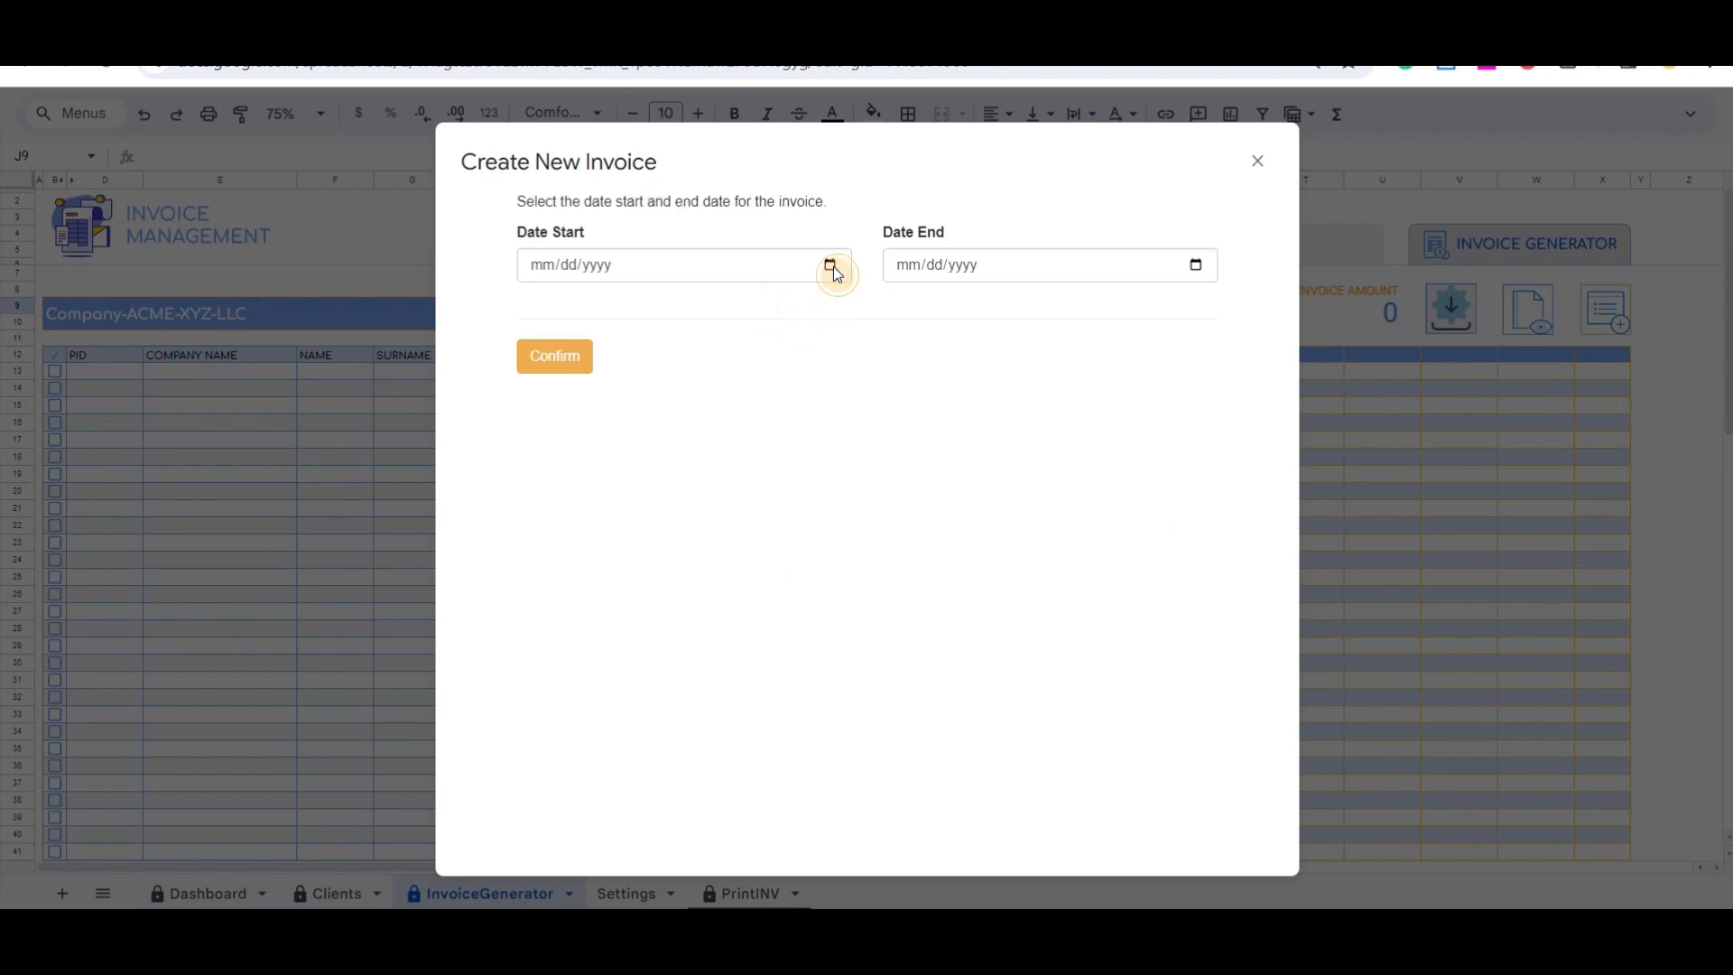
{"action": "left_click", "coordinate": [830, 264]}
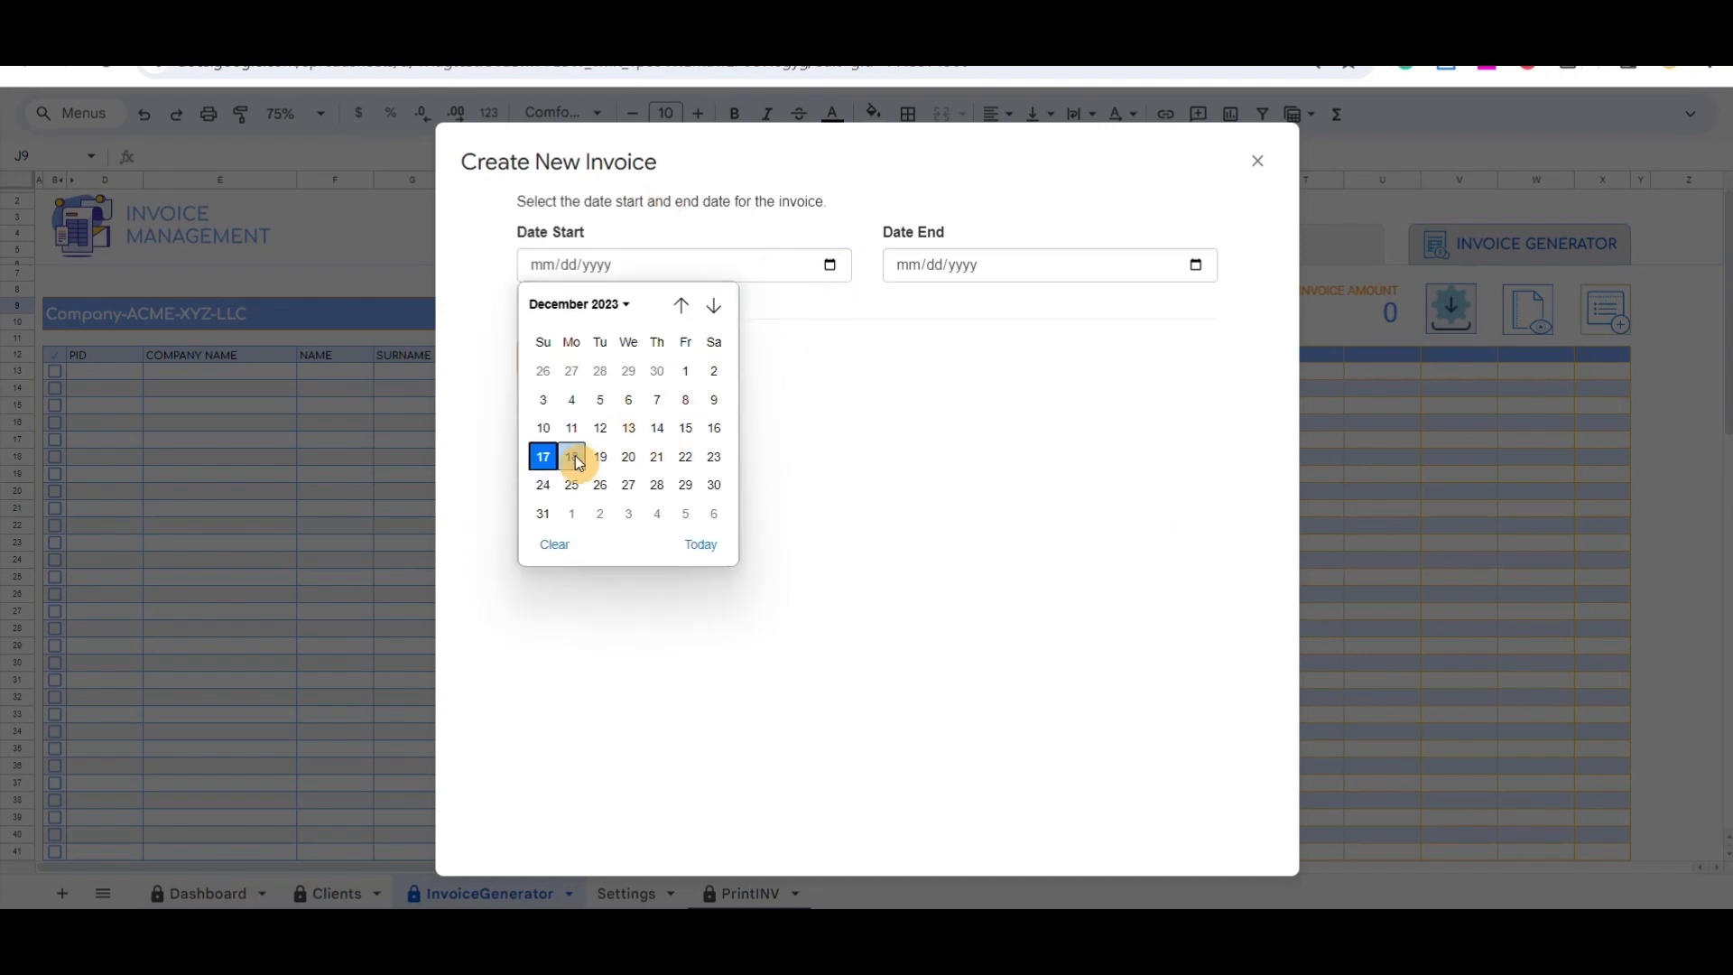
{"action": "left_click", "coordinate": [571, 457]}
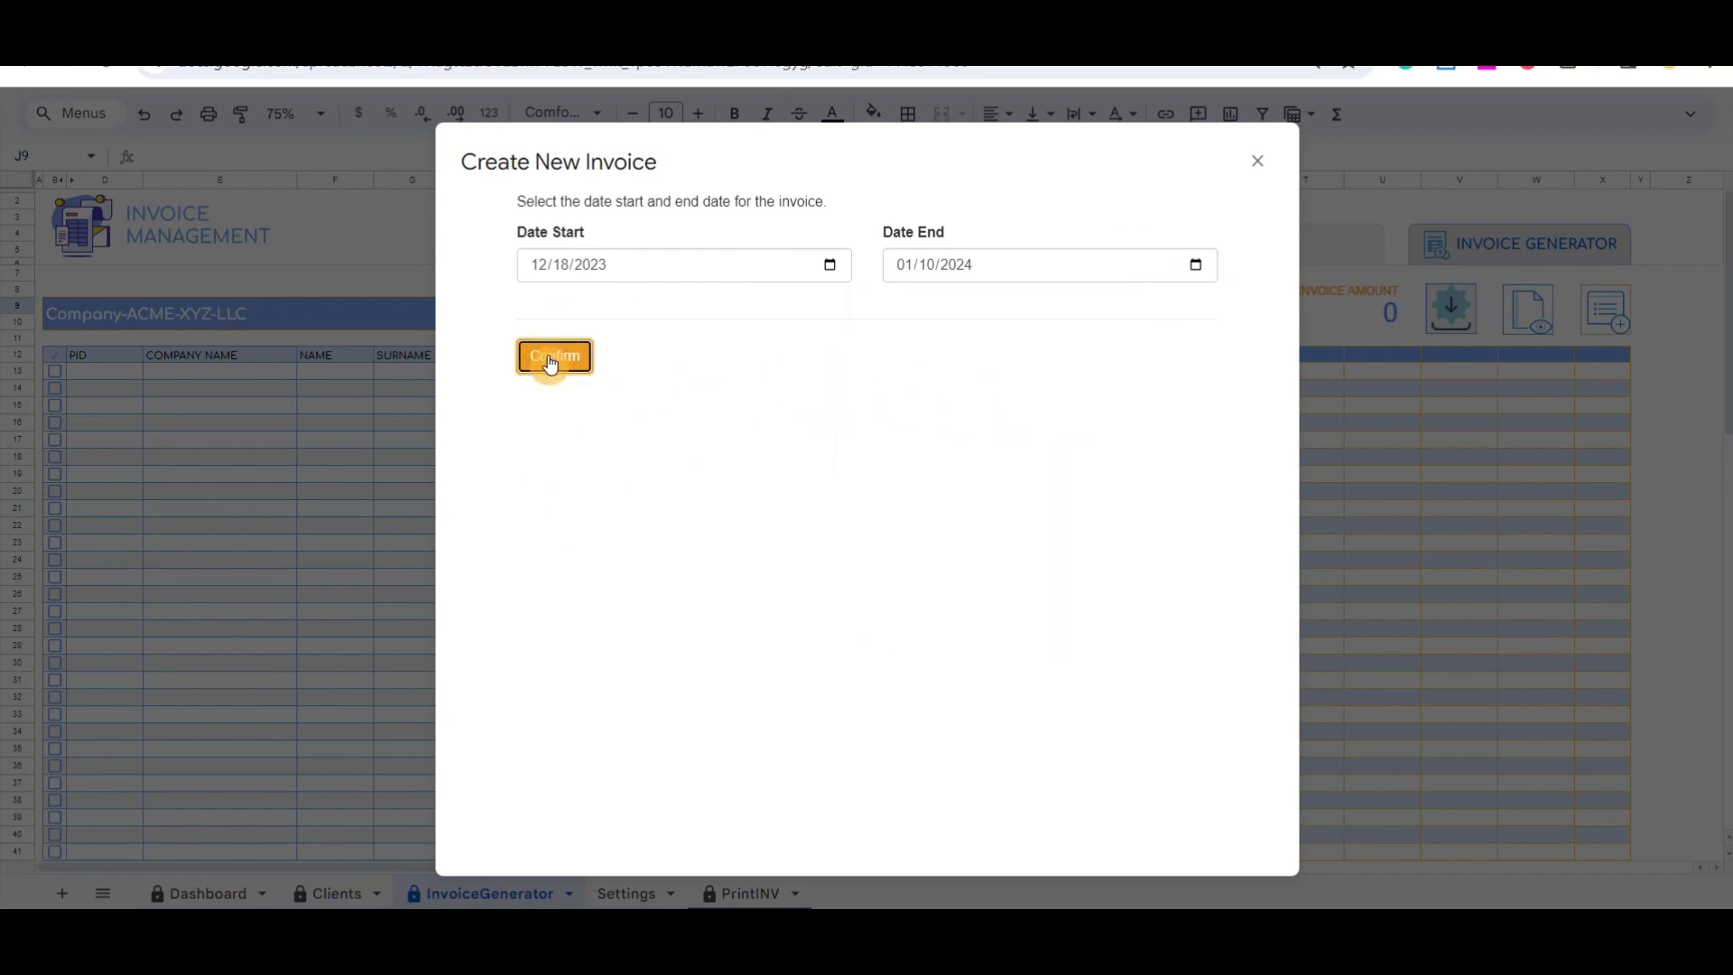
{"action": "left_click", "coordinate": [553, 355]}
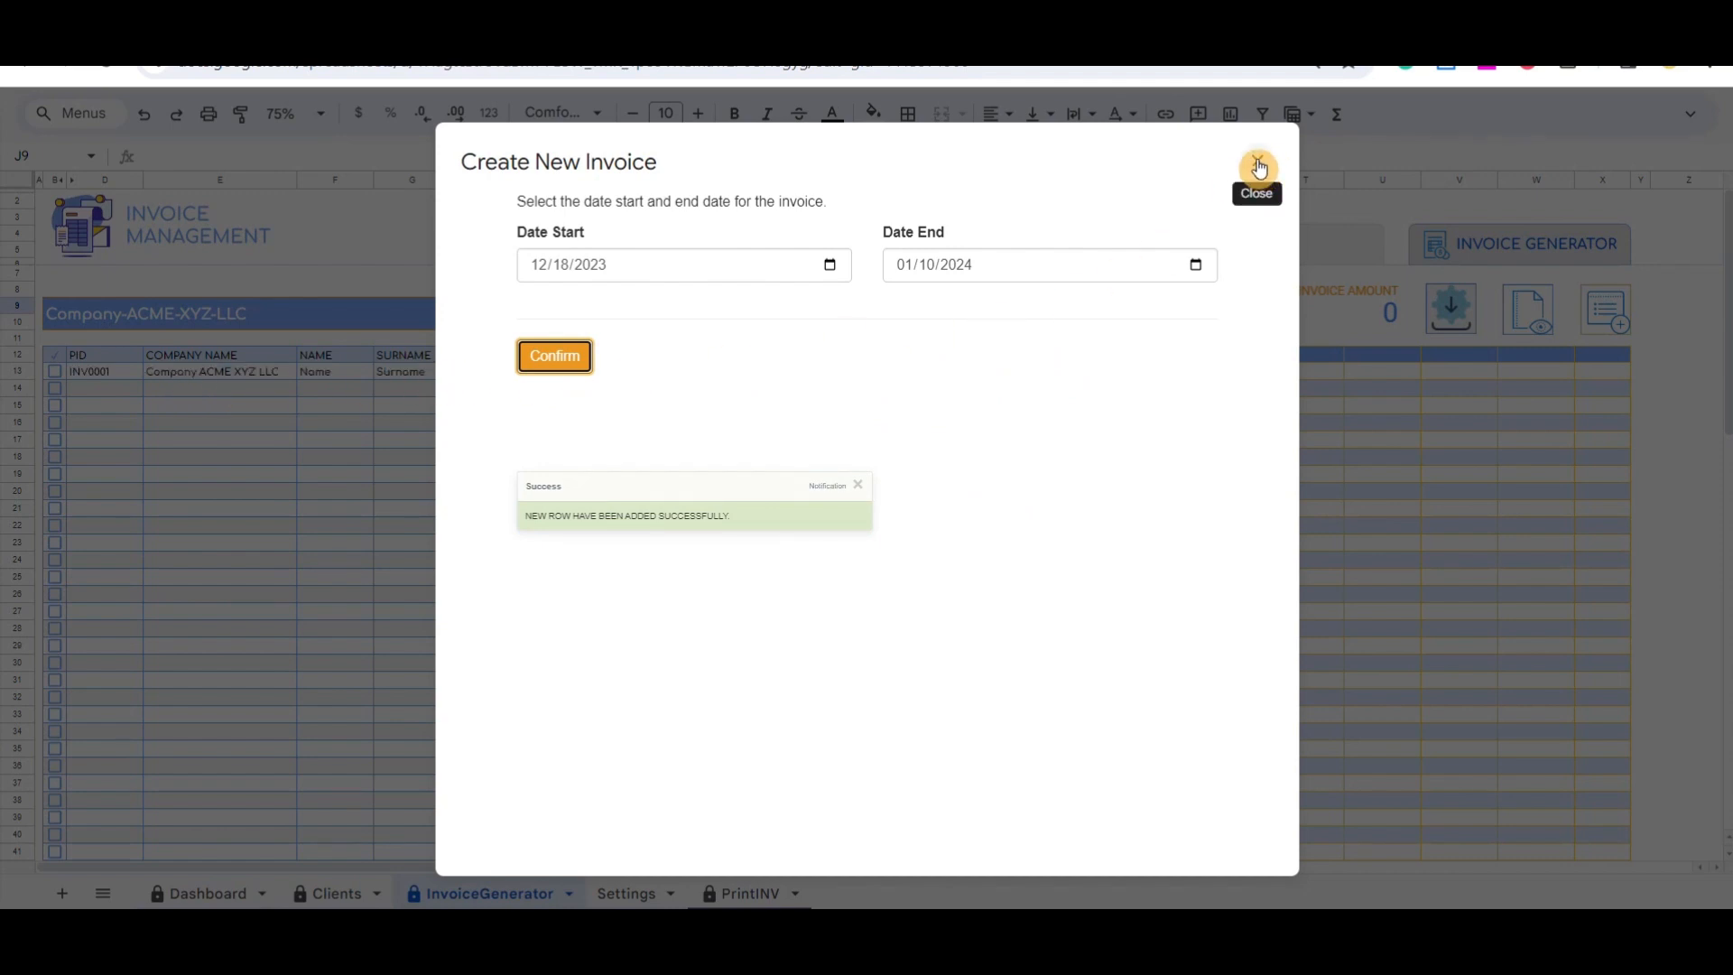
{"action": "left_click", "coordinate": [1257, 168]}
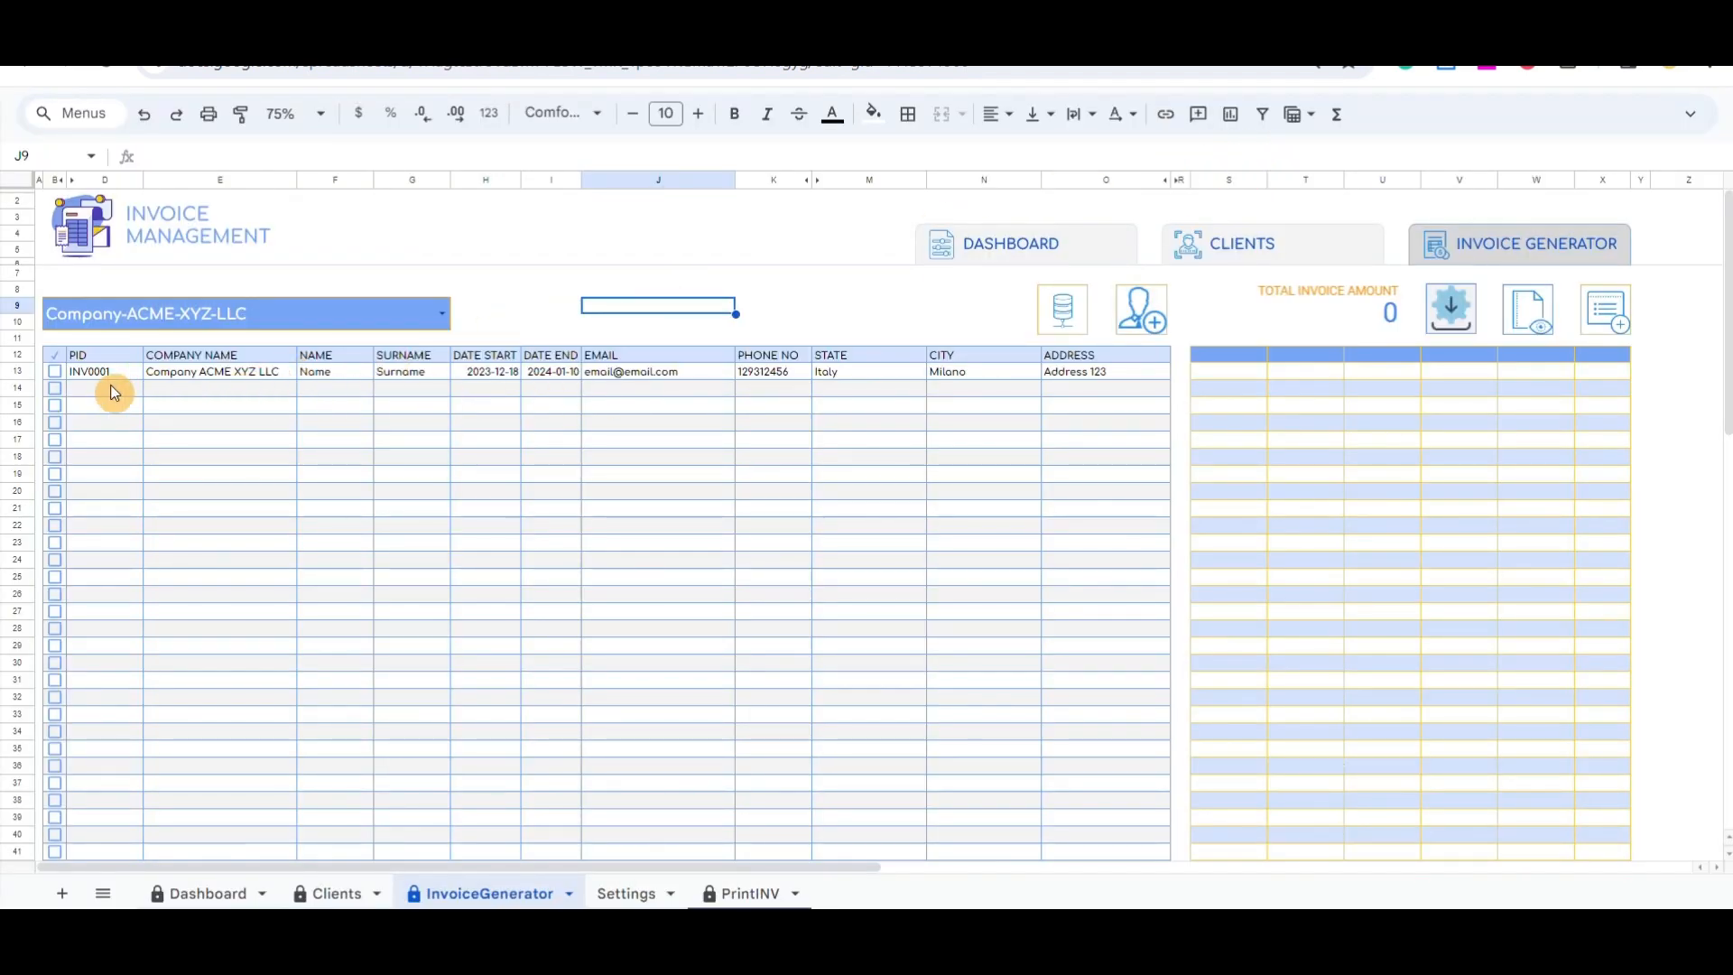
Select INV0001 and record two product lines, including Description 2, totalling 2500
{"action": "left_click", "coordinate": [55, 371]}
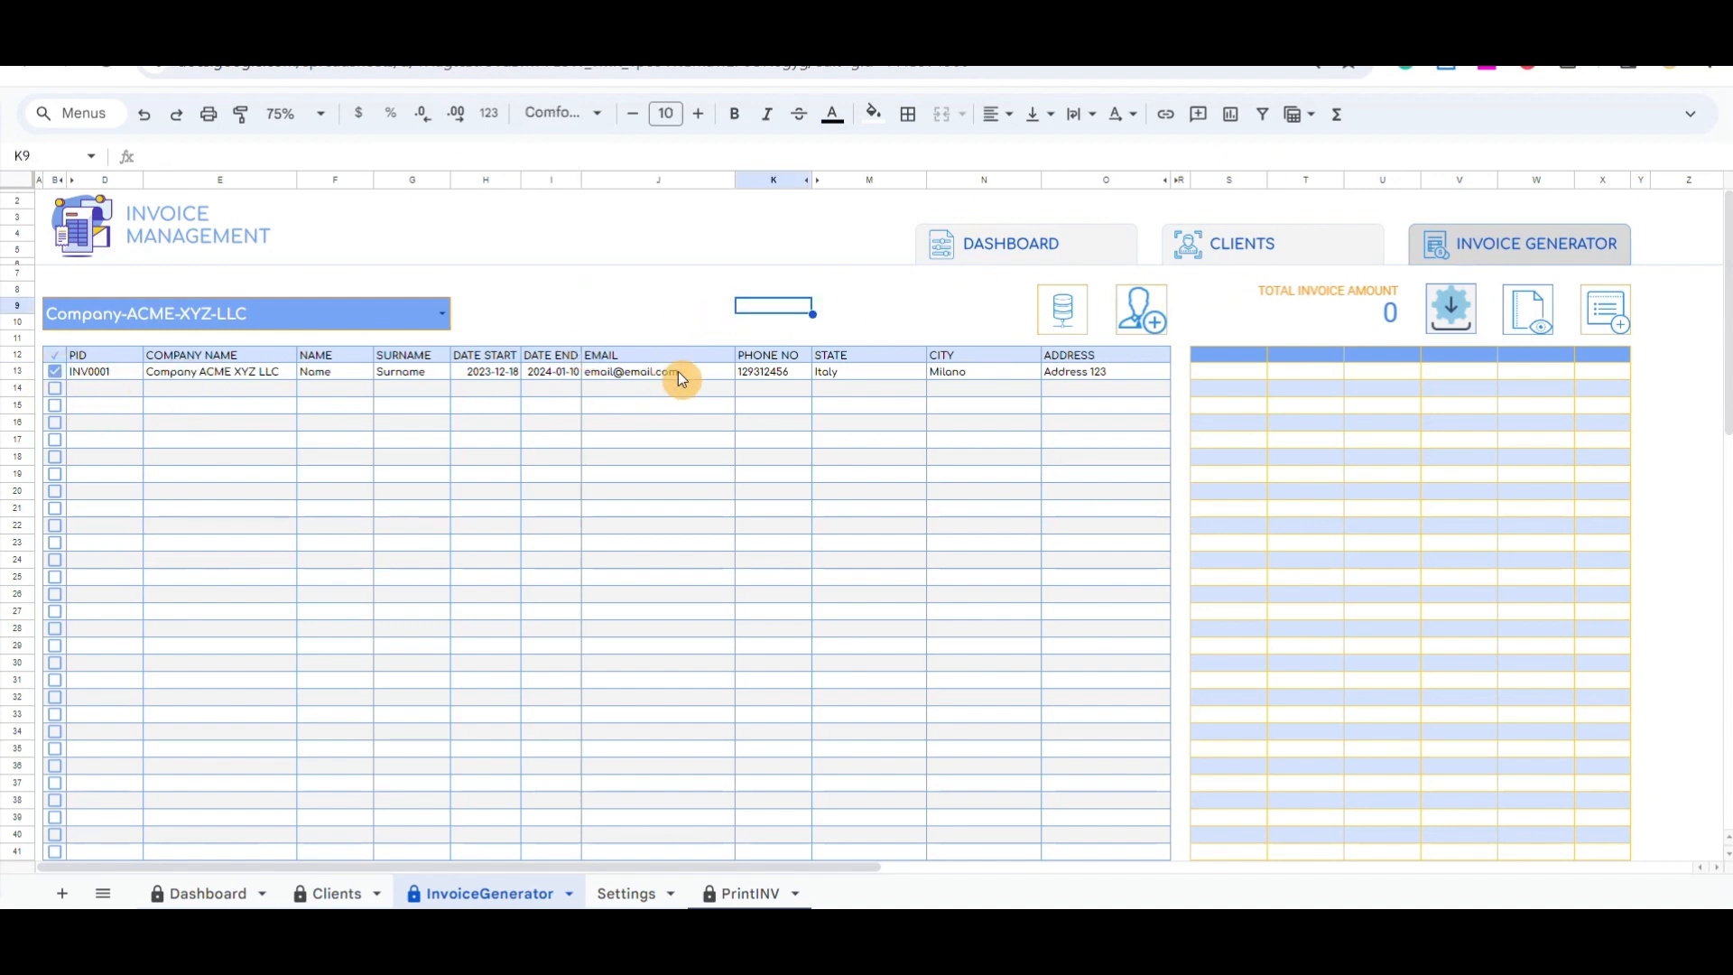
{"action": "left_click", "coordinate": [1606, 310]}
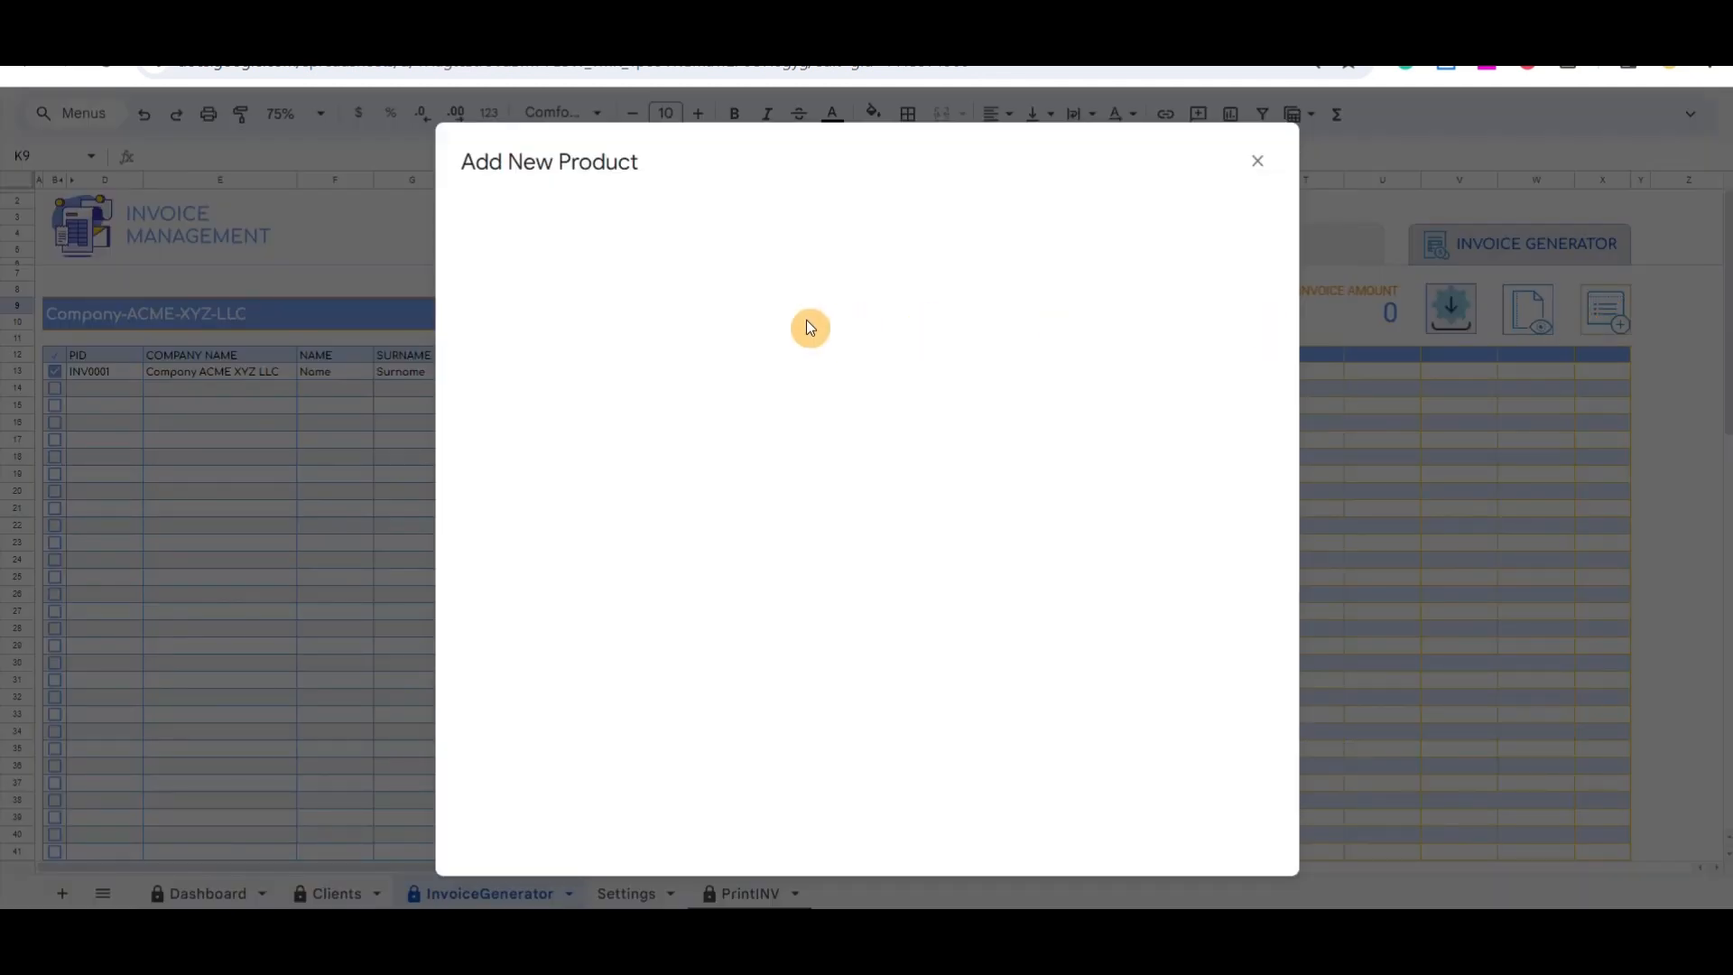
{"action": "type", "text": "Description 123"}
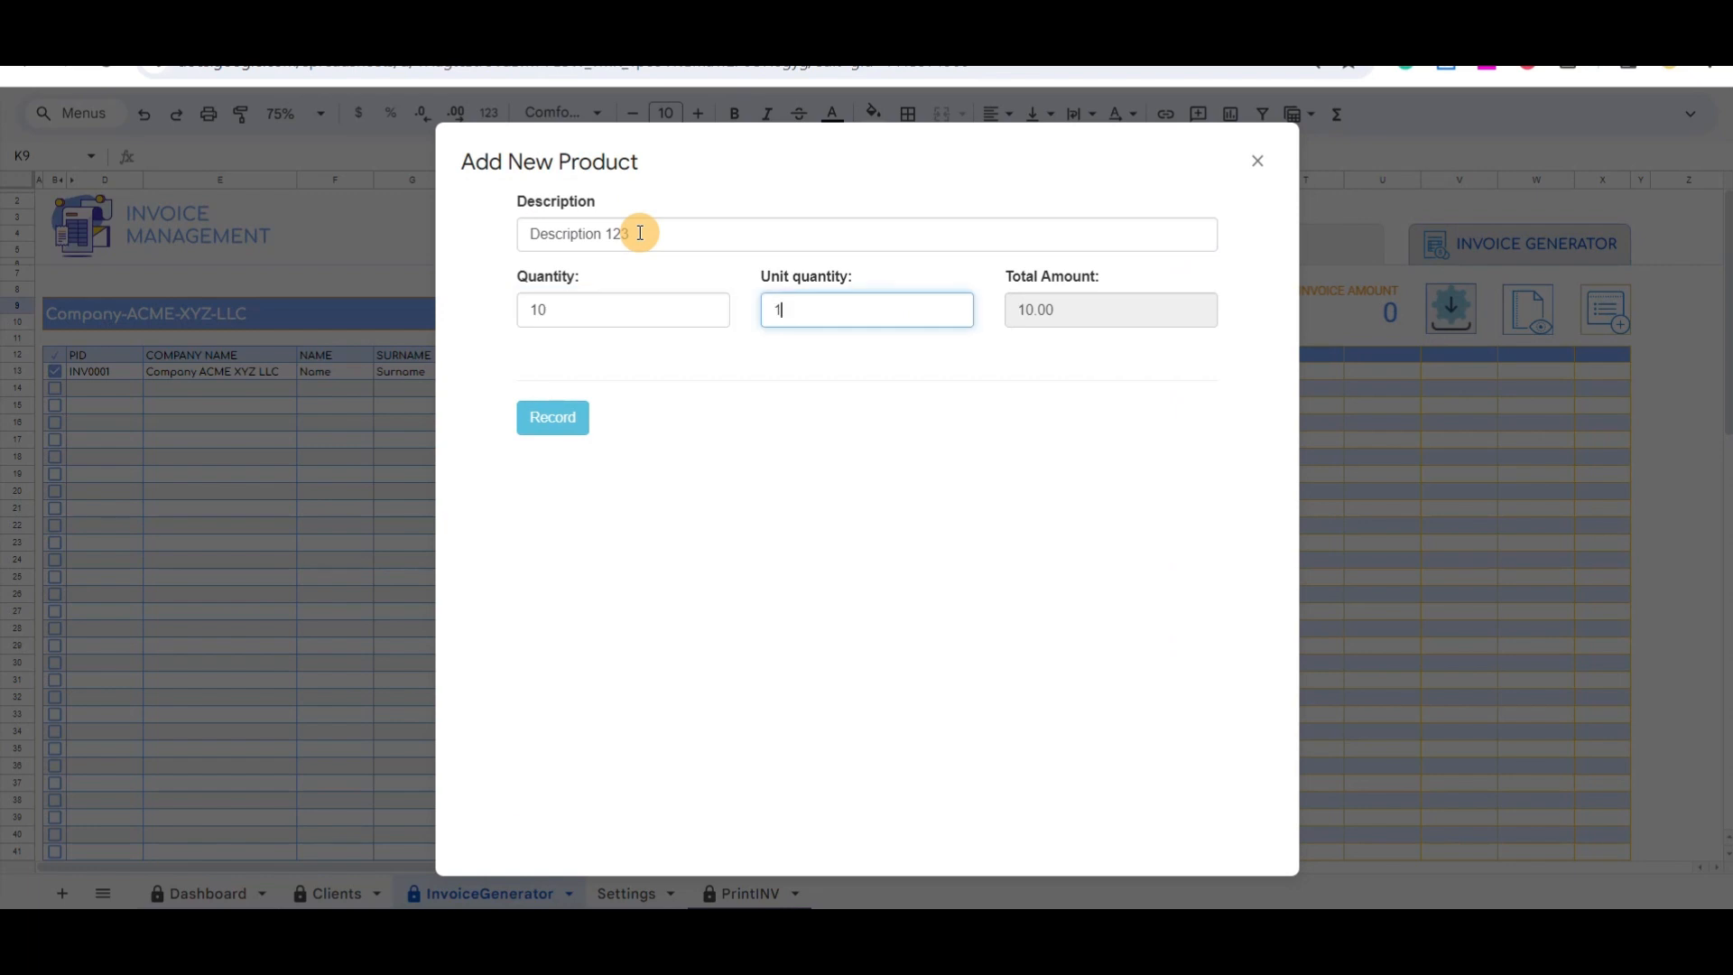
{"action": "left_click", "coordinate": [552, 417]}
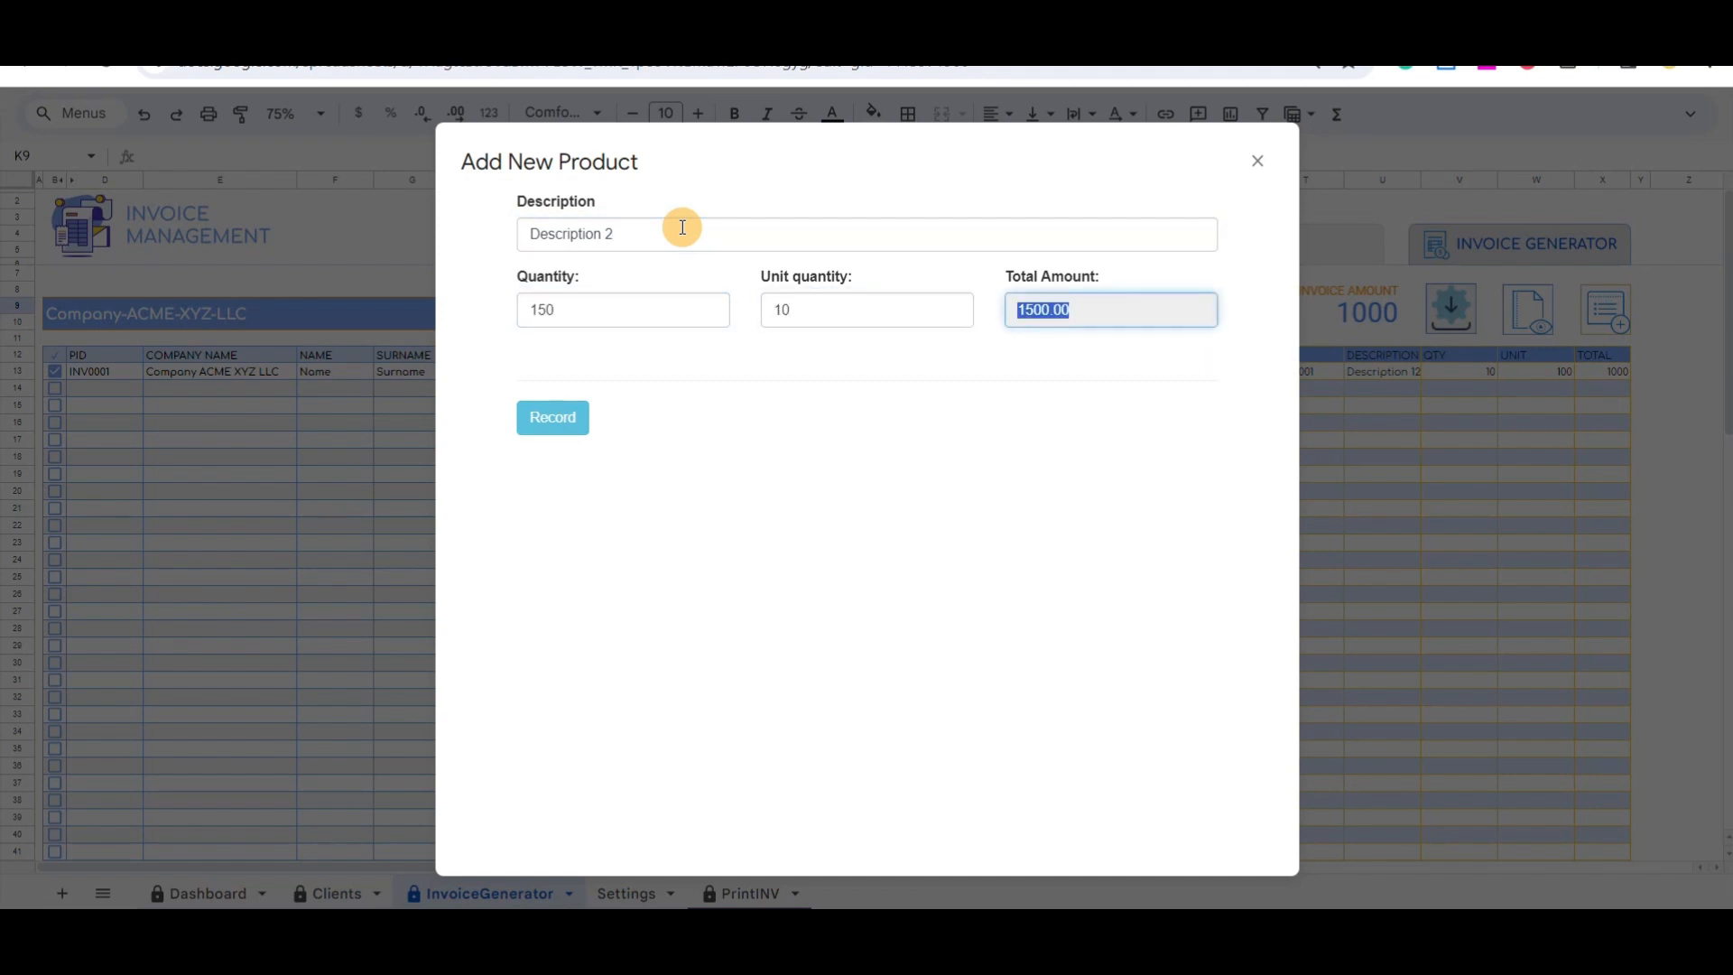
{"action": "left_click", "coordinate": [553, 417]}
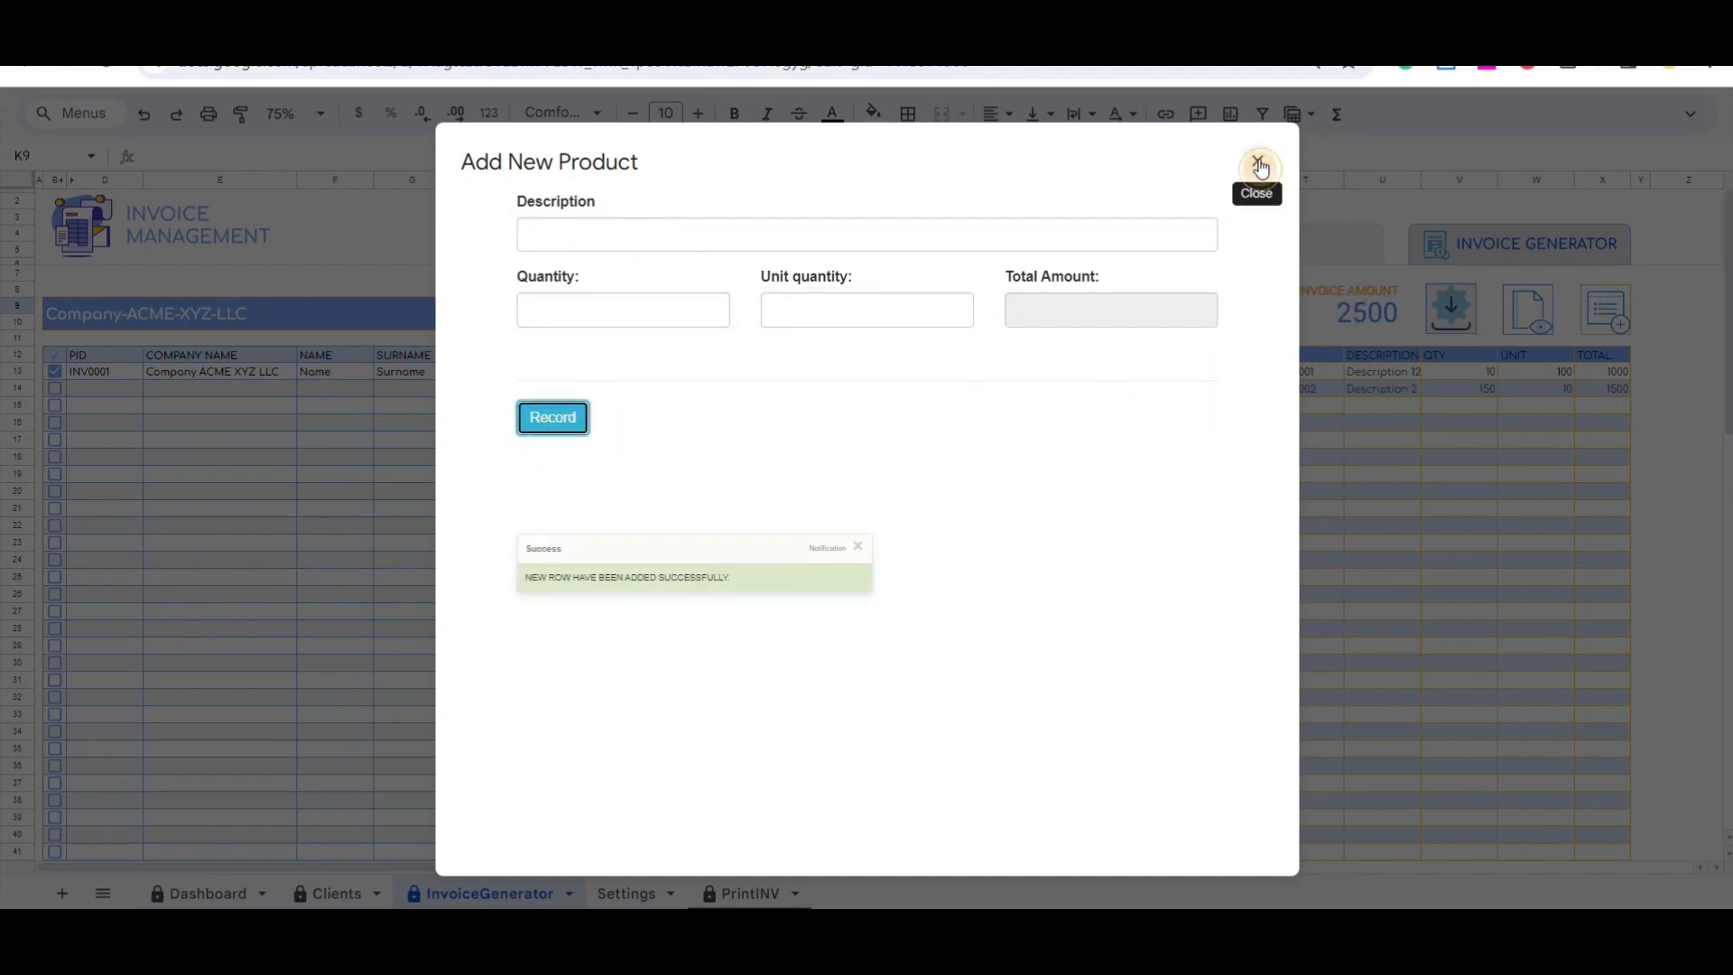
{"action": "left_click", "coordinate": [1257, 166]}
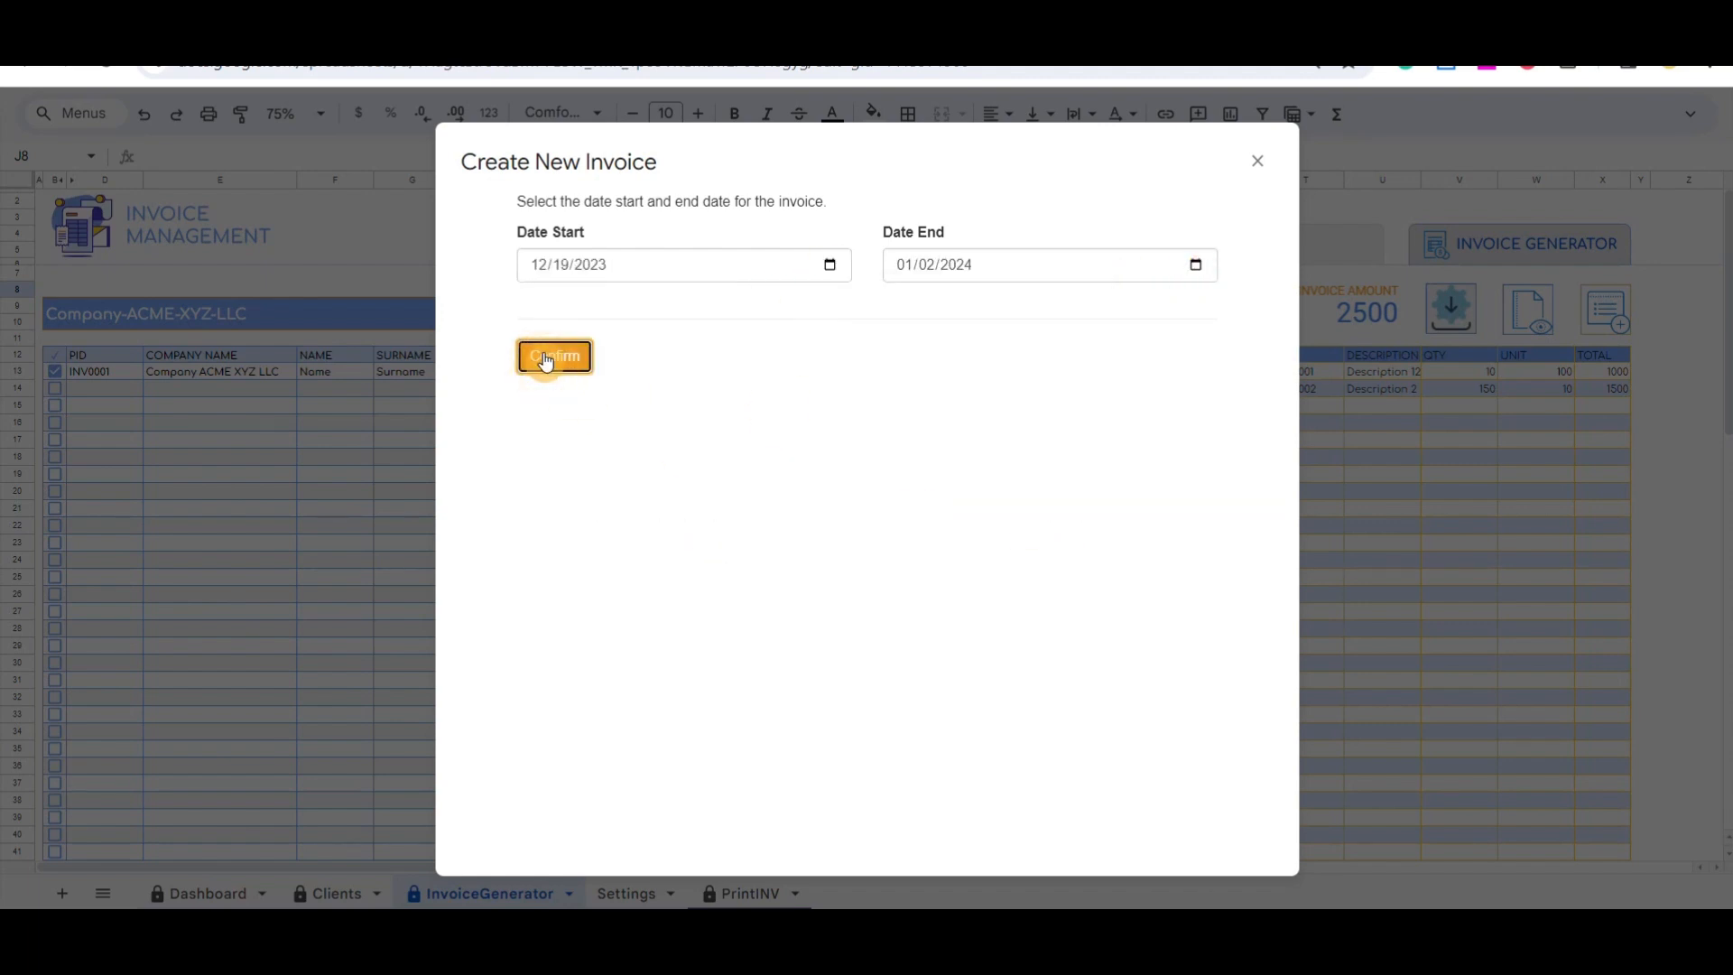
Confirm INV0002, add Description 3 (70 at 23), then reselect INV0001
{"action": "left_click", "coordinate": [553, 356]}
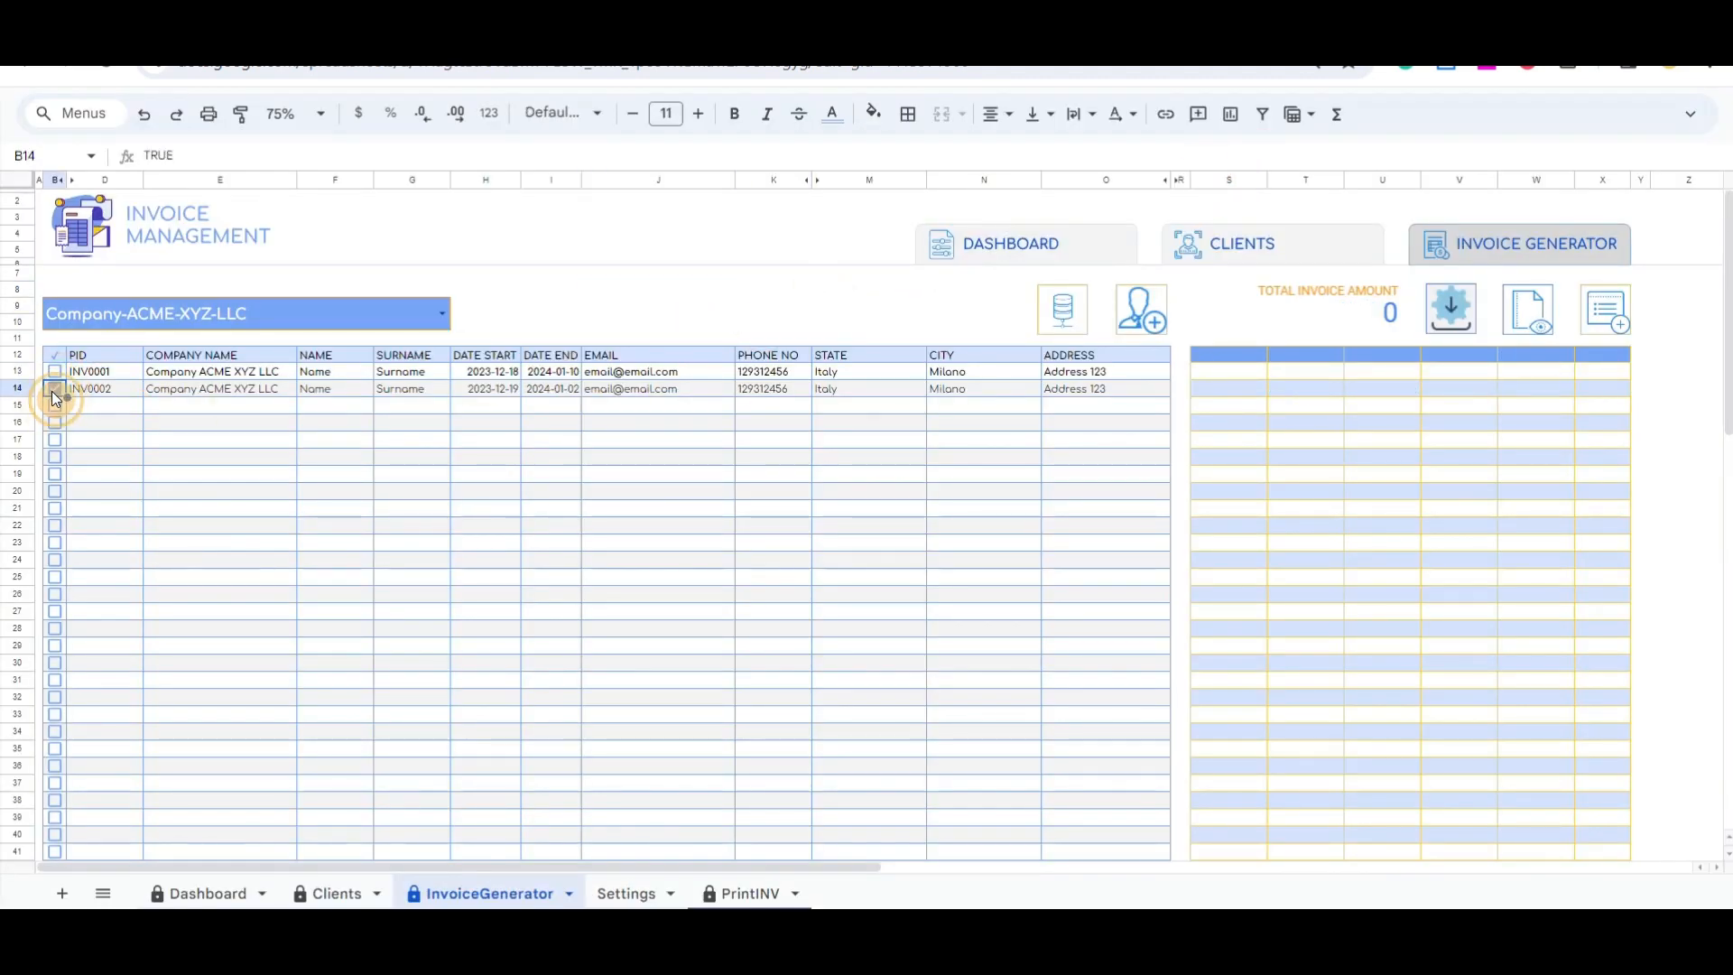
{"action": "type", "text": "Description 3"}
{"action": "type", "text": "23"}
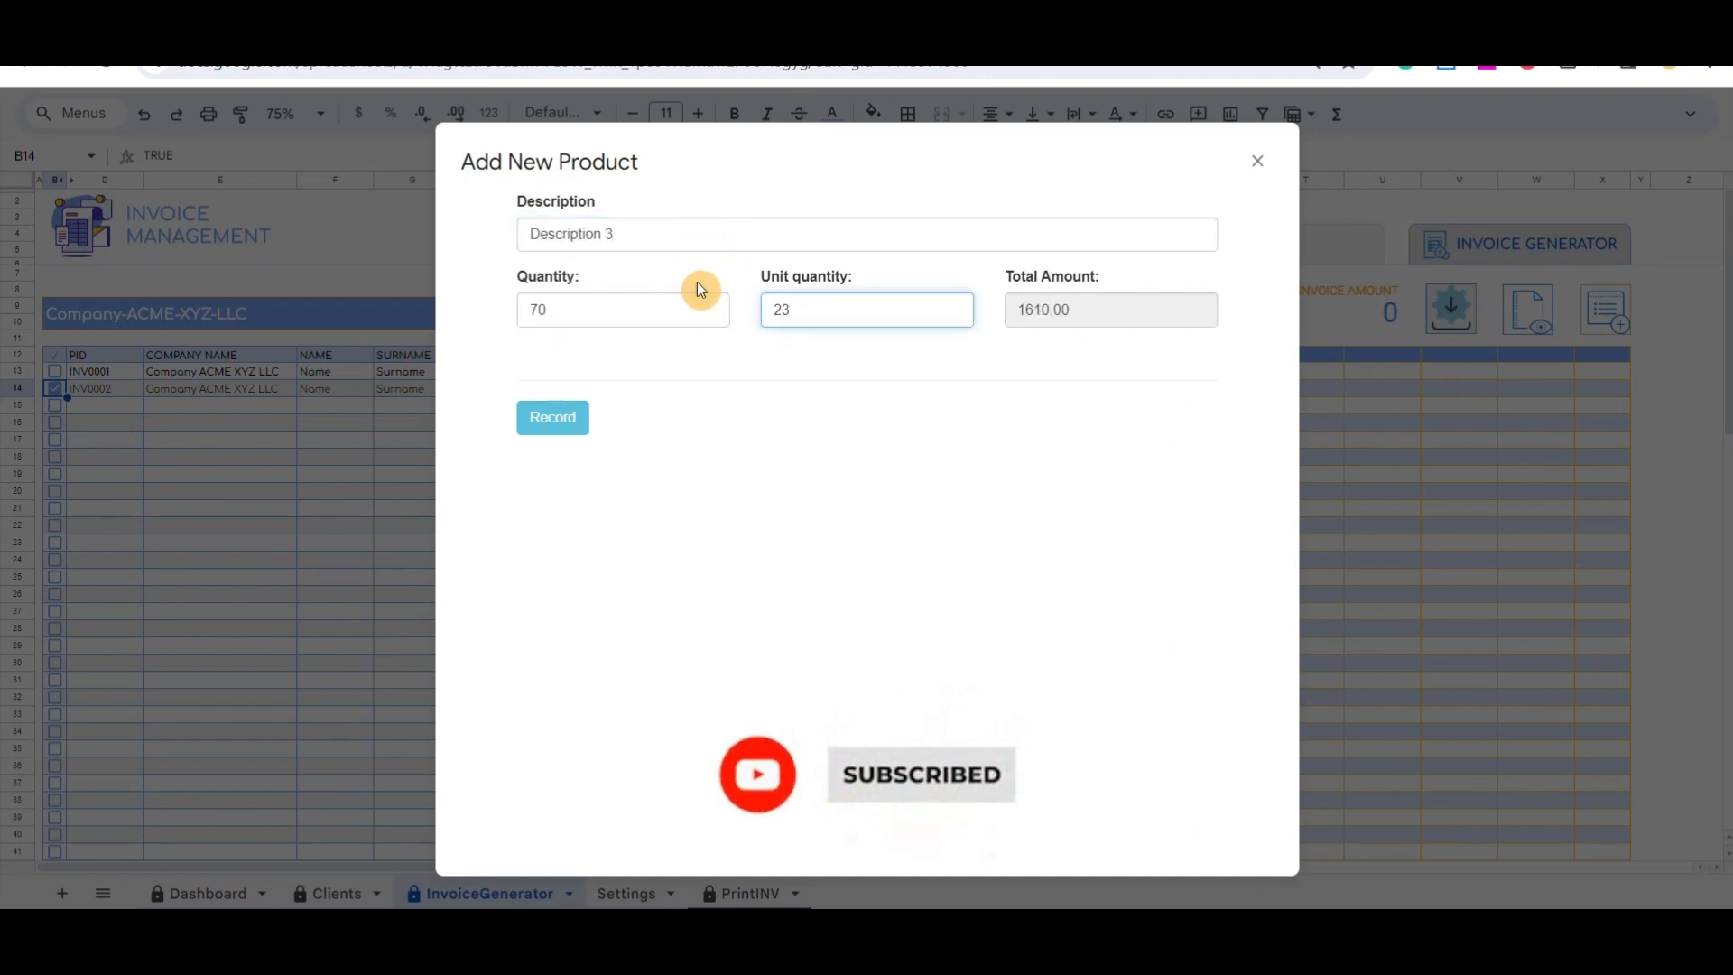
{"action": "left_click", "coordinate": [553, 417]}
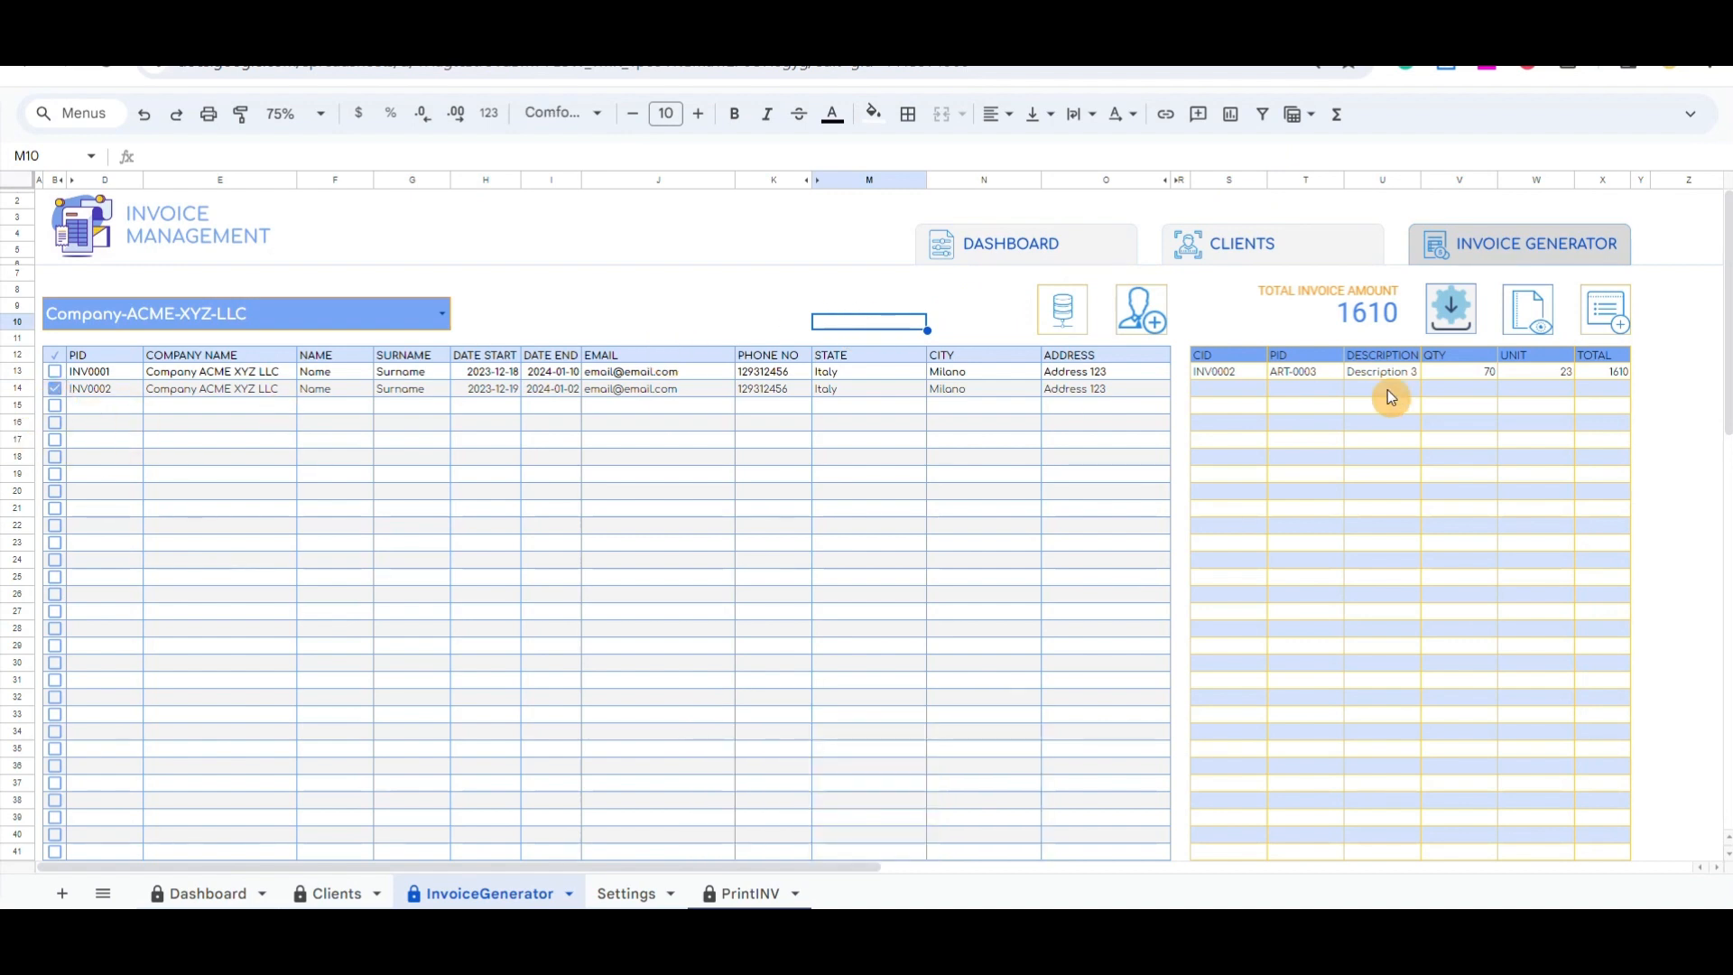
{"action": "left_click", "coordinate": [54, 388]}
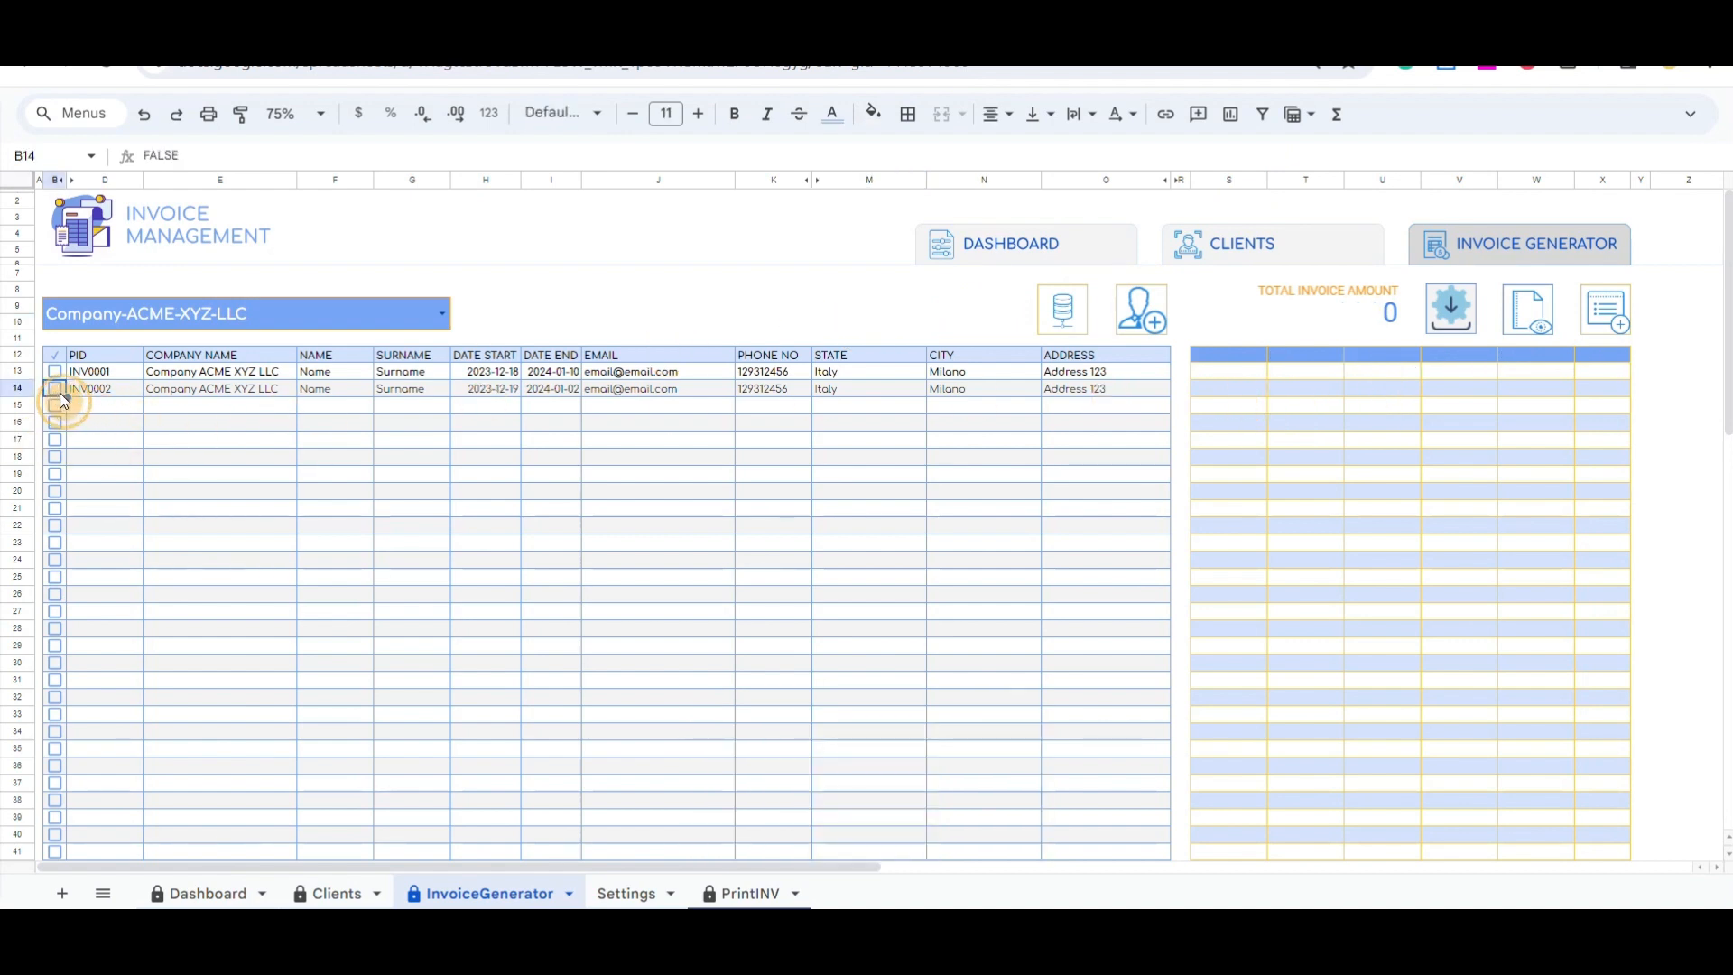
{"action": "left_click", "coordinate": [54, 371]}
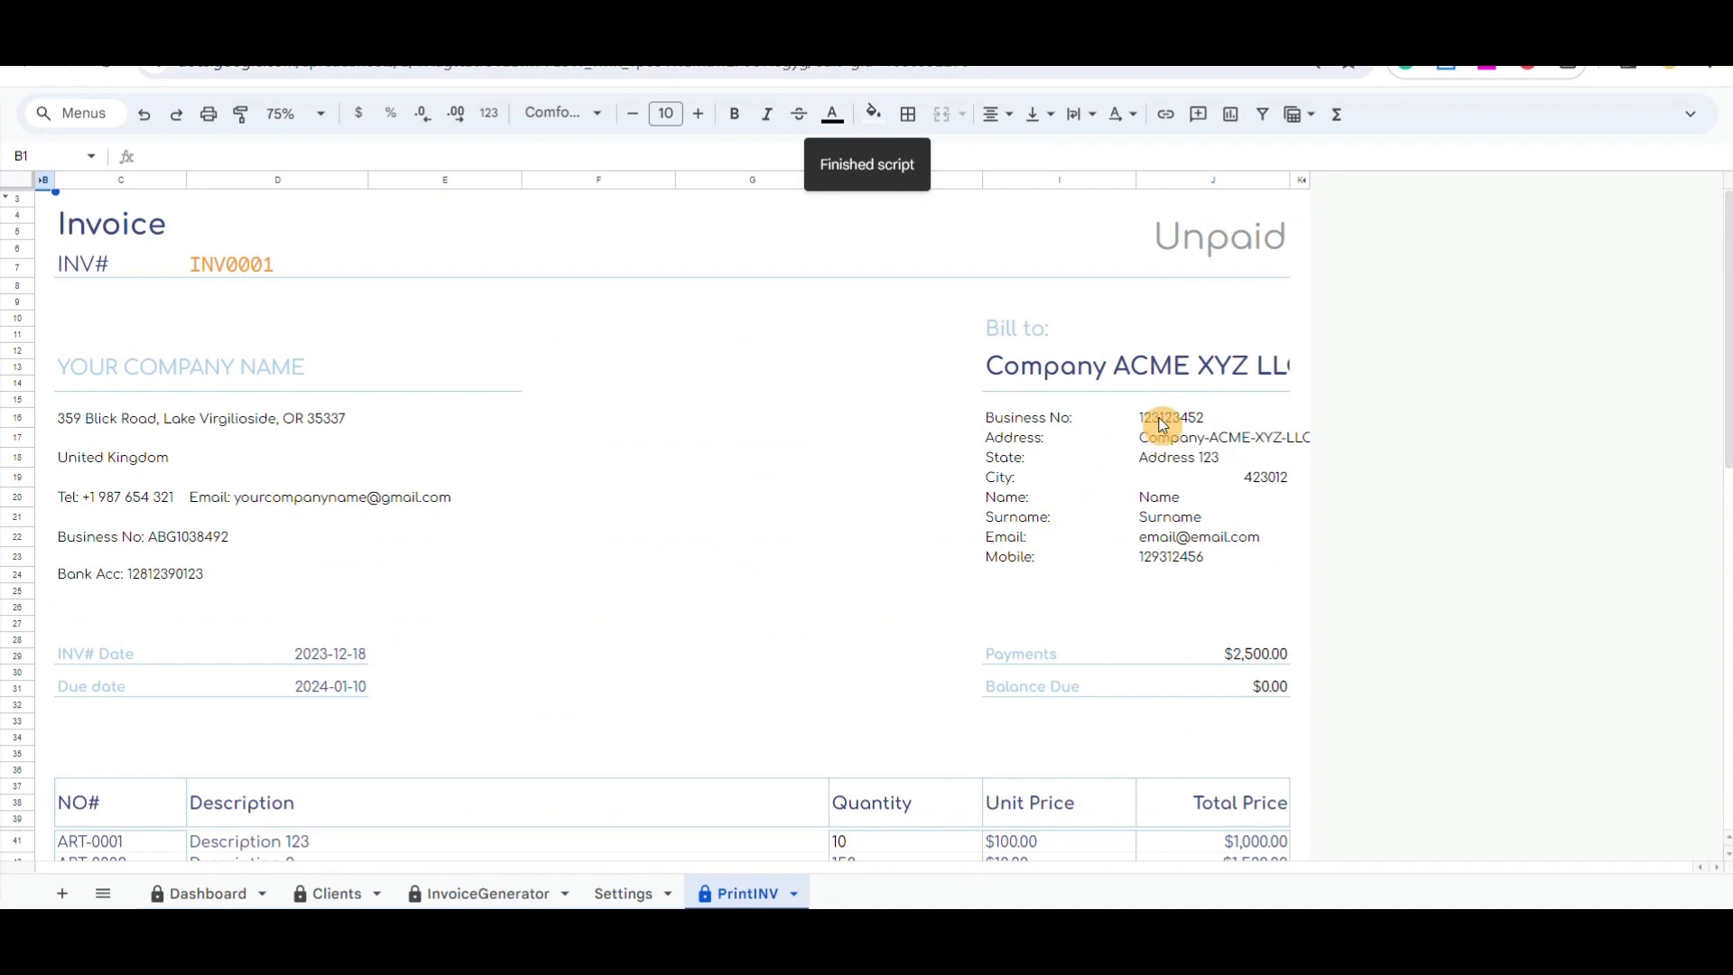
Scroll the printable INV0001 invoice, then return to INV0001's product payments in the generator
{"action": "scroll", "scroll_direction": "down", "scroll_amount": 3}
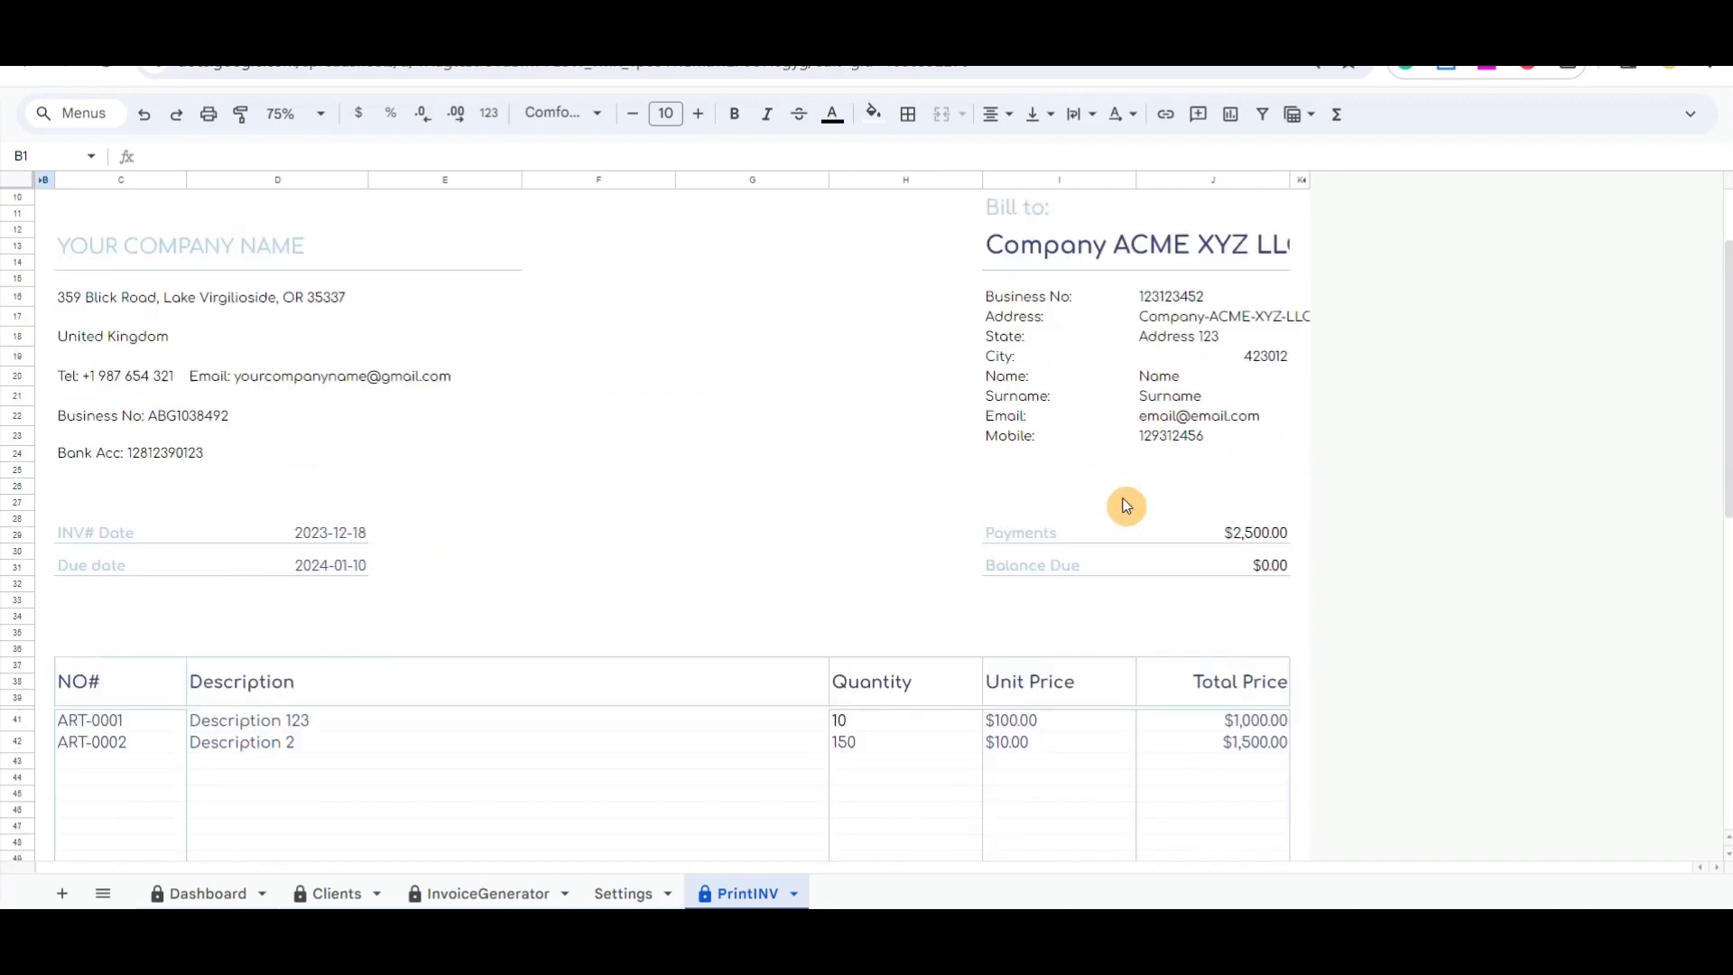
{"action": "scroll", "scroll_direction": "down", "scroll_amount": 3}
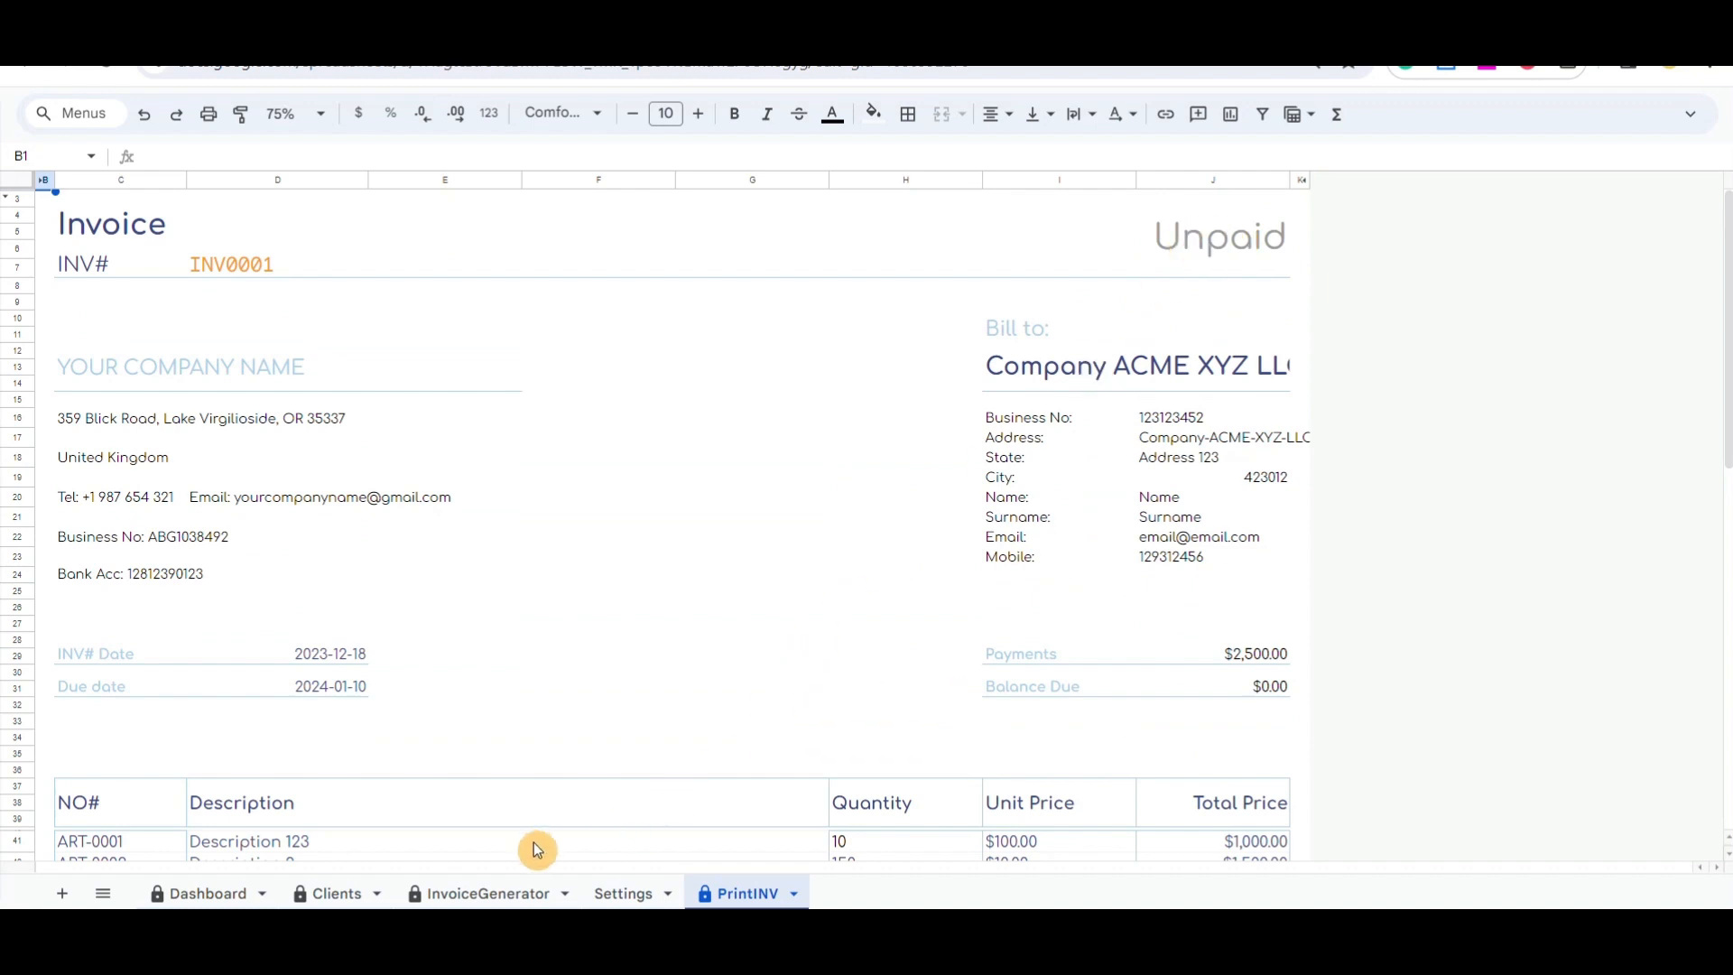
{"action": "left_click", "coordinate": [487, 892]}
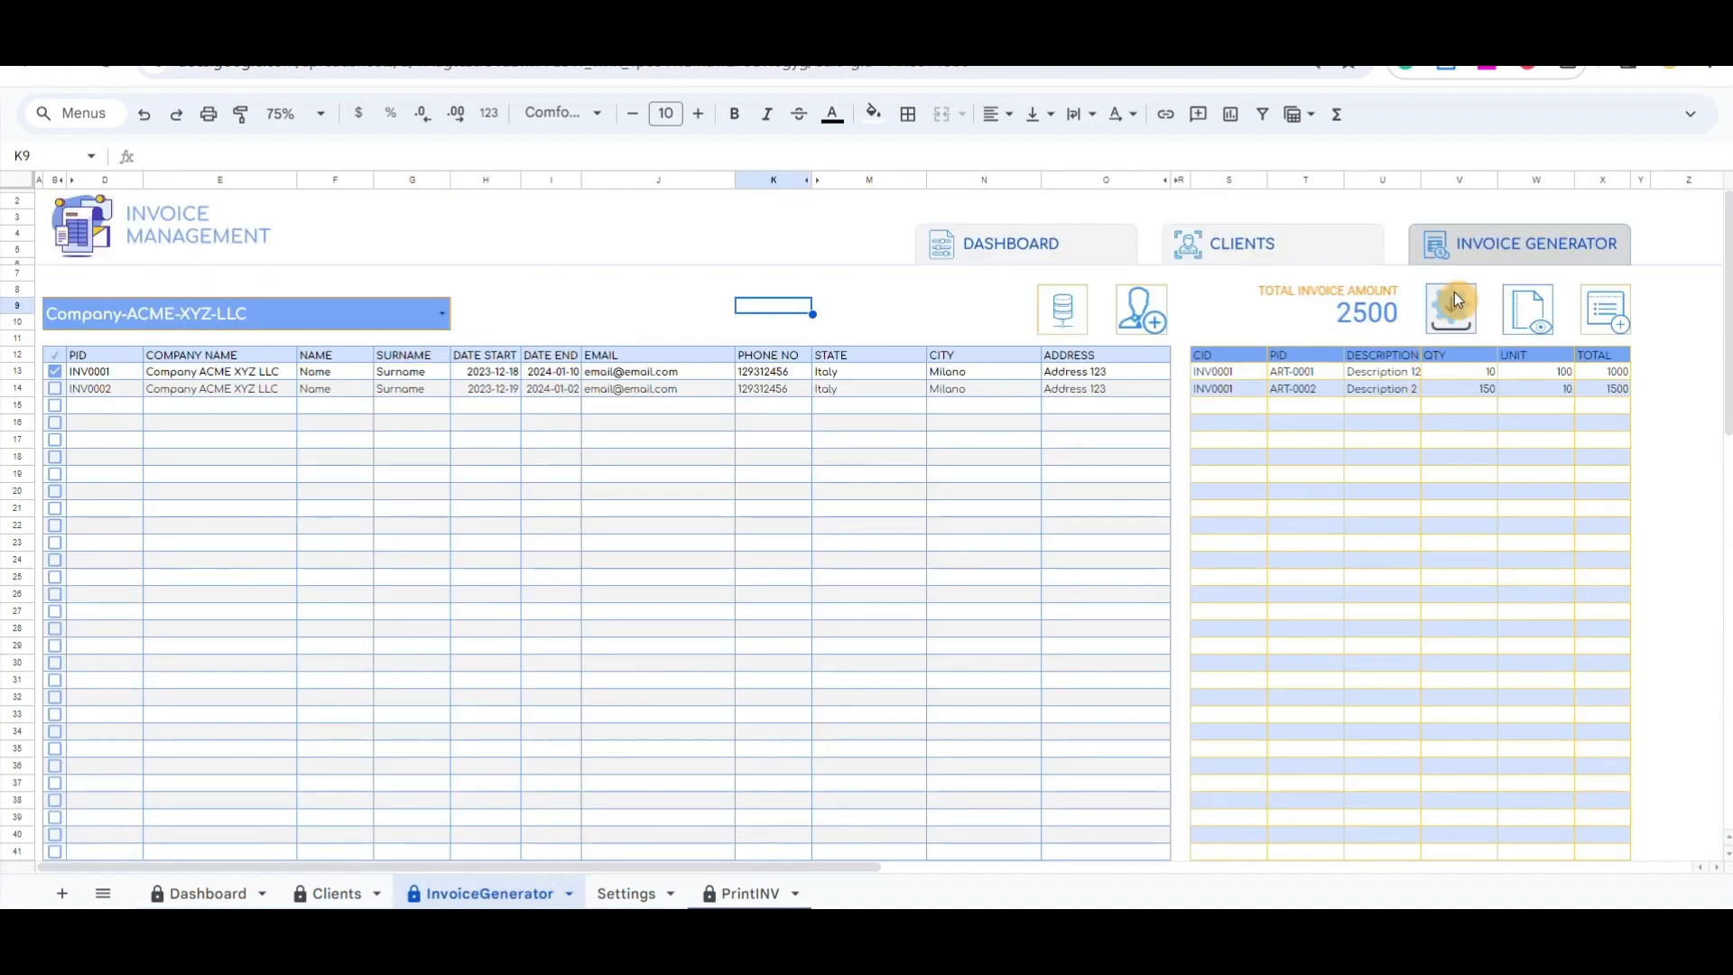
{"action": "left_click", "coordinate": [1450, 310]}
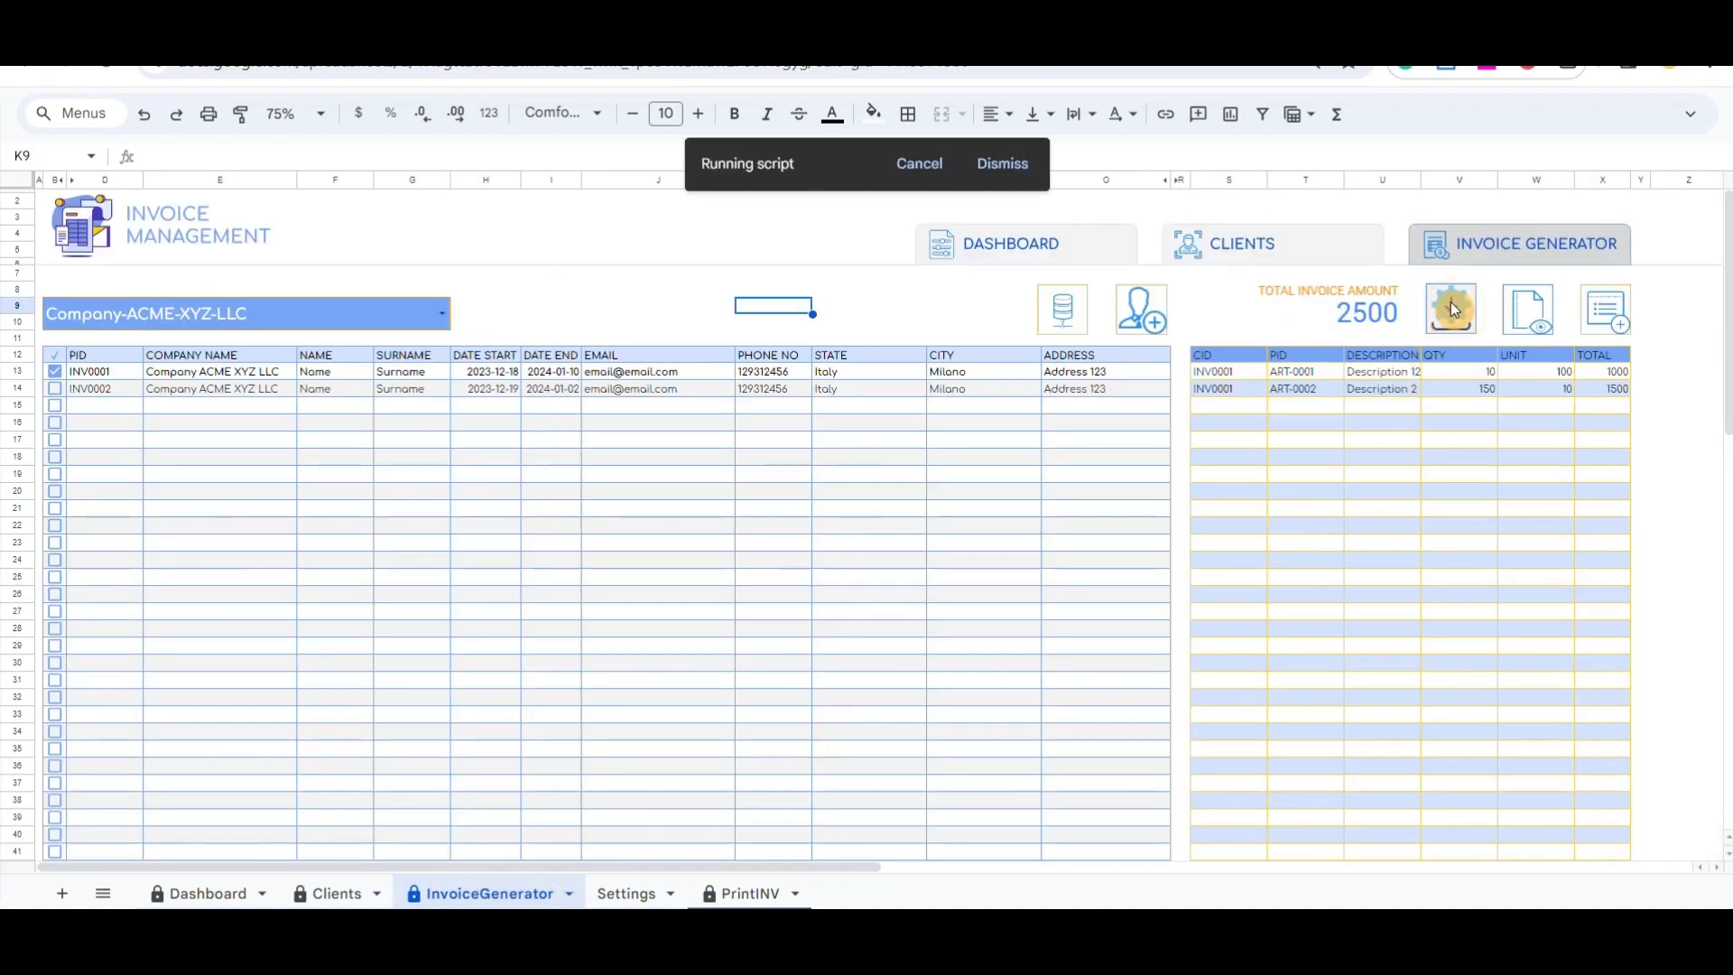
Mark products ART-0001 and ART-0002 as paid and check the printable invoice
{"action": "left_click", "coordinate": [1451, 307]}
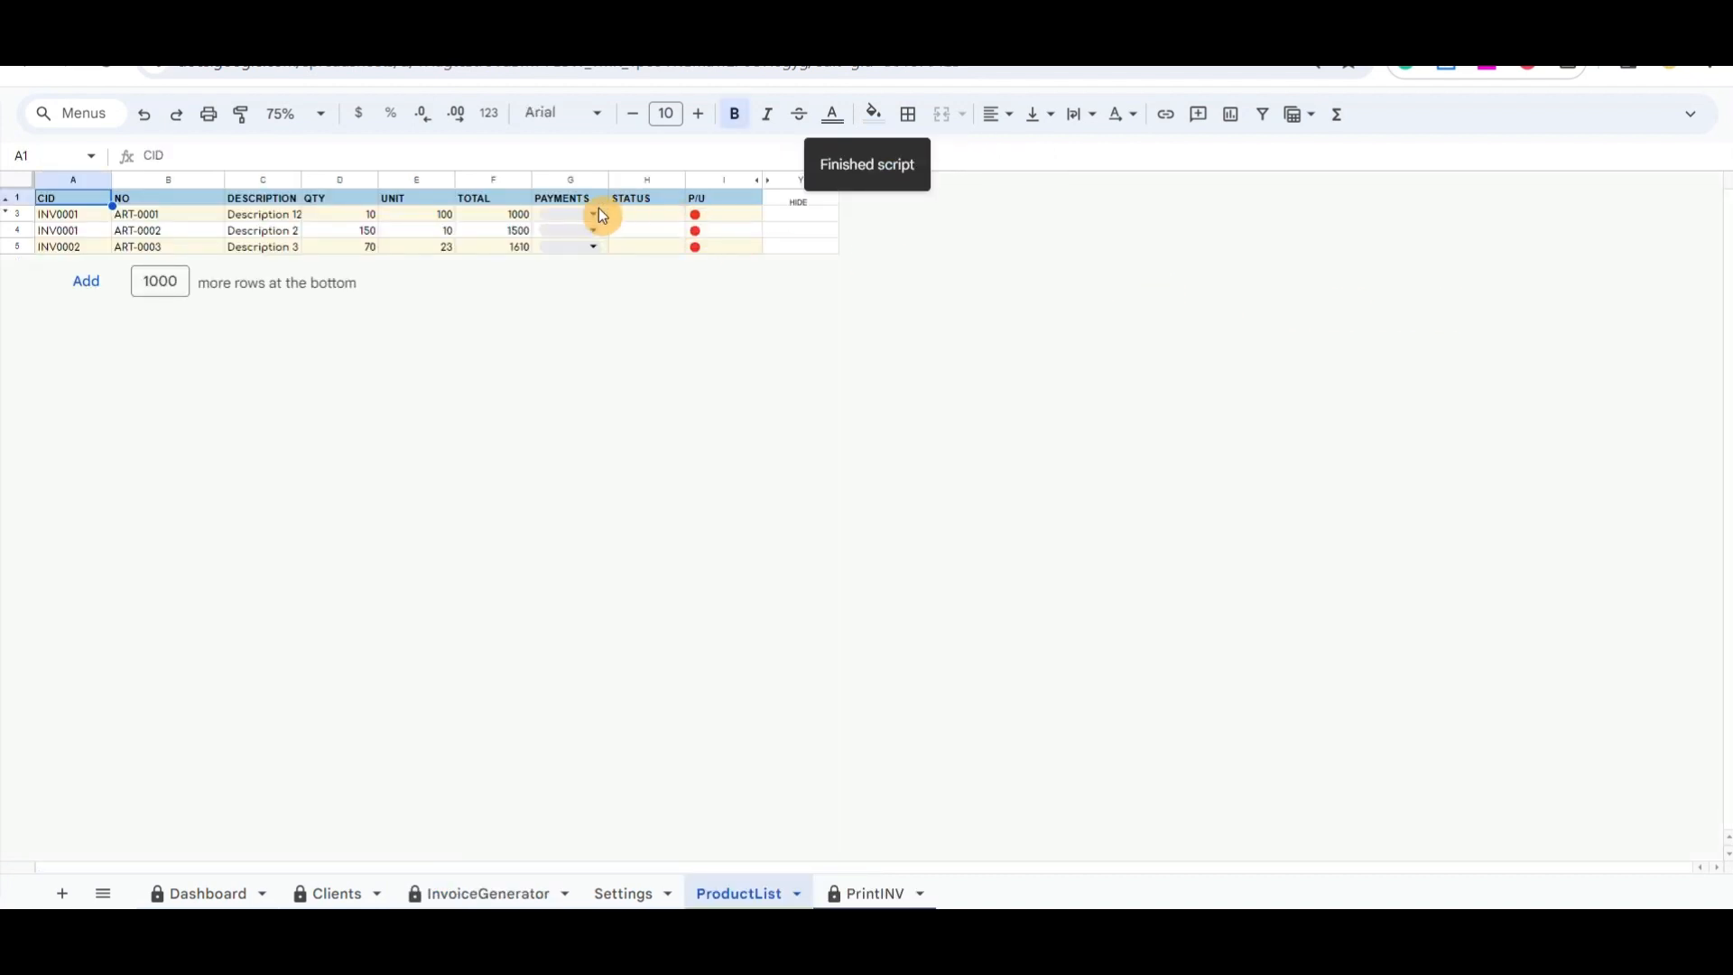
{"action": "left_click", "coordinate": [570, 213]}
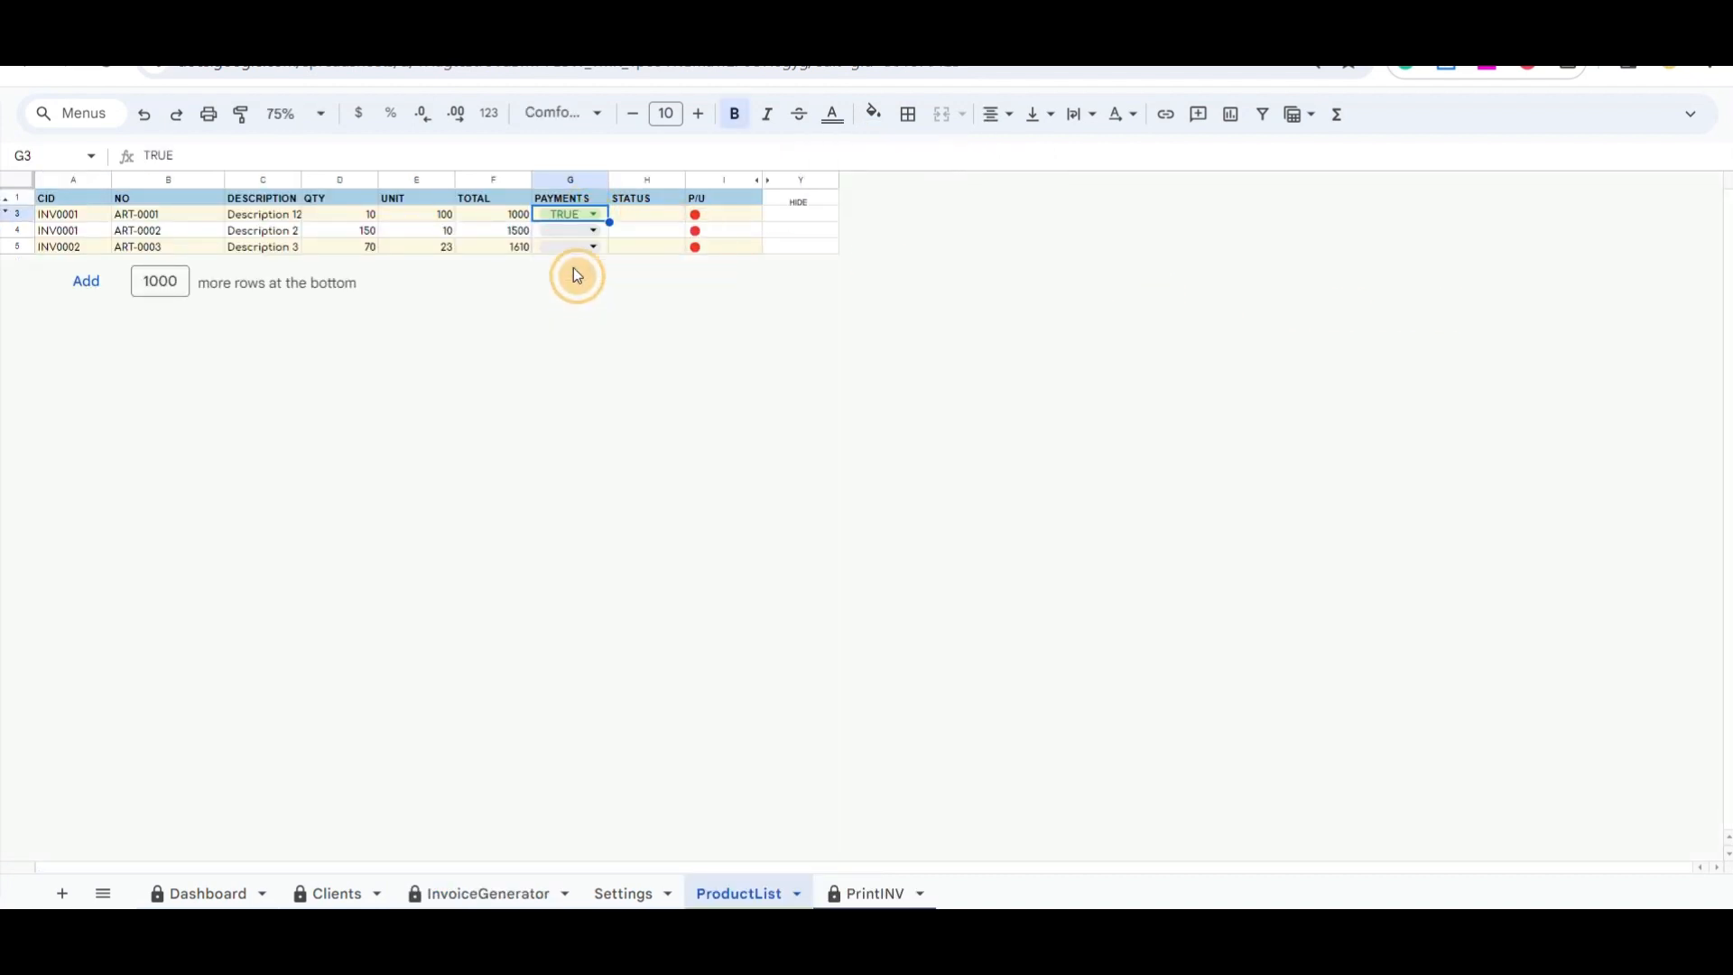
{"action": "left_click", "coordinate": [569, 230]}
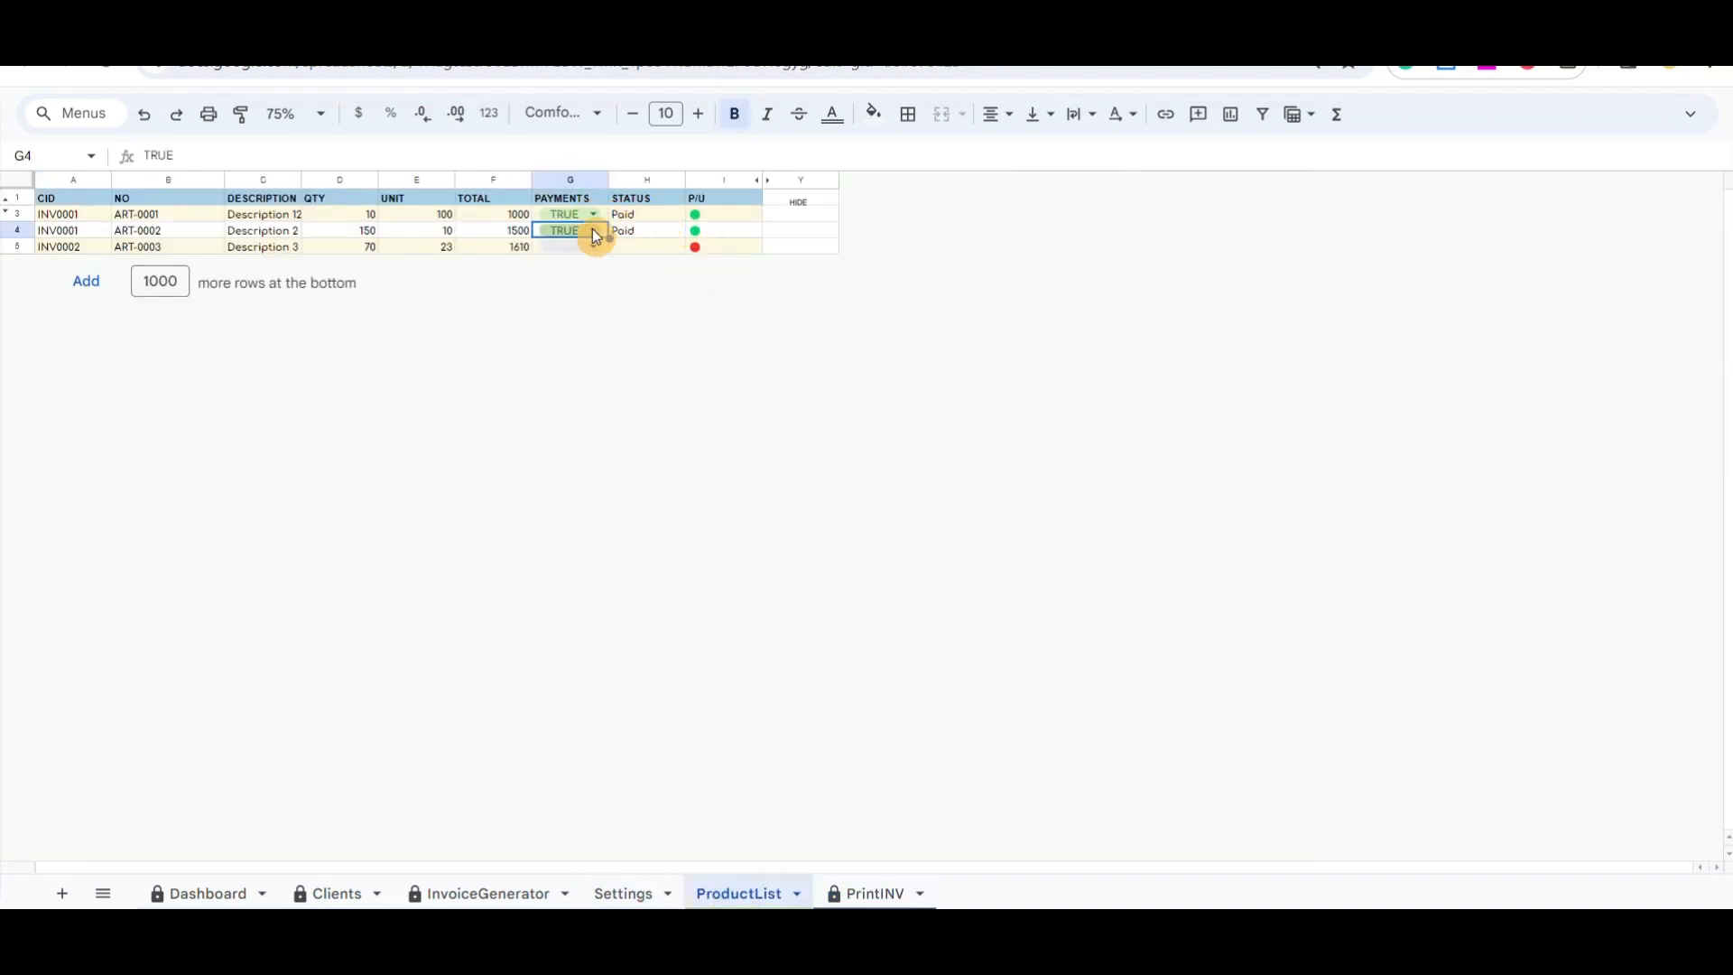
{"action": "left_click", "coordinate": [873, 892]}
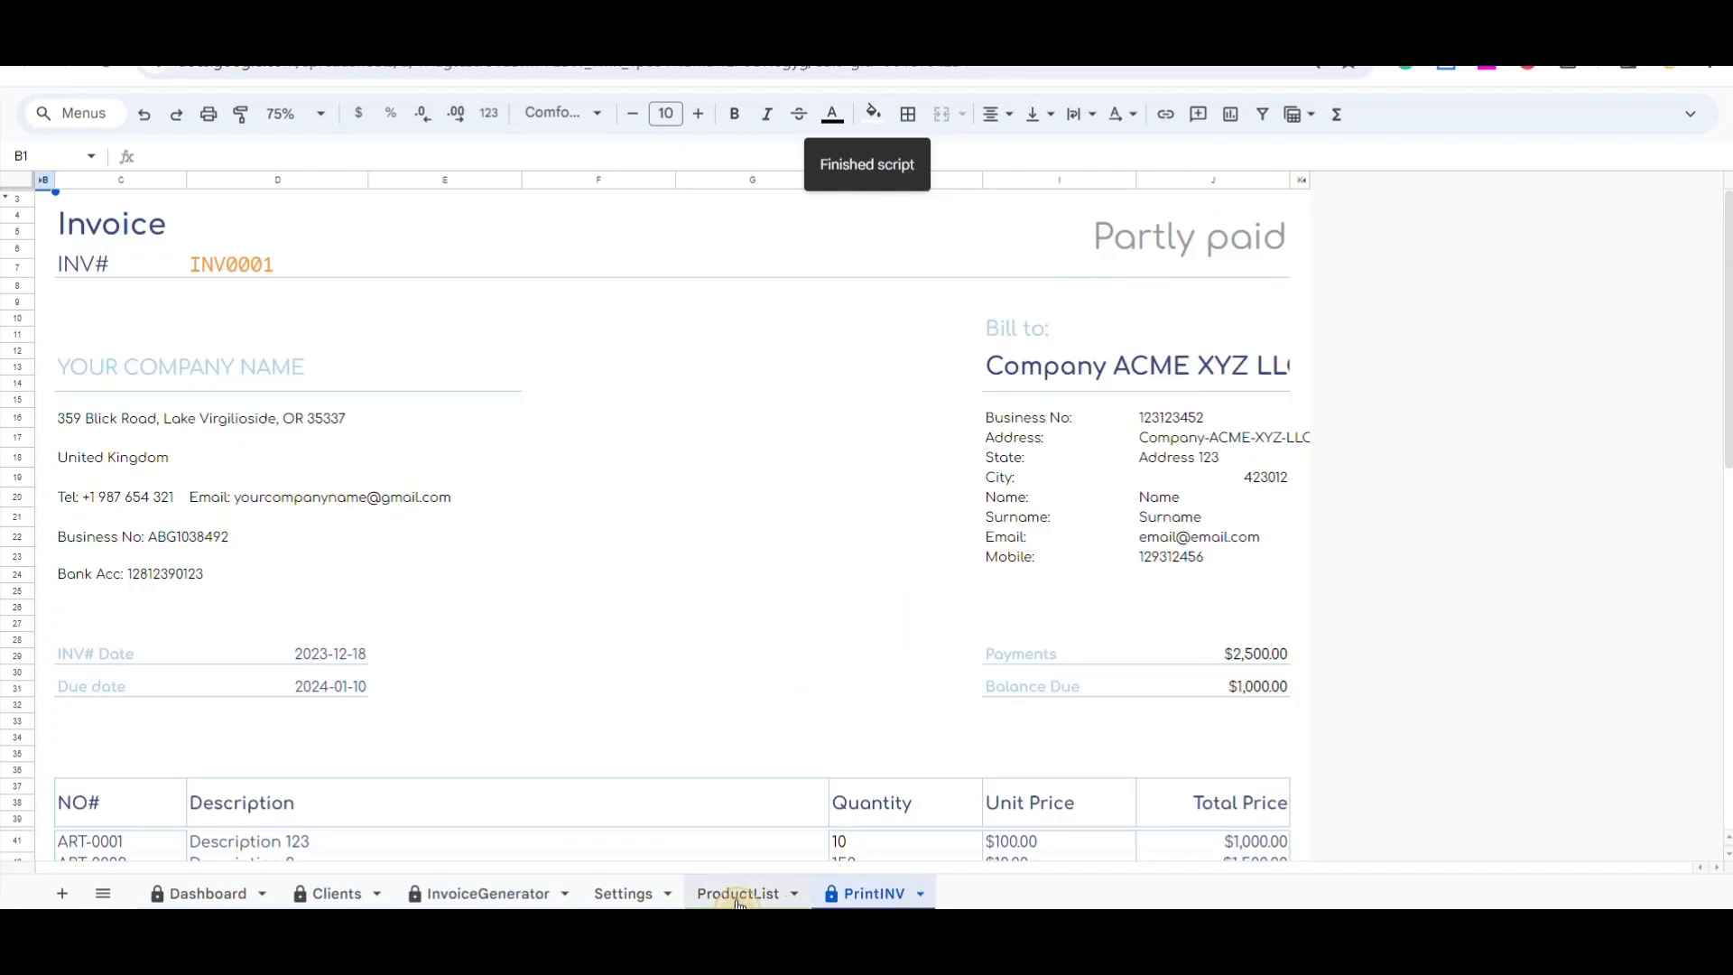
Preview the invoice for printing in portrait orientation, then cancel printing
{"action": "left_click", "coordinate": [737, 892]}
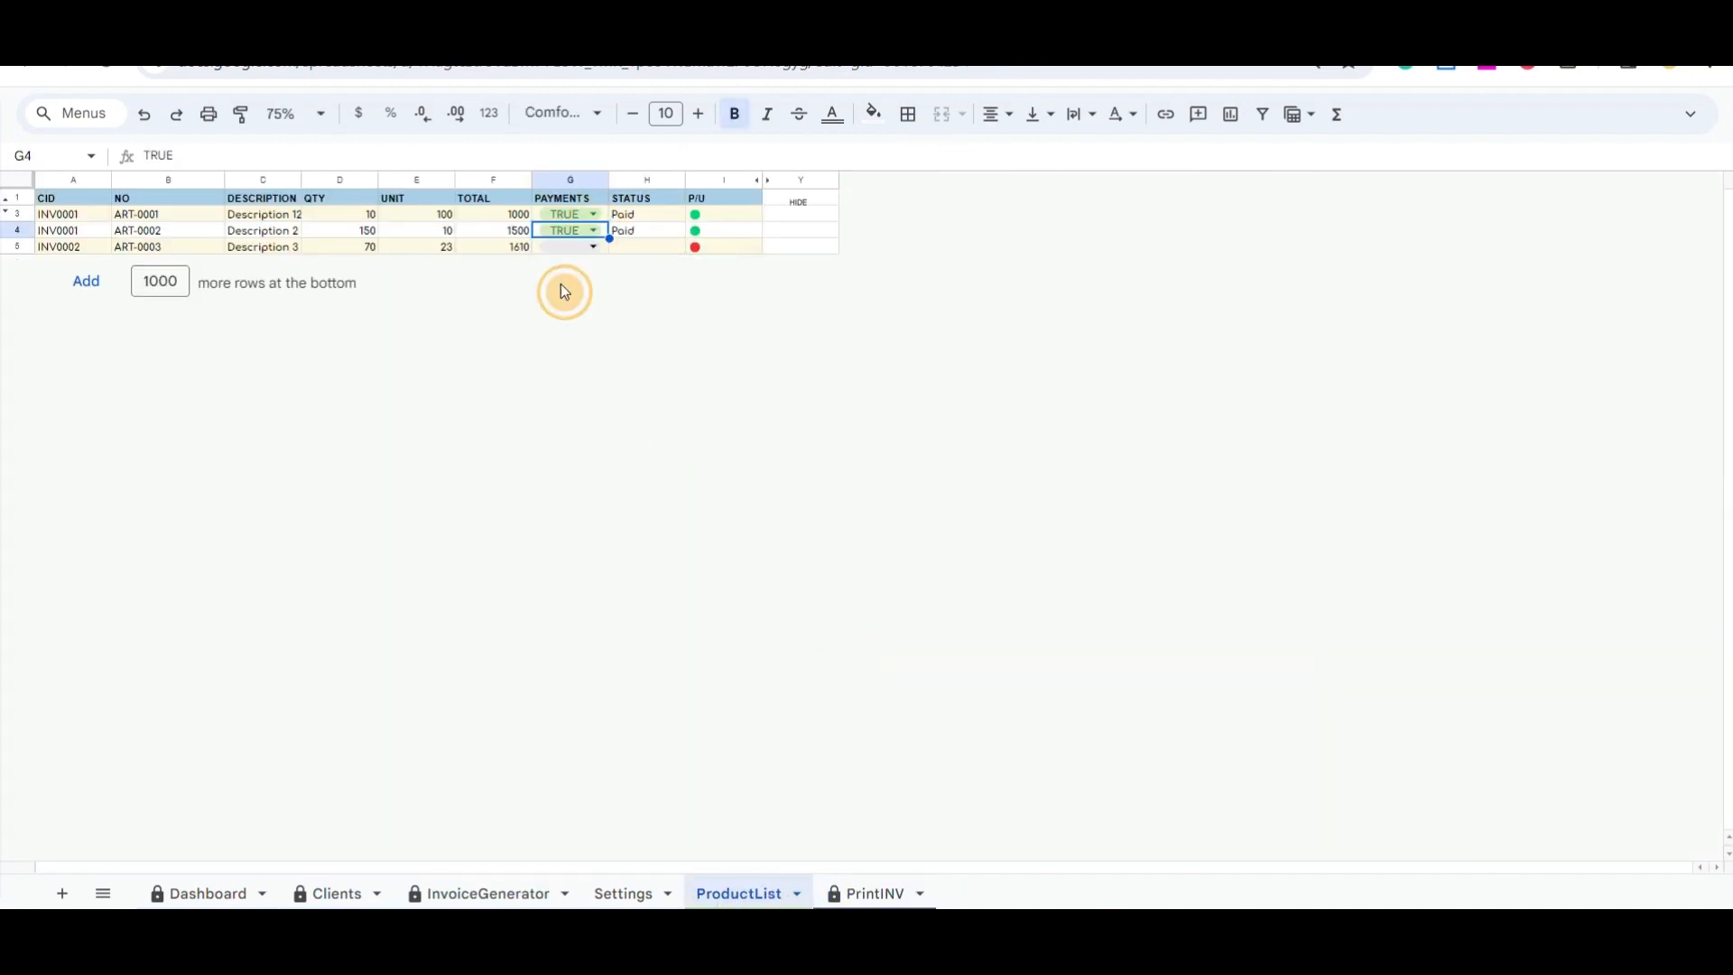
{"action": "left_click", "coordinate": [207, 893]}
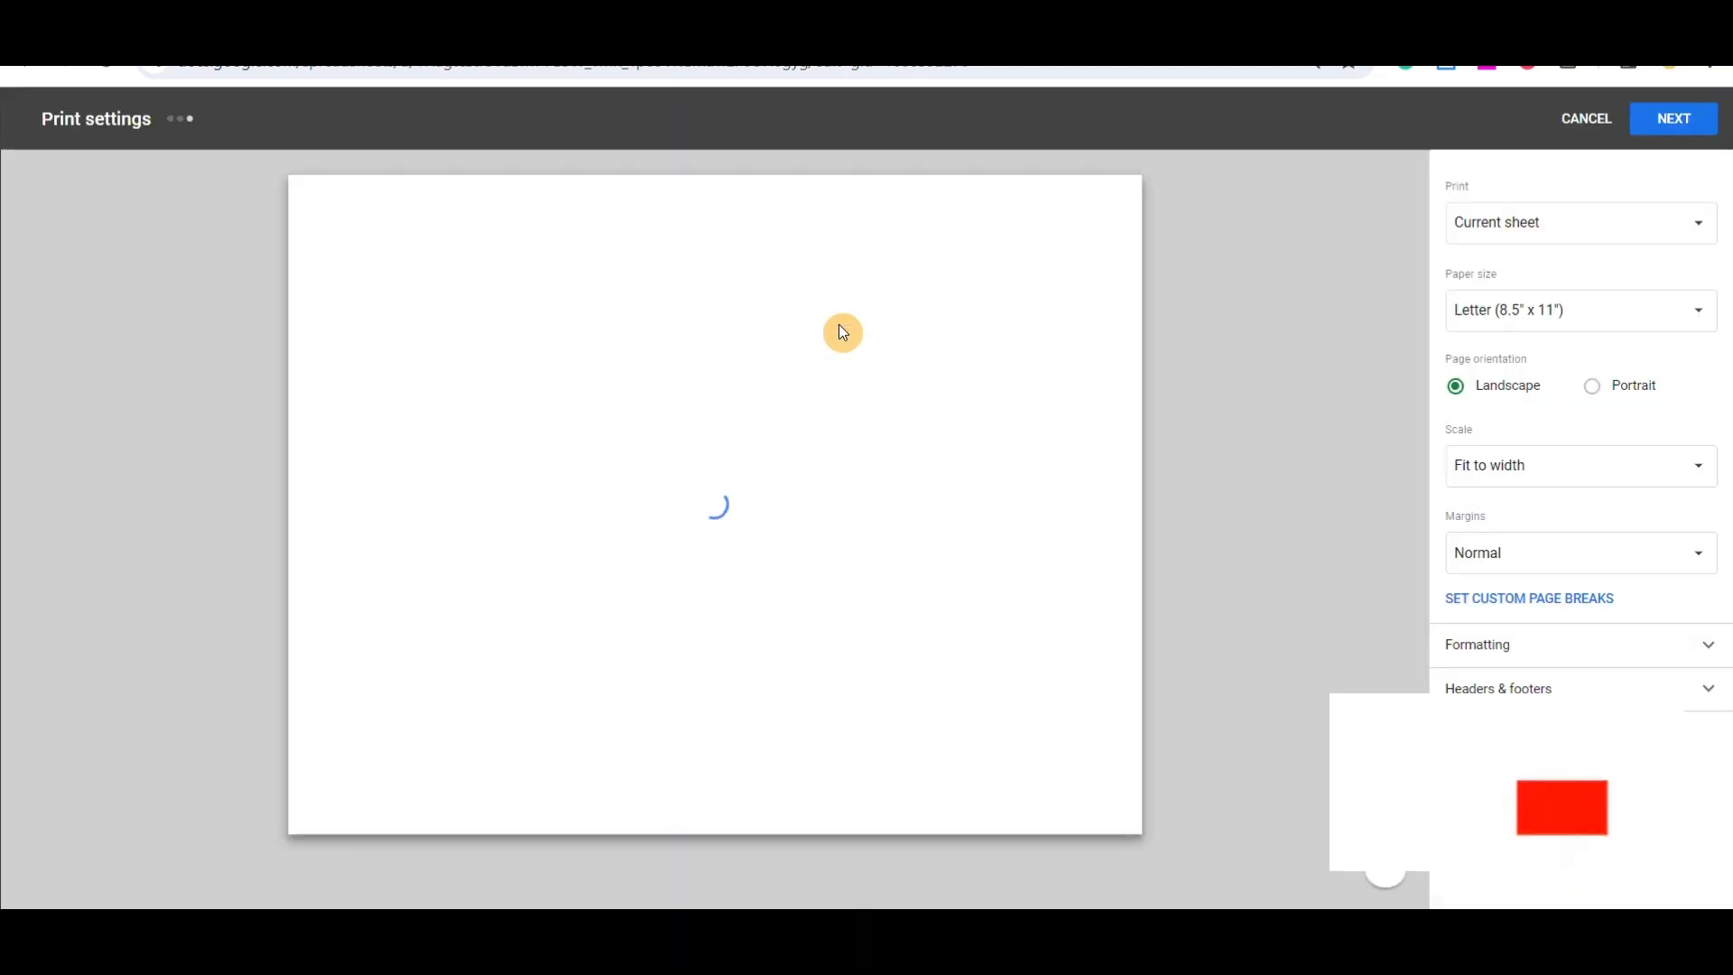
{"action": "left_click", "coordinate": [1591, 385]}
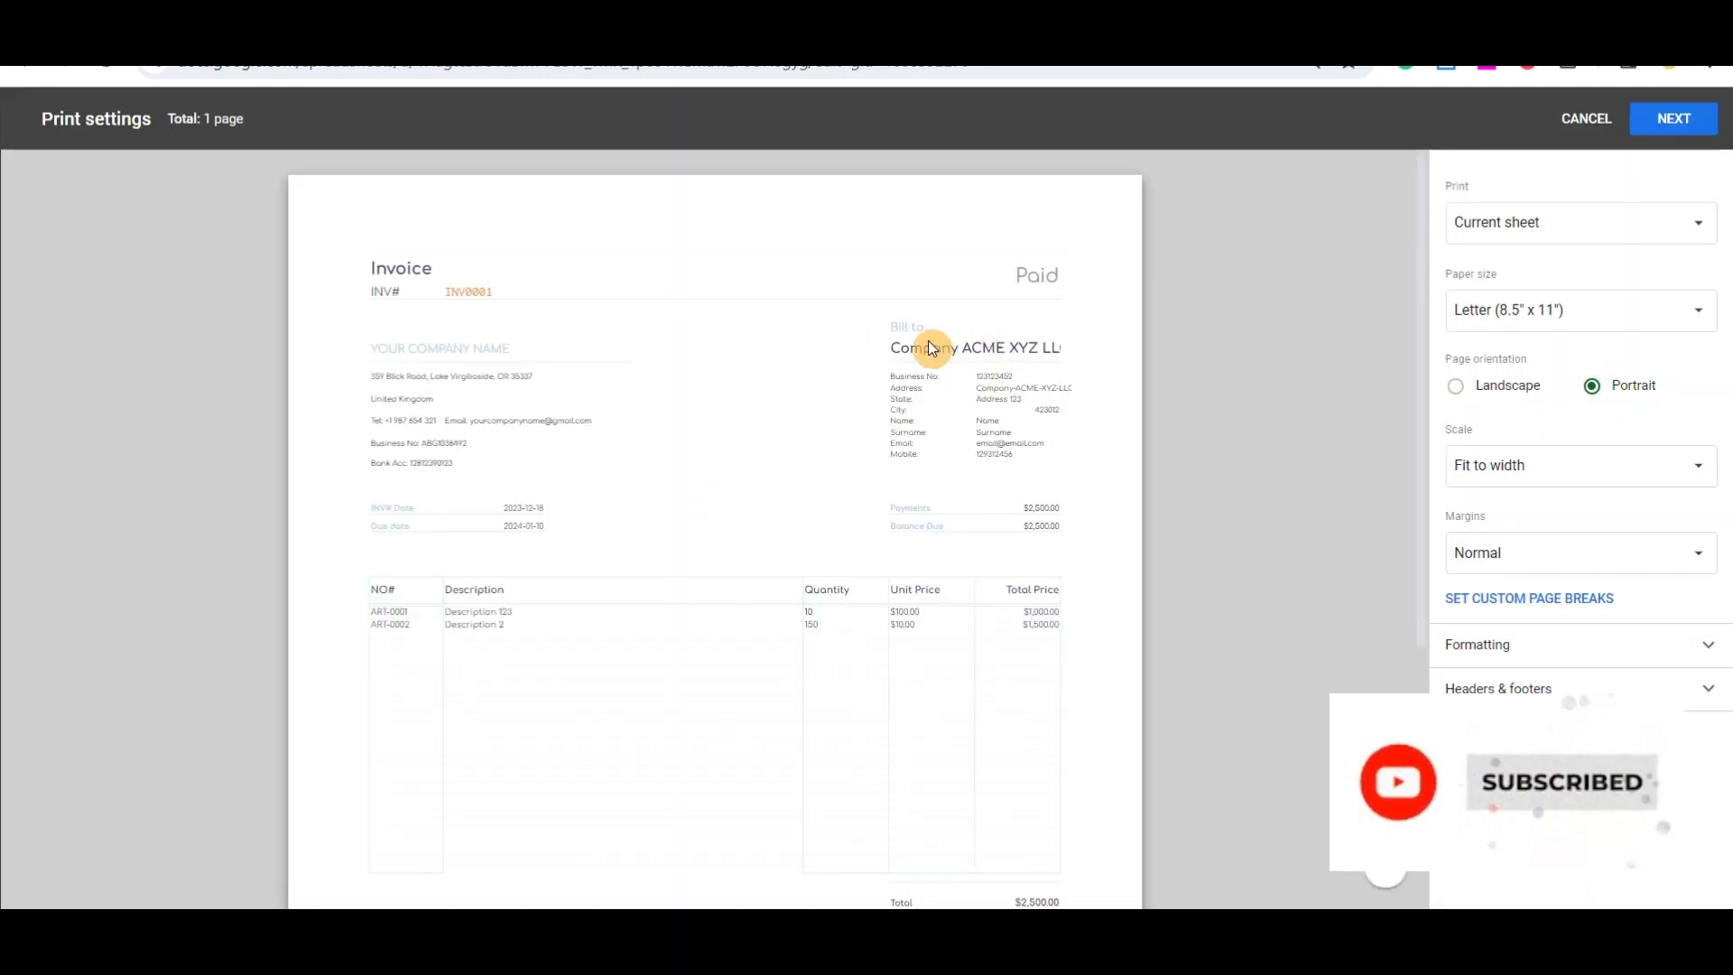
{"action": "left_click", "coordinate": [1585, 119]}
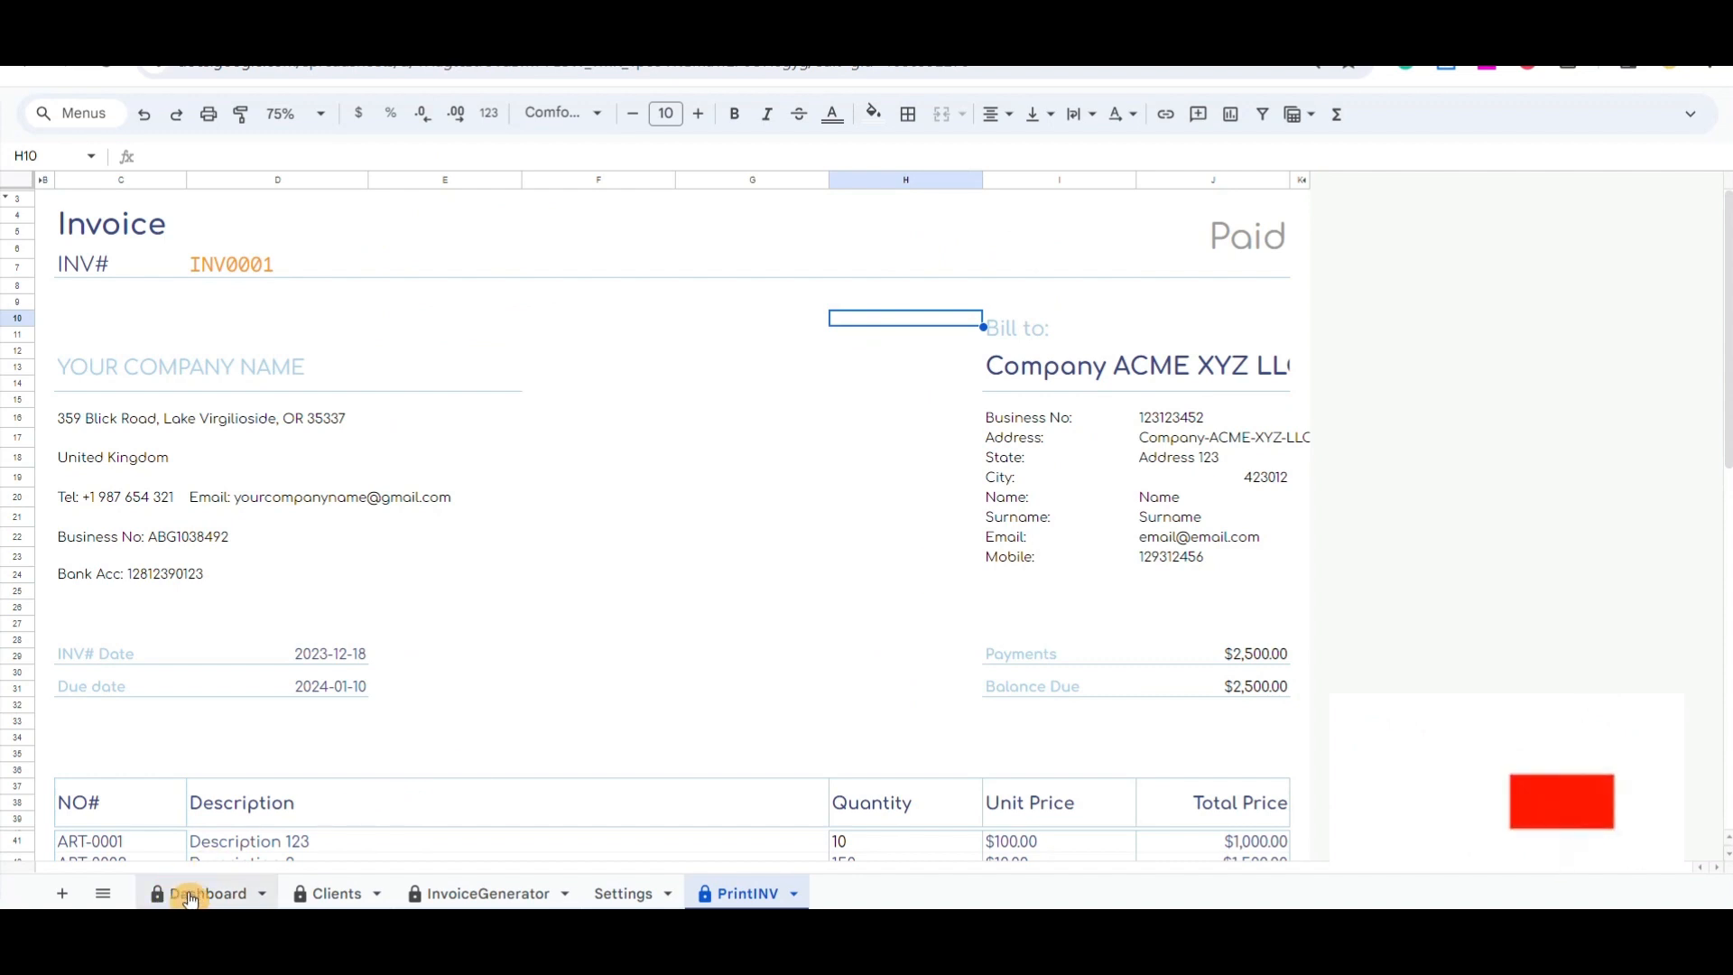
Open the Dashboard to review 1 client, 3 products, 2 invoices and the chart
{"action": "left_click", "coordinate": [207, 893]}
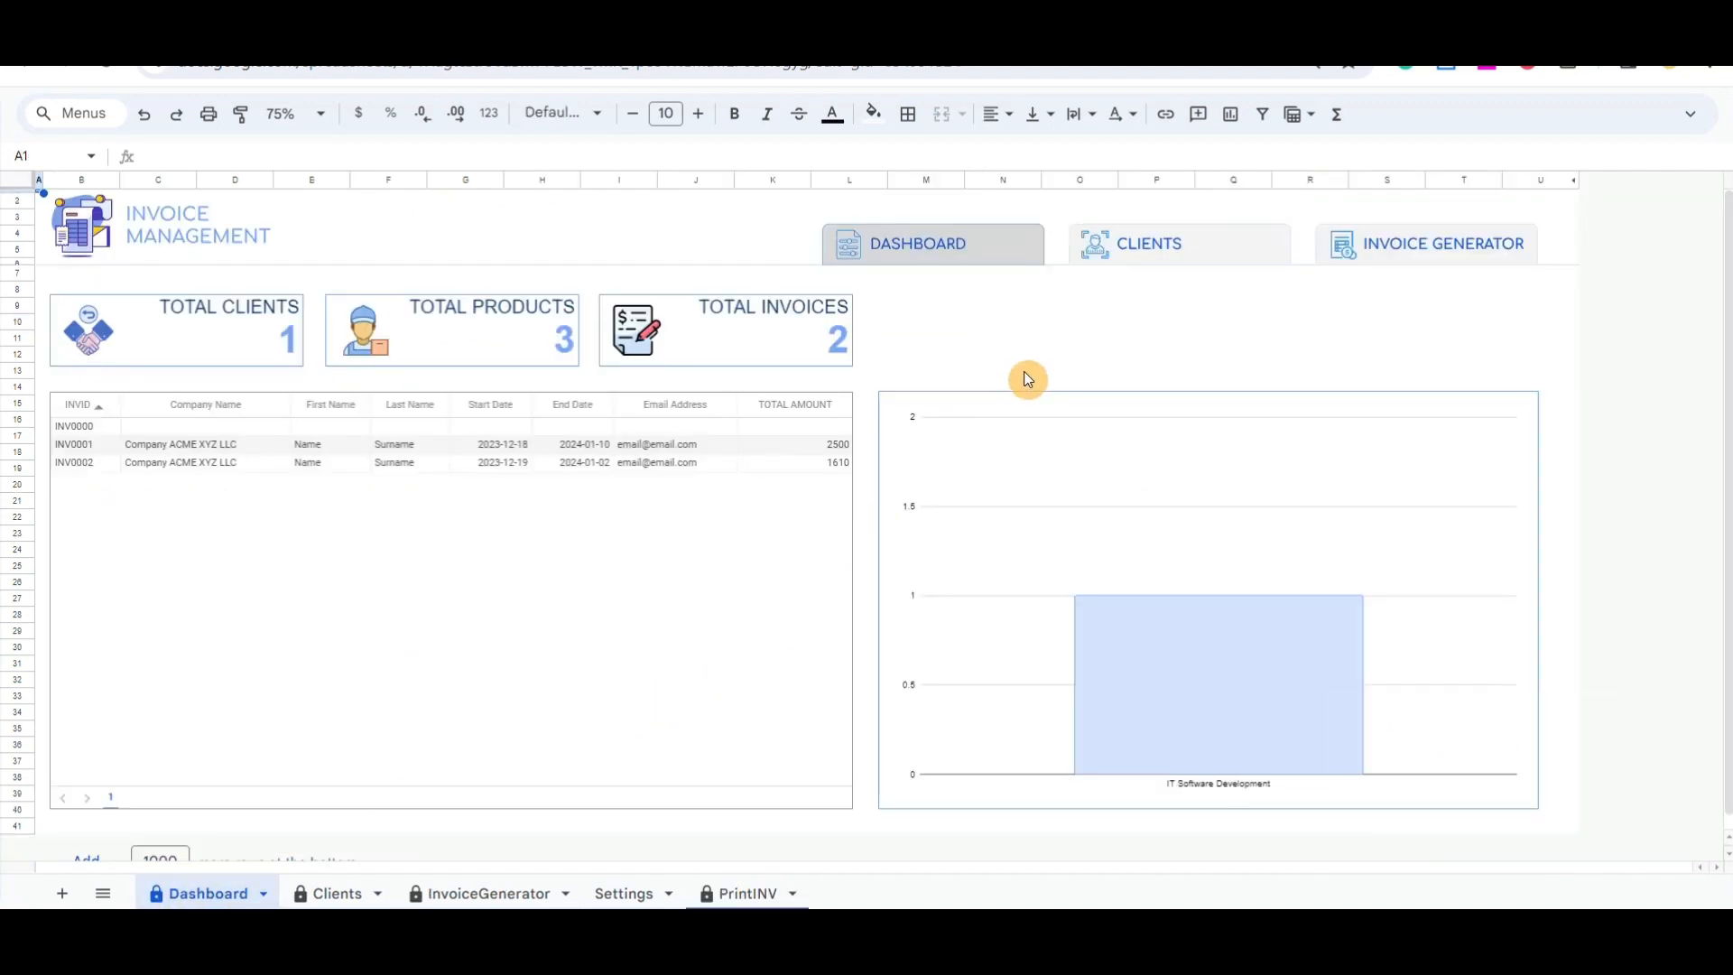
{"action": "left_click", "coordinate": [1001, 369]}
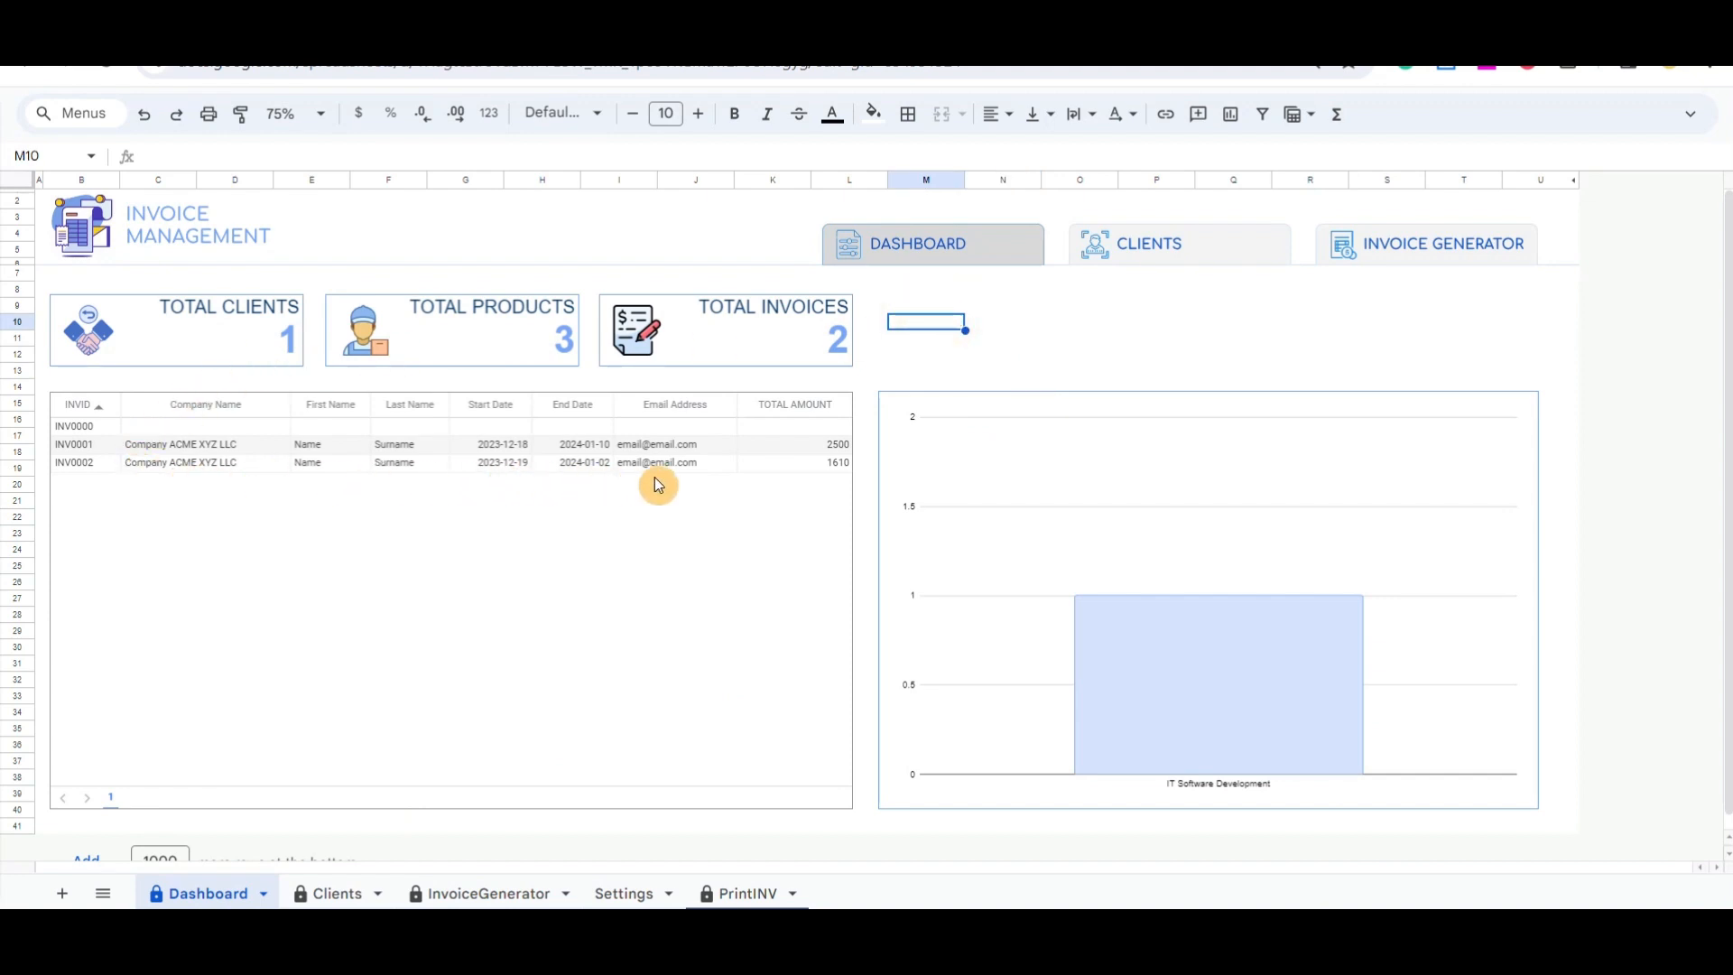
{"action": "mouse_move", "coordinate": [1240, 640]}
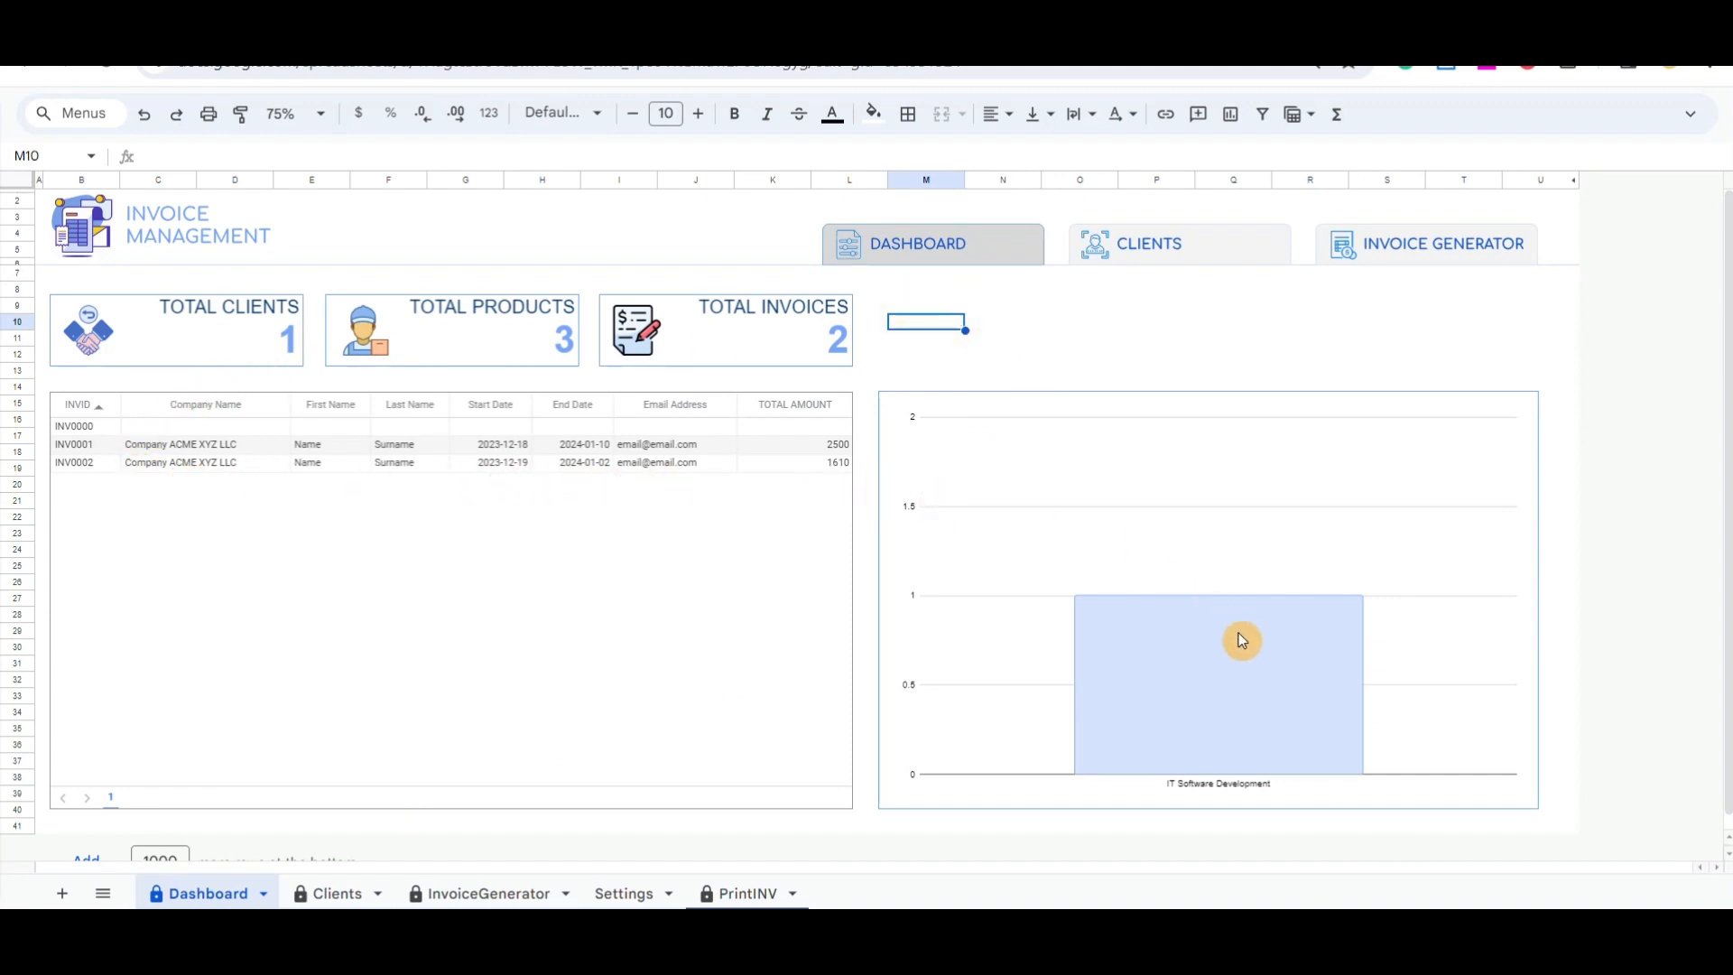